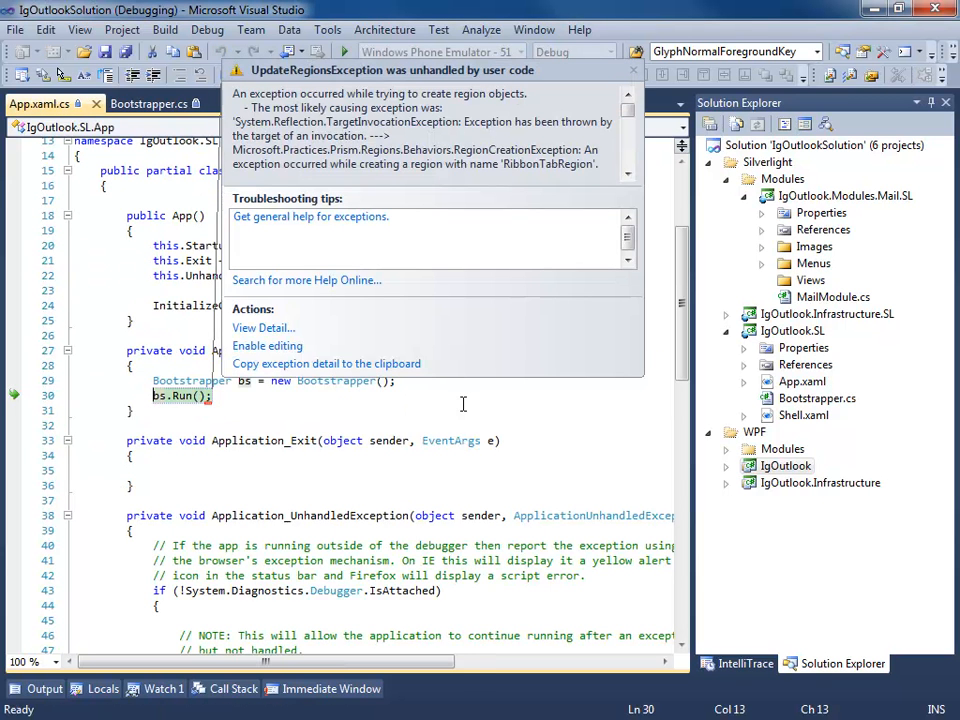
Select the failing RibbonTabRegion name in the exception helper, dismiss it and stop debugging
double_click(548, 164)
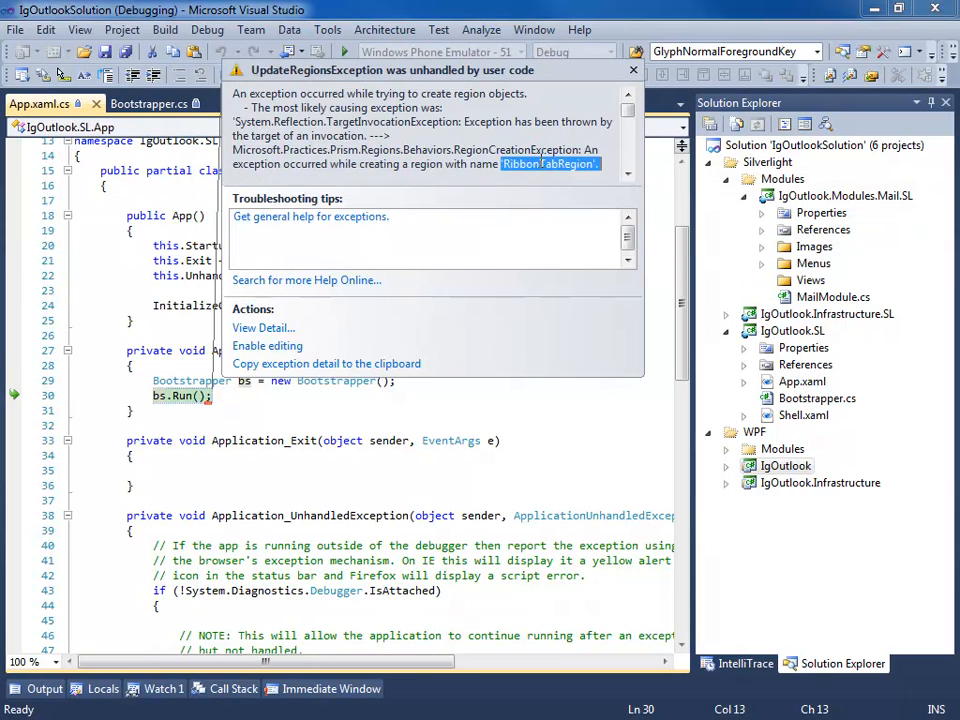
left_click(630, 70)
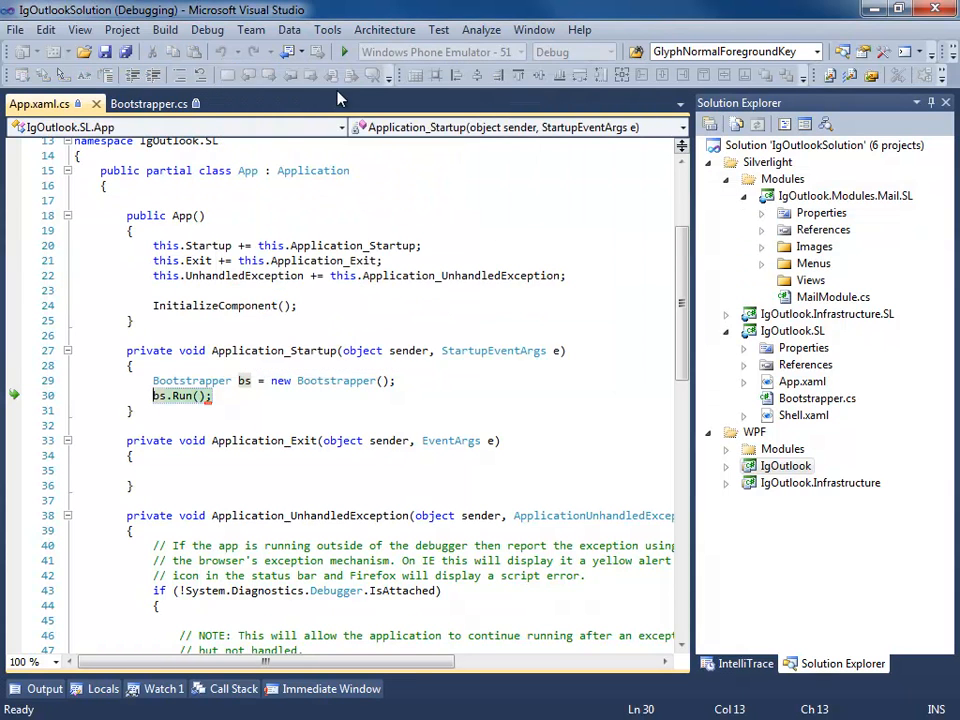
left_click(206, 30)
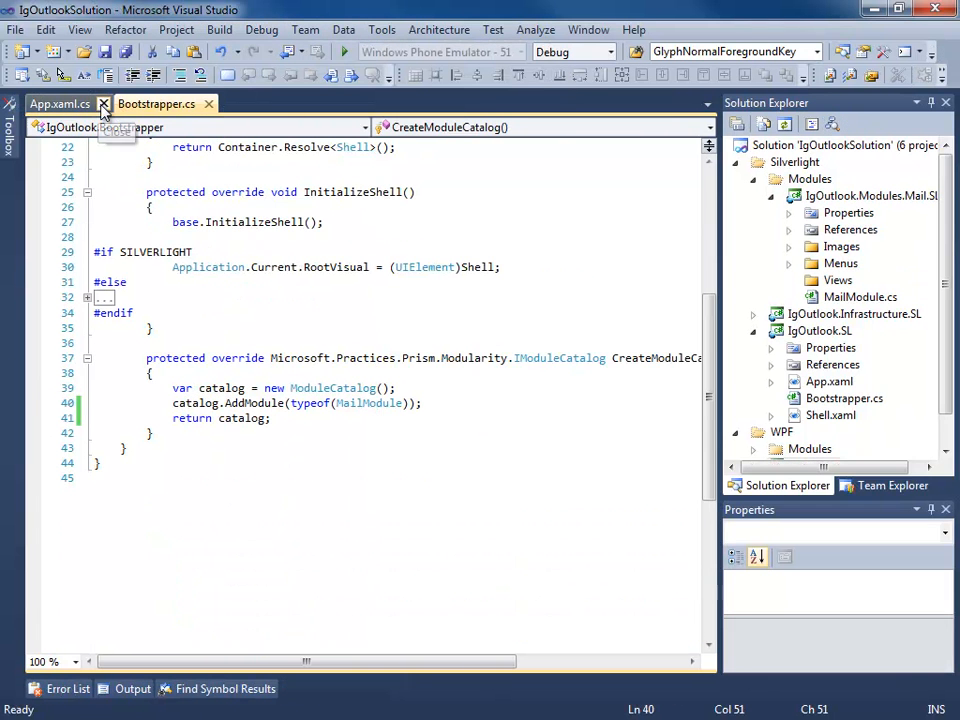
Close App.xaml.cs and review Shell.xaml's ContentControl and XamOutlookBar region declarations
left_click(104, 104)
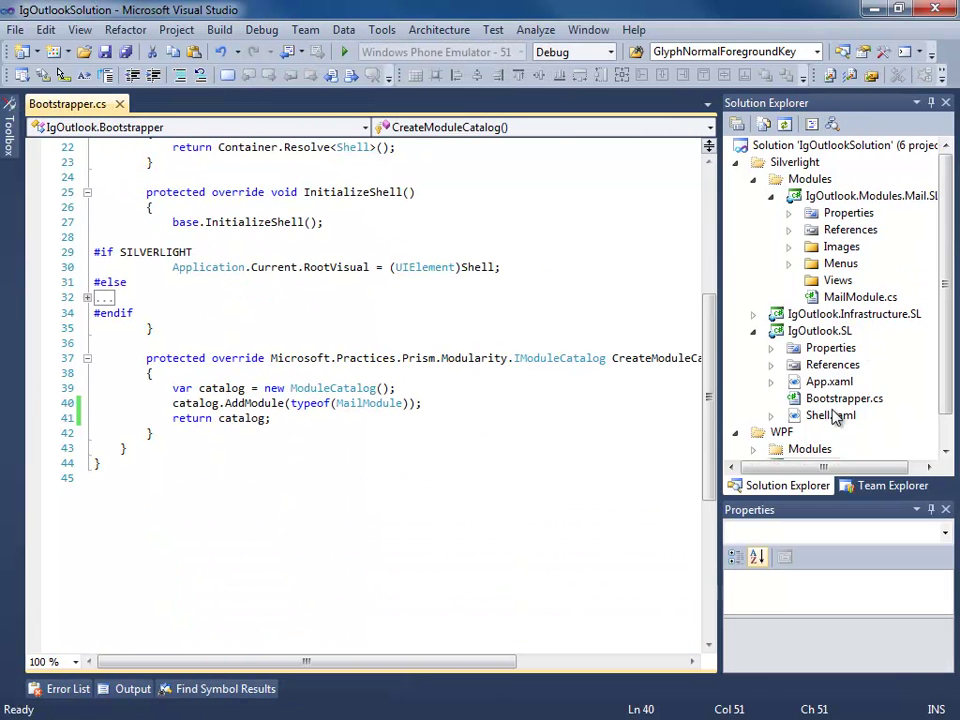
double_click(830, 414)
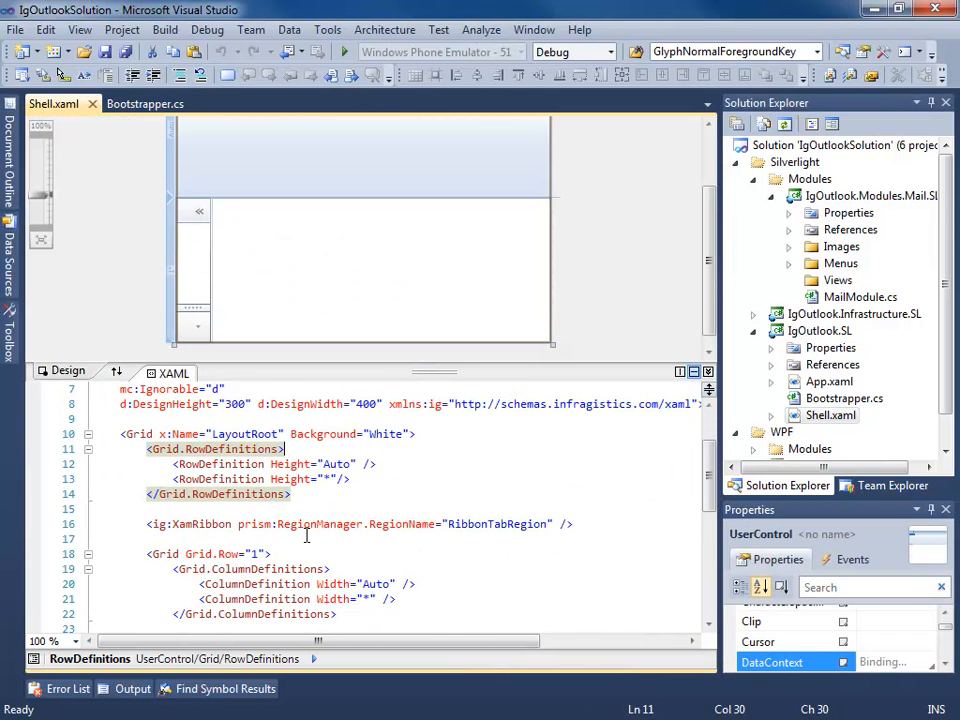
scroll("down", 3)
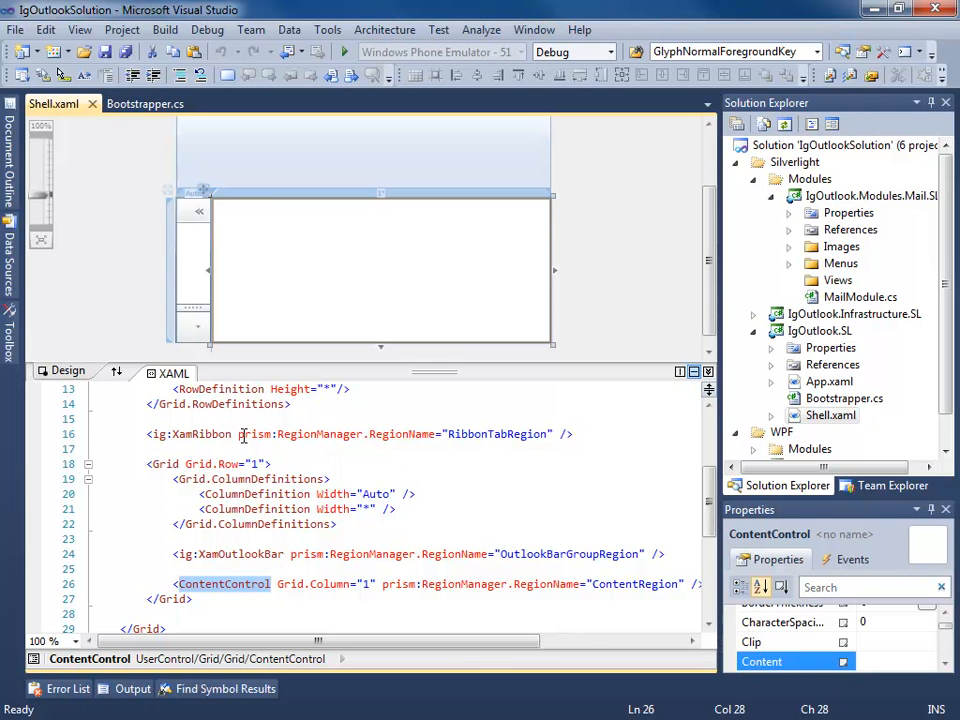
left_click(212, 434)
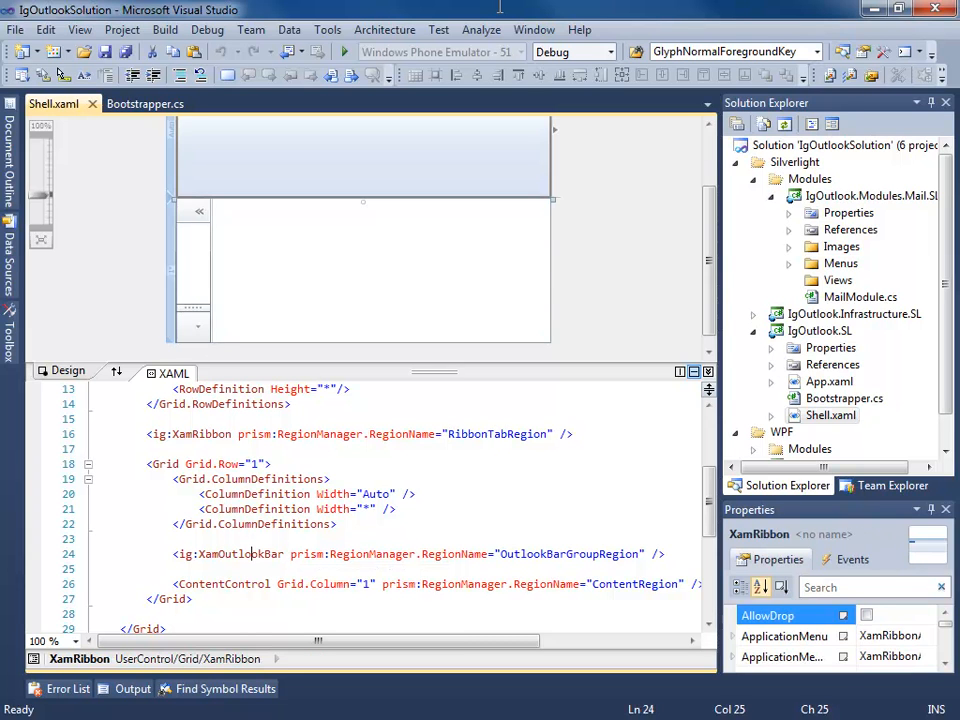
left_click(196, 250)
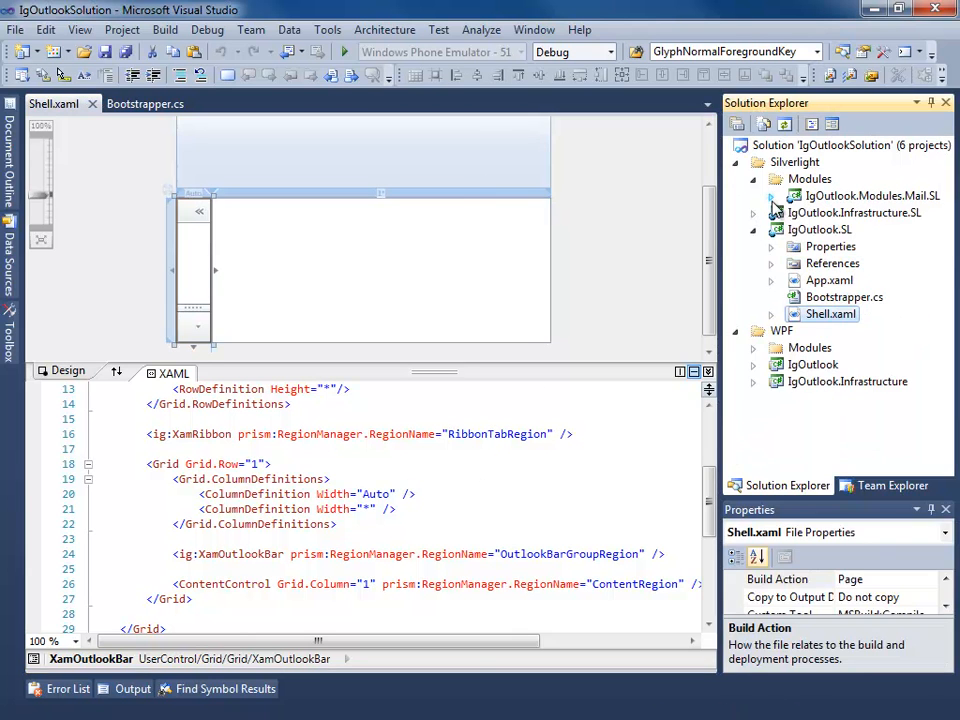
Add a new class XamOutlookBarRegionAdapter to the Prism folder of IgOutlook.Infrastructure.SL
left_click(854, 212)
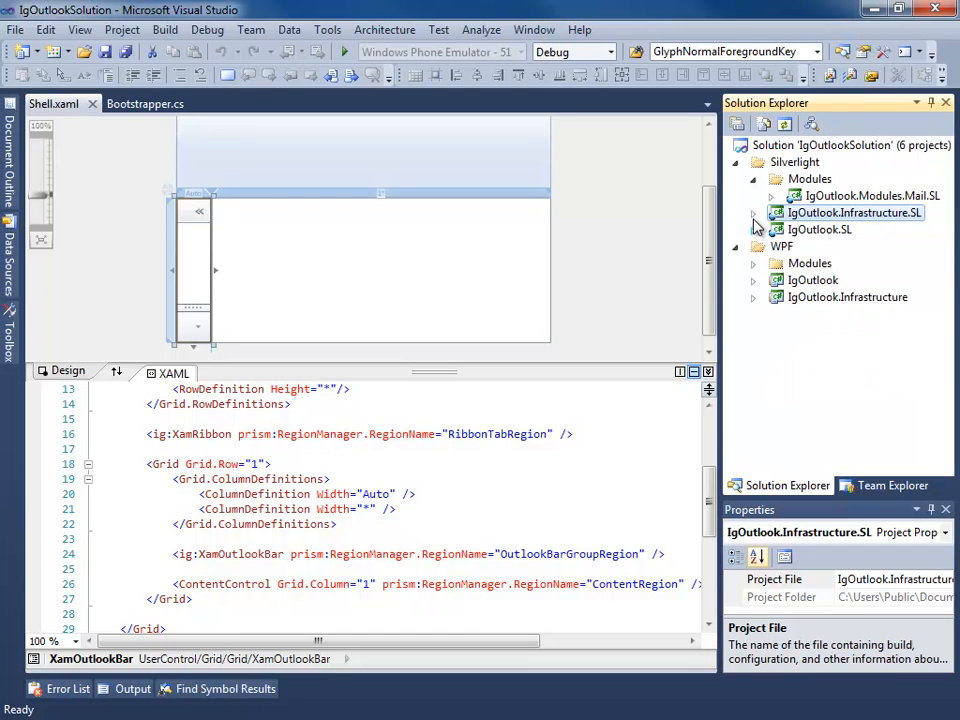
left_click(754, 212)
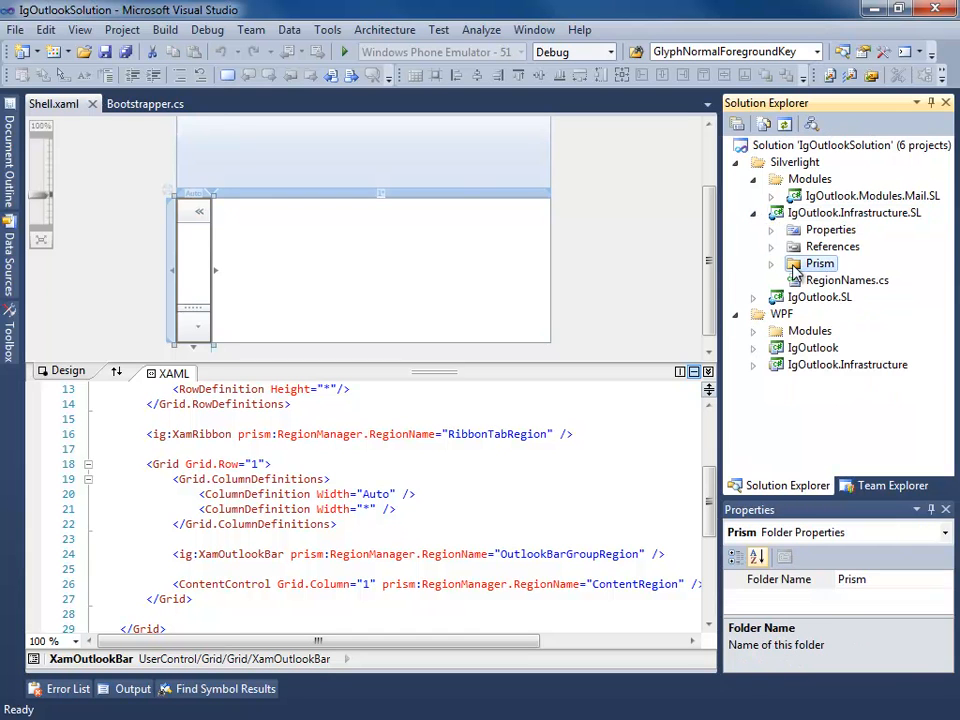
right_click(820, 264)
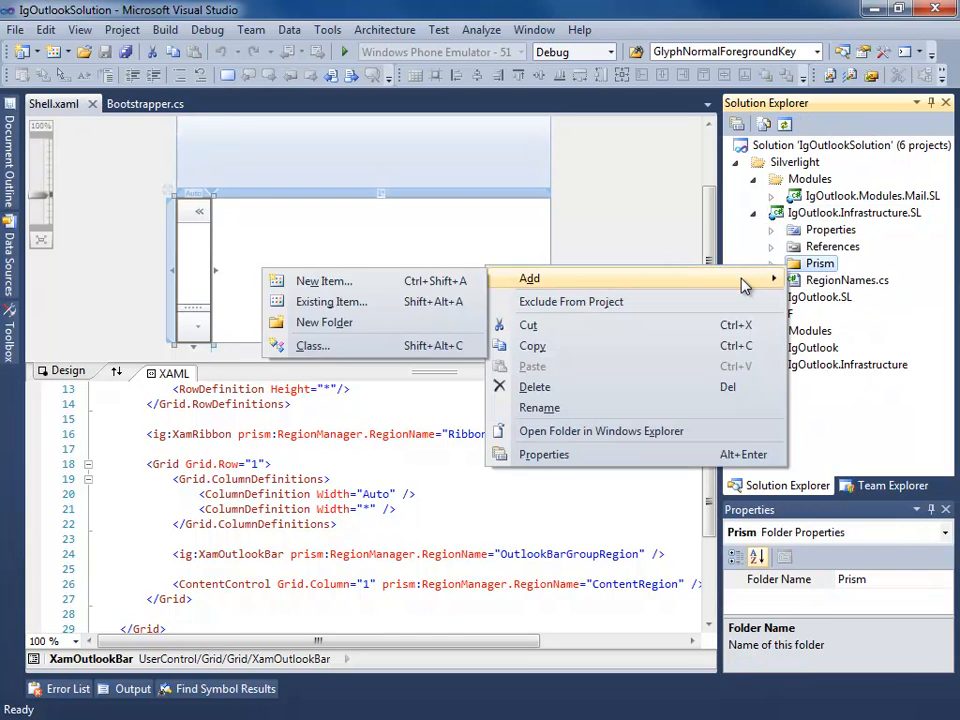
left_click(324, 280)
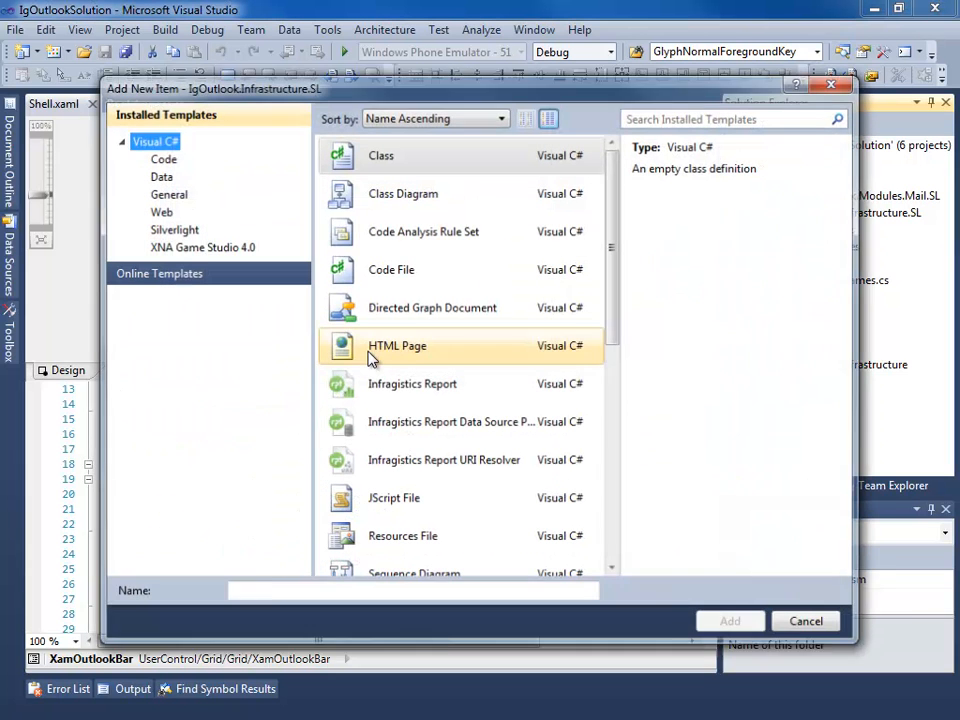
type("XamOutlookBarRegionAdapter")
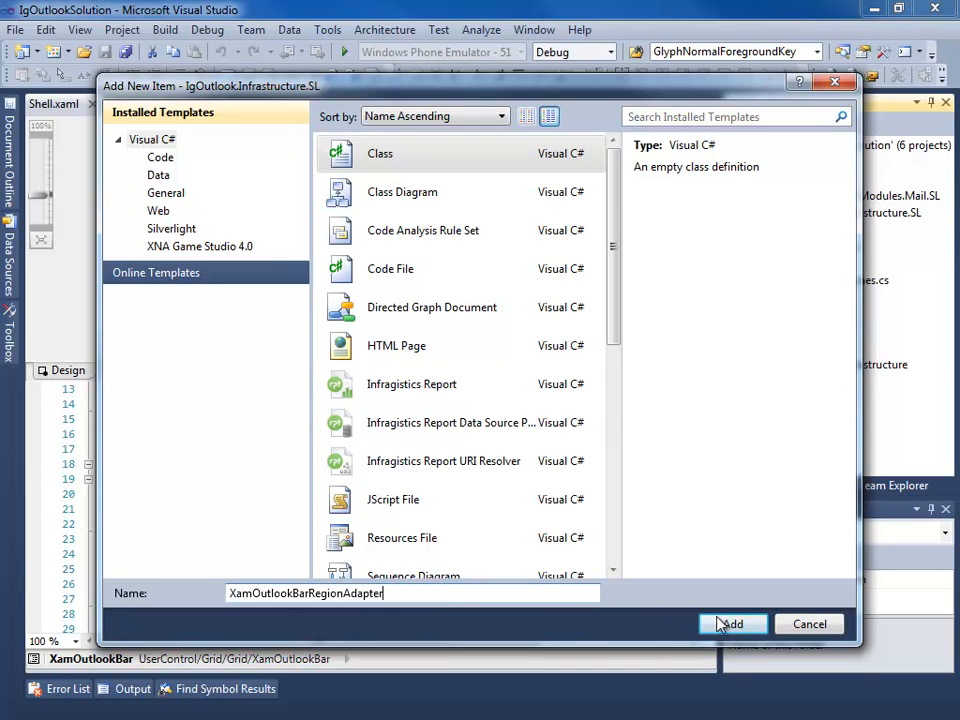
left_click(732, 624)
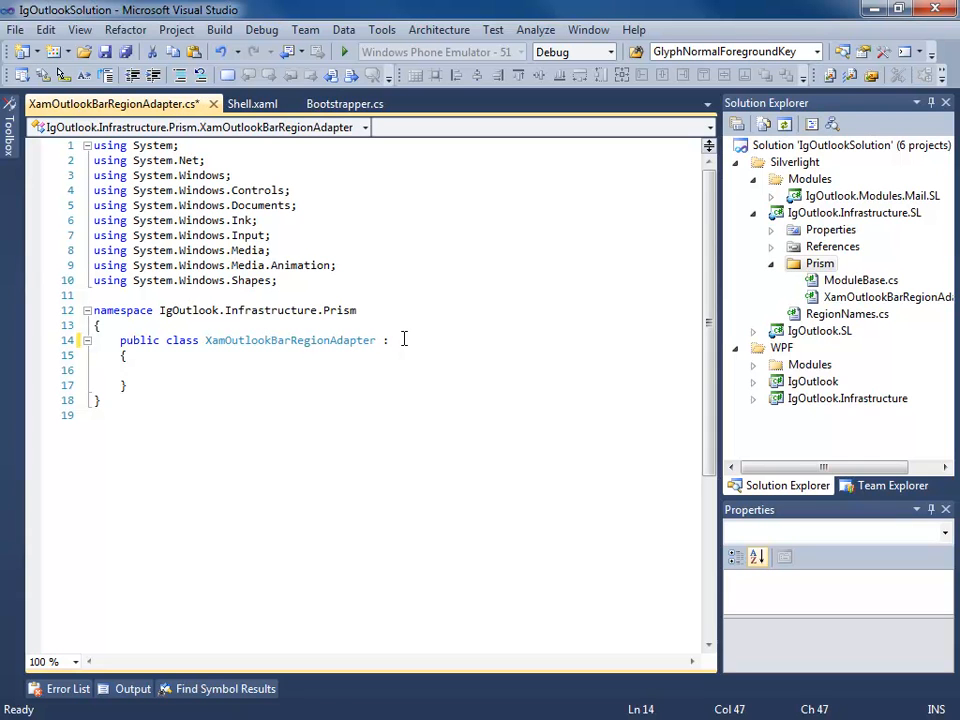
Derive the class from RegionAdapterBase<XamOutlookBar> and add using Microsoft.Practices.Prism.Regions
type("Region")
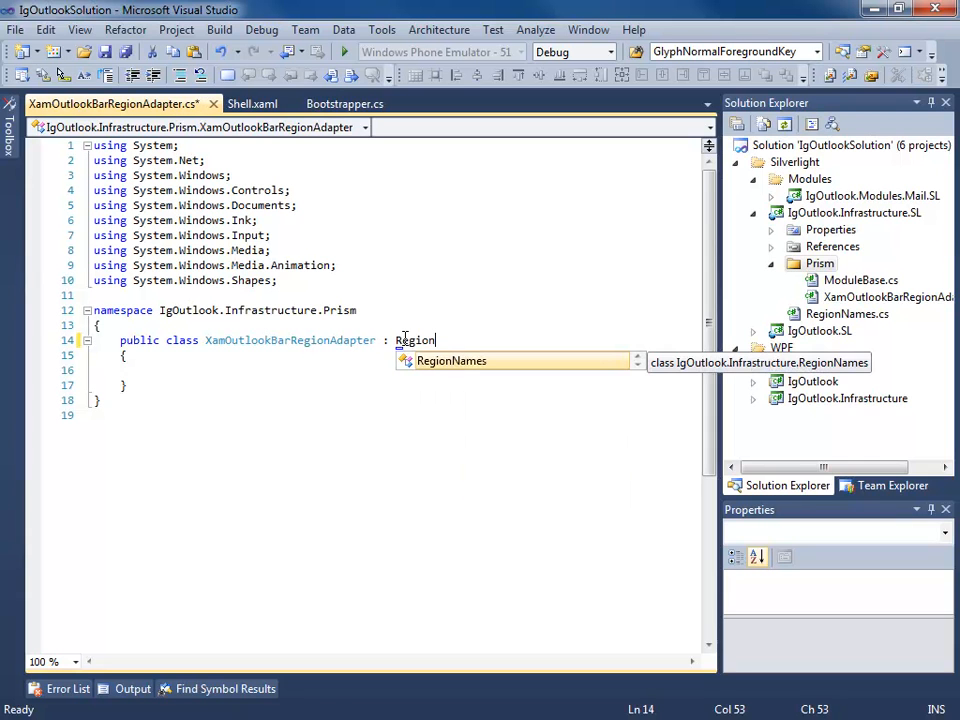
type("Adapt")
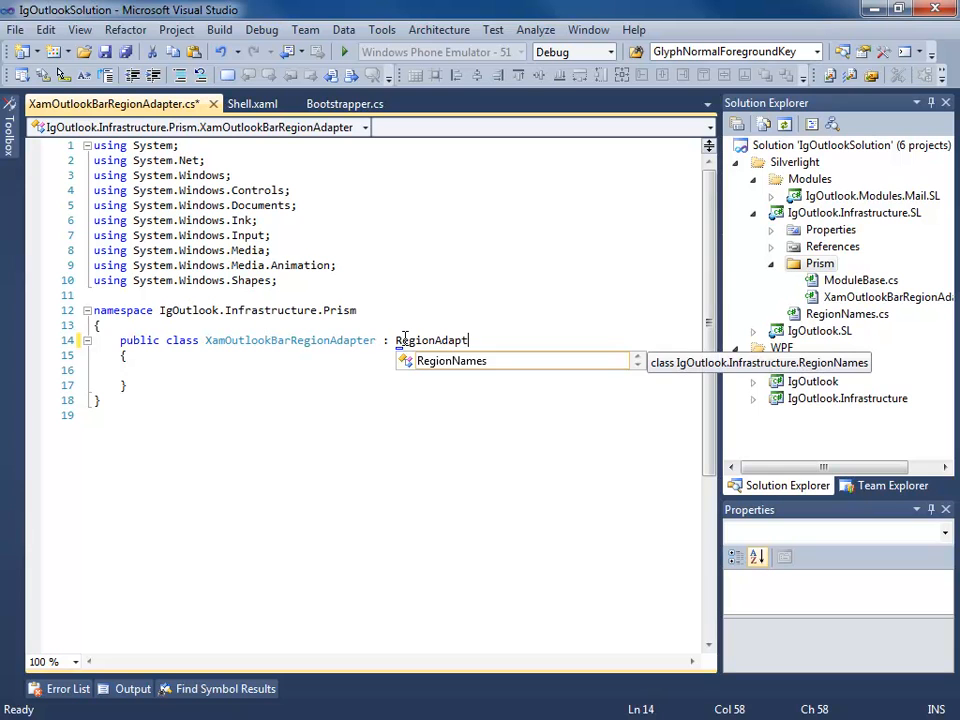
type("erBase<")
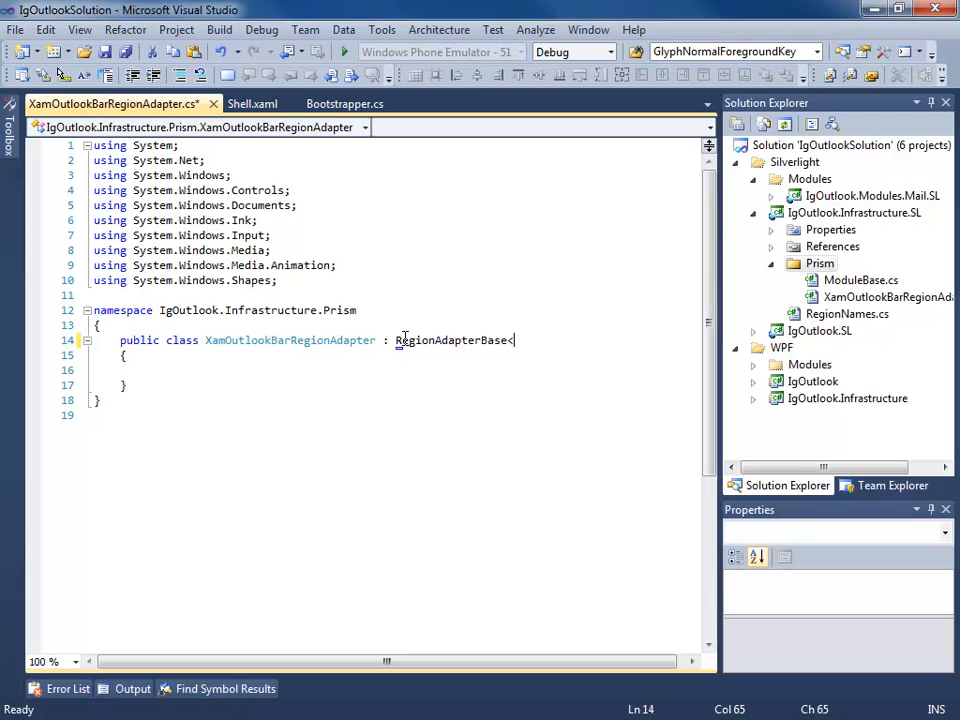
type("XamOutl")
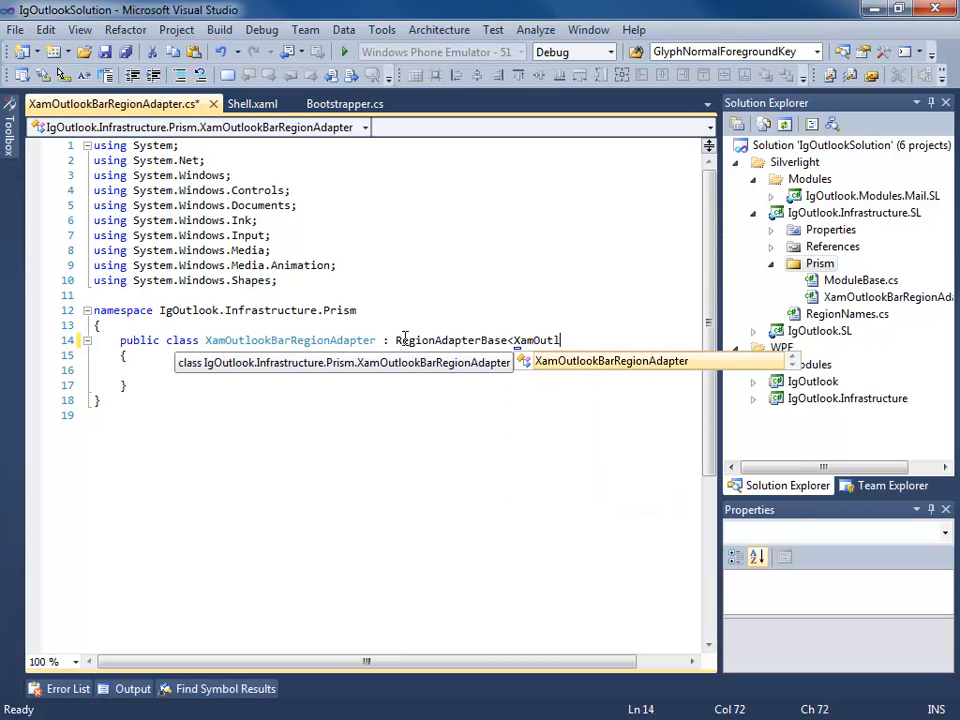
type("ookBar>")
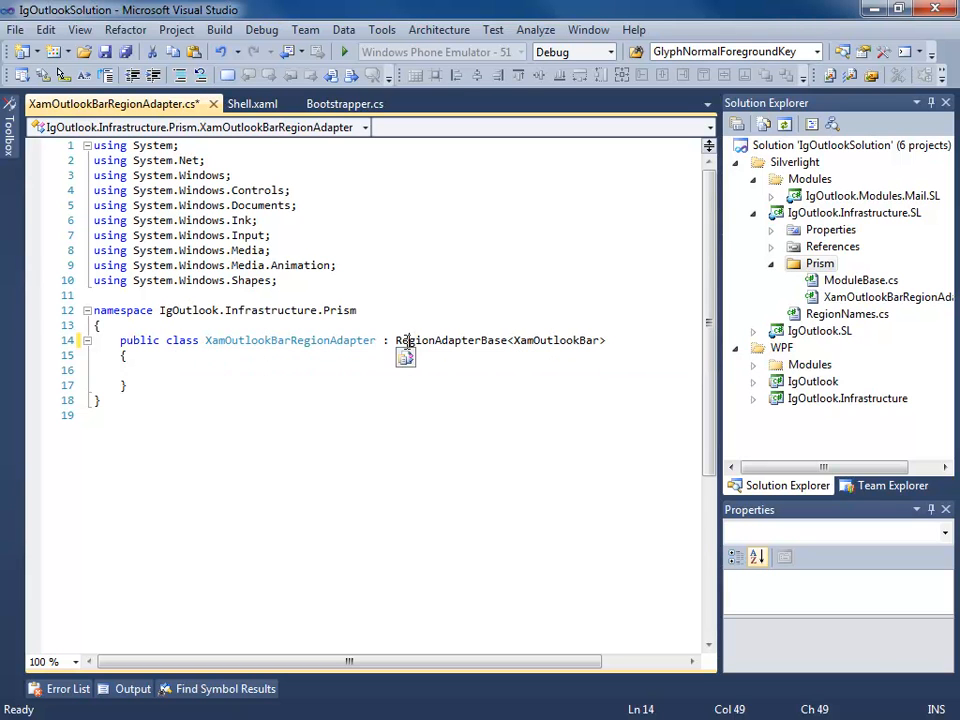
type("using Microsoft.Practices.Prism.Regions;")
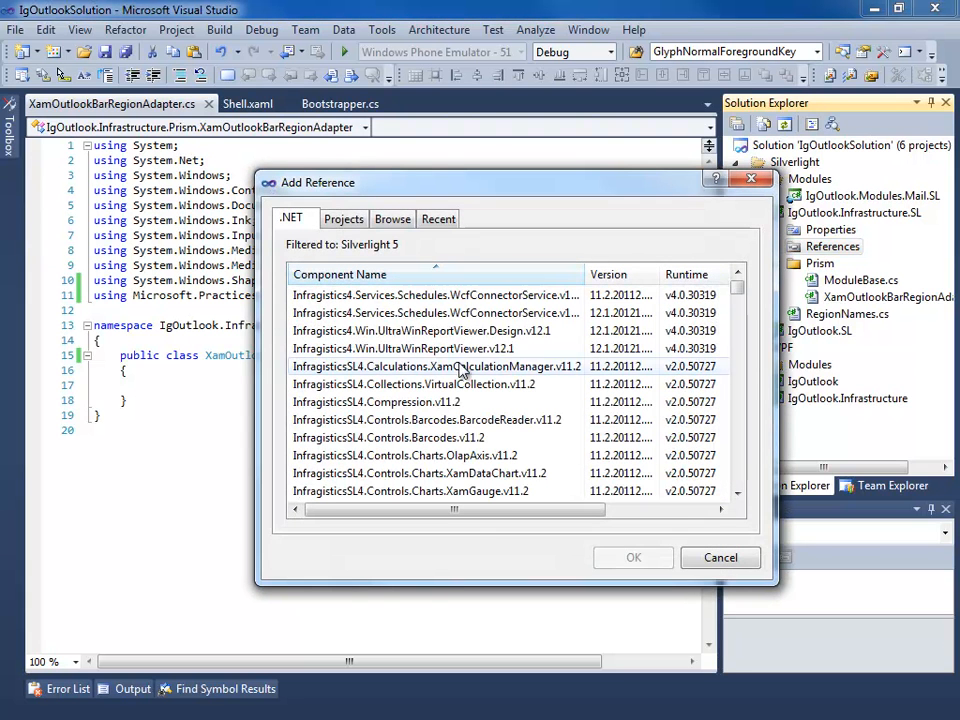
Reference the InfragisticsSL5 XamOutlookBar and core assemblies in the infrastructure project
scroll("down", 3)
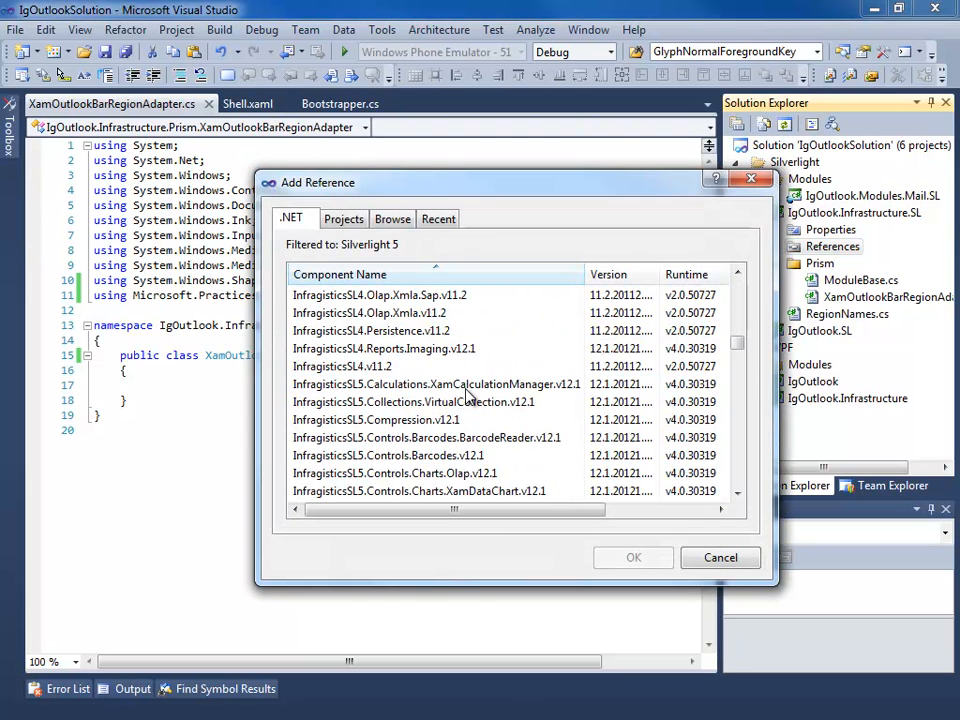
scroll("down", 3)
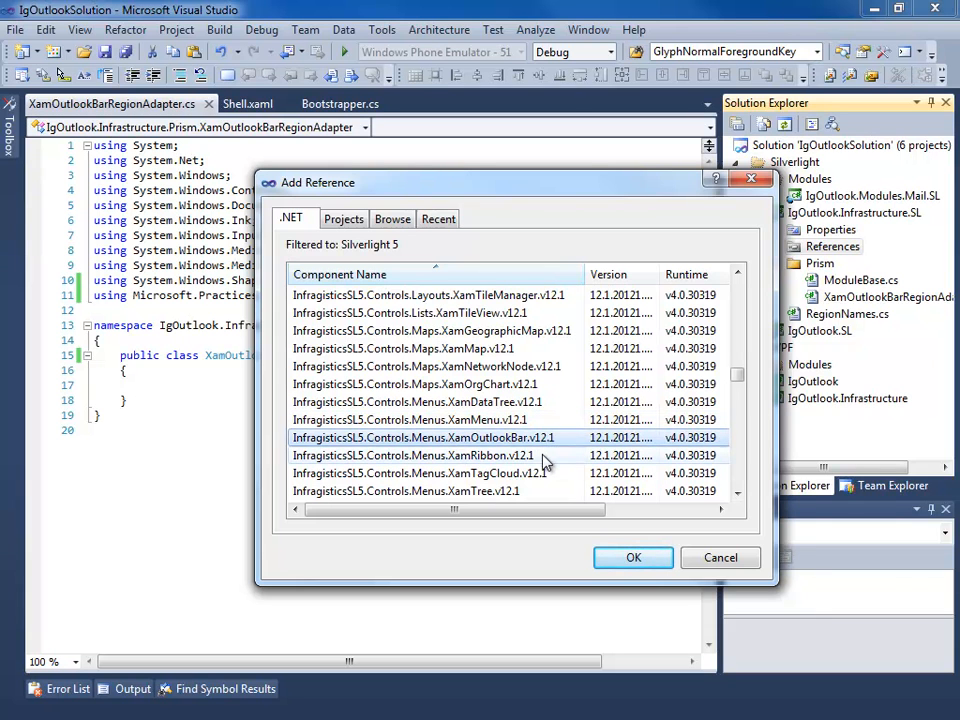
scroll("down", 3)
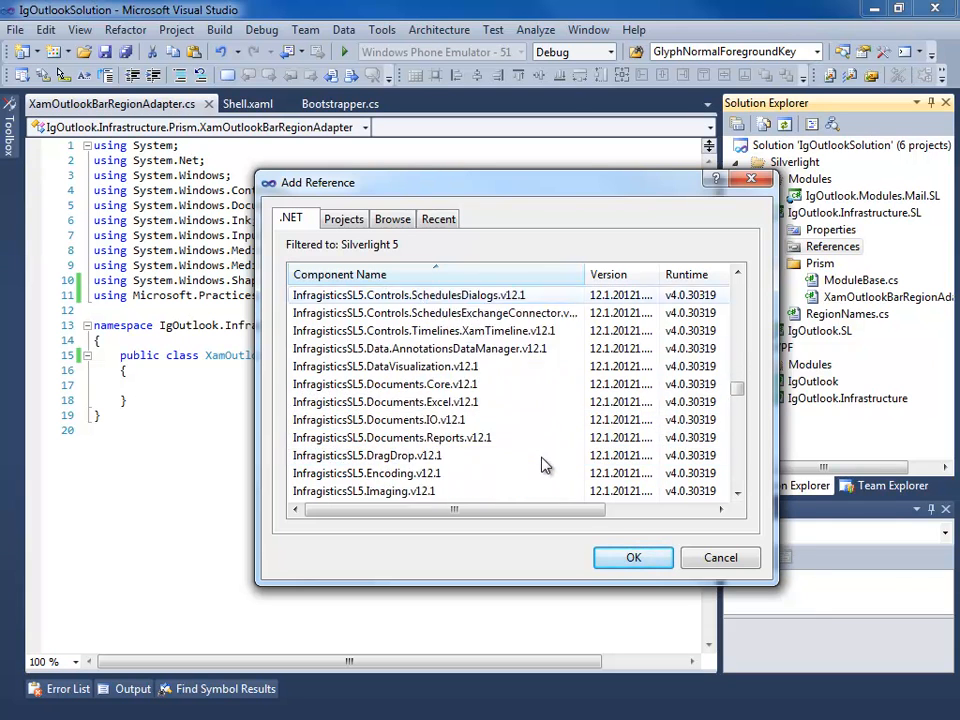
scroll("down", 3)
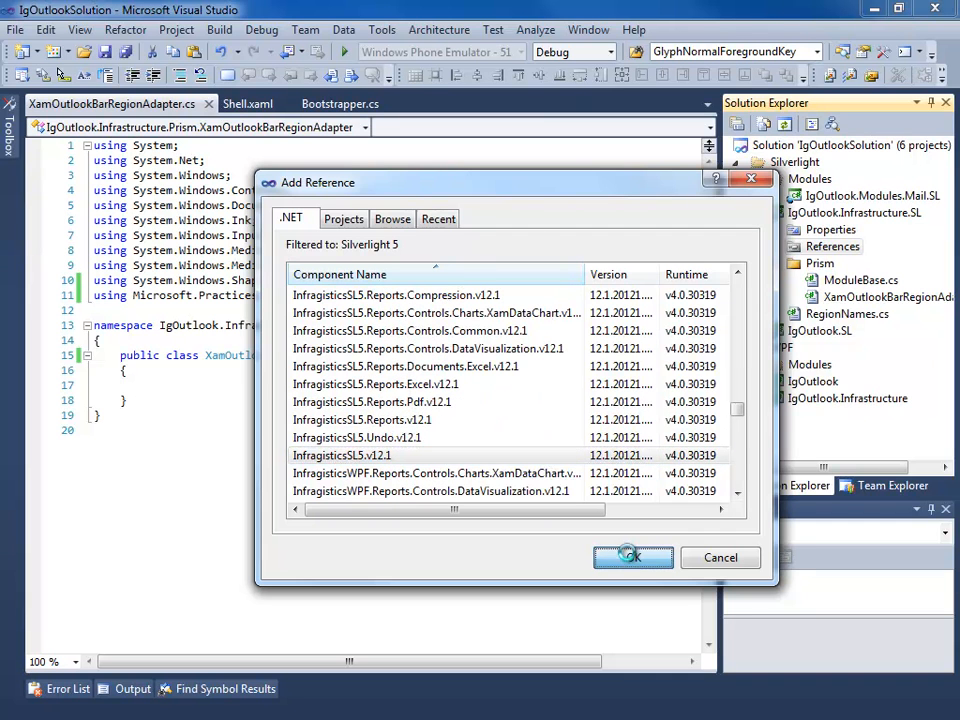
left_click(632, 558)
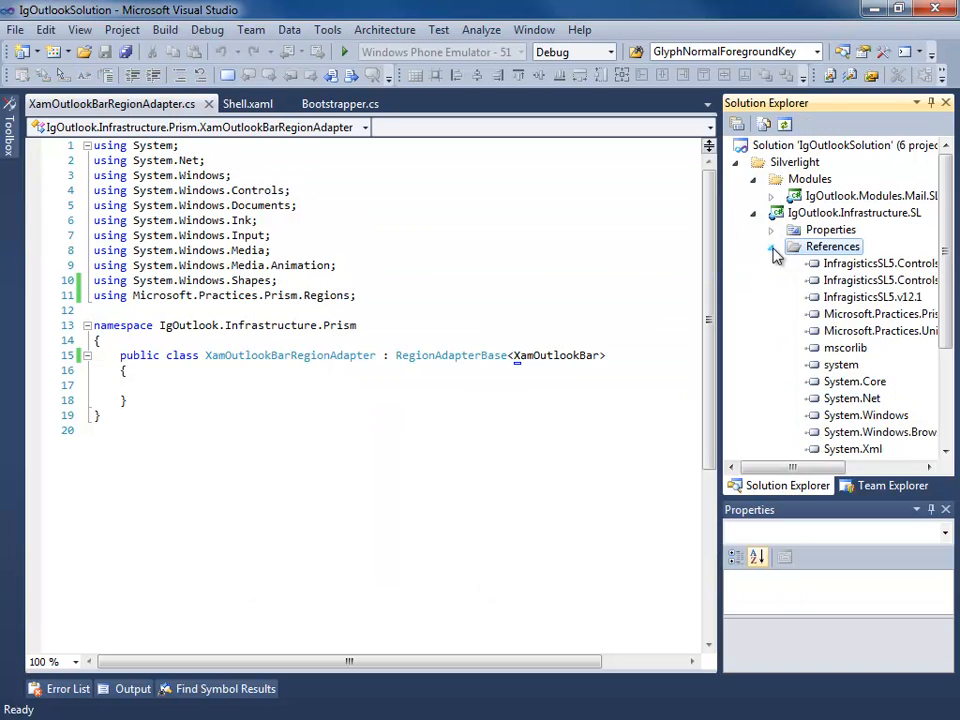
Import Infragistics.Controls.Menus via smart tag and generate Adapt and CreateRegion override stubs
left_click(528, 372)
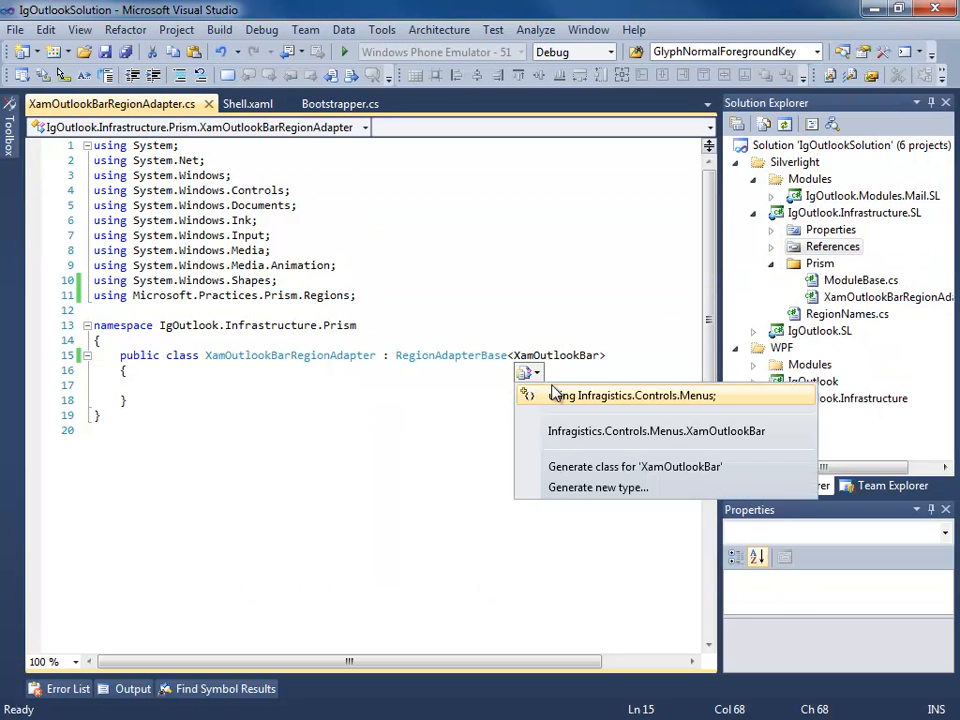
left_click(622, 394)
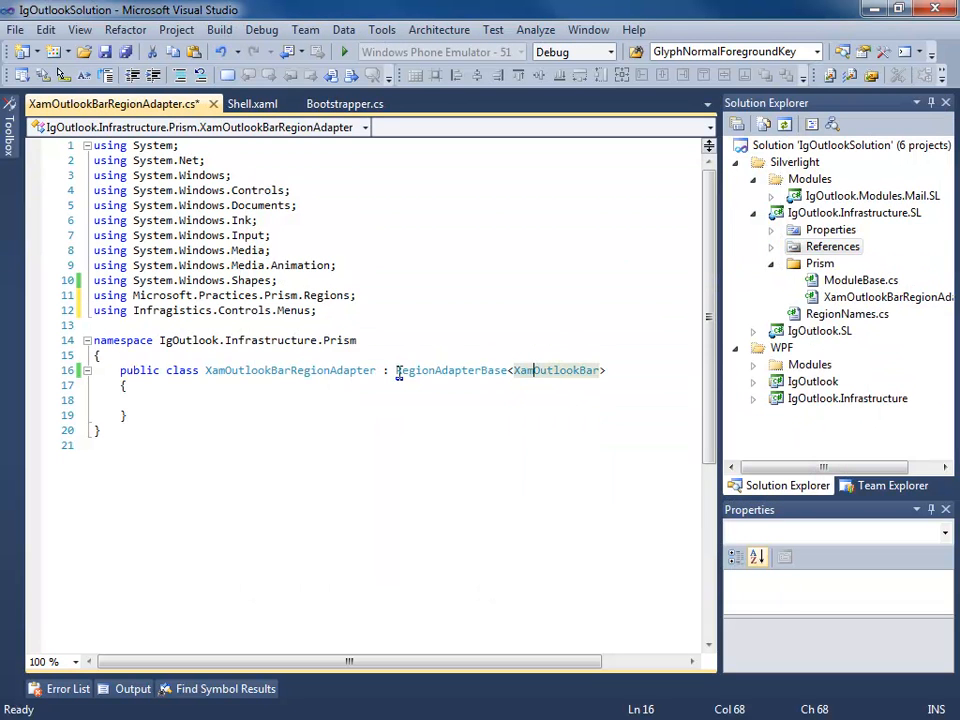
left_click(404, 388)
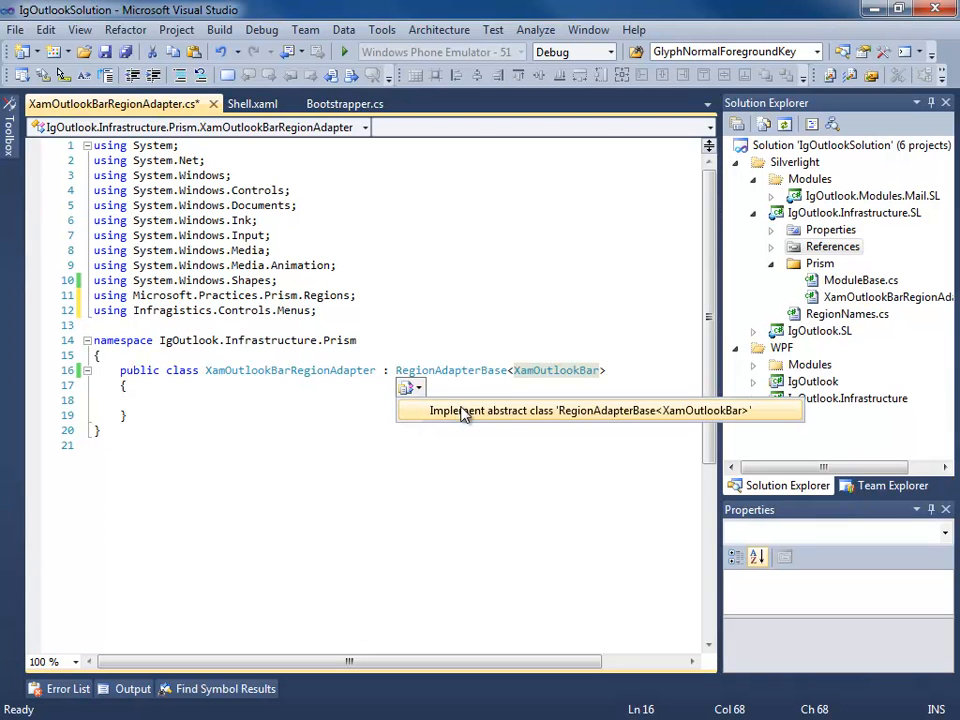
left_click(600, 410)
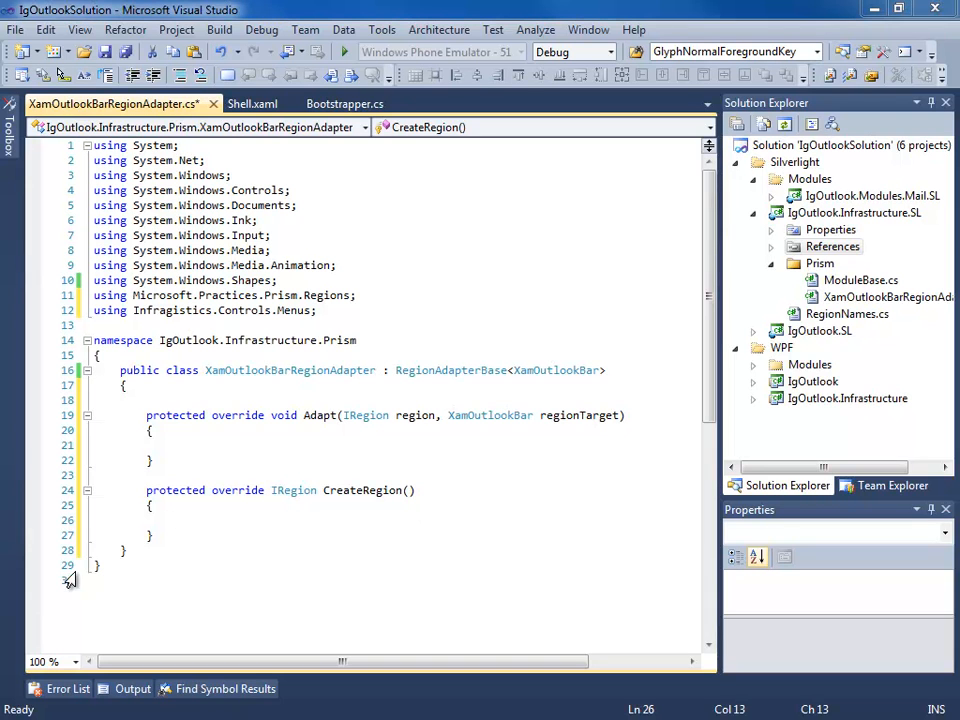
Make CreateRegion return a new AllActiveRegion()
left_click(174, 520)
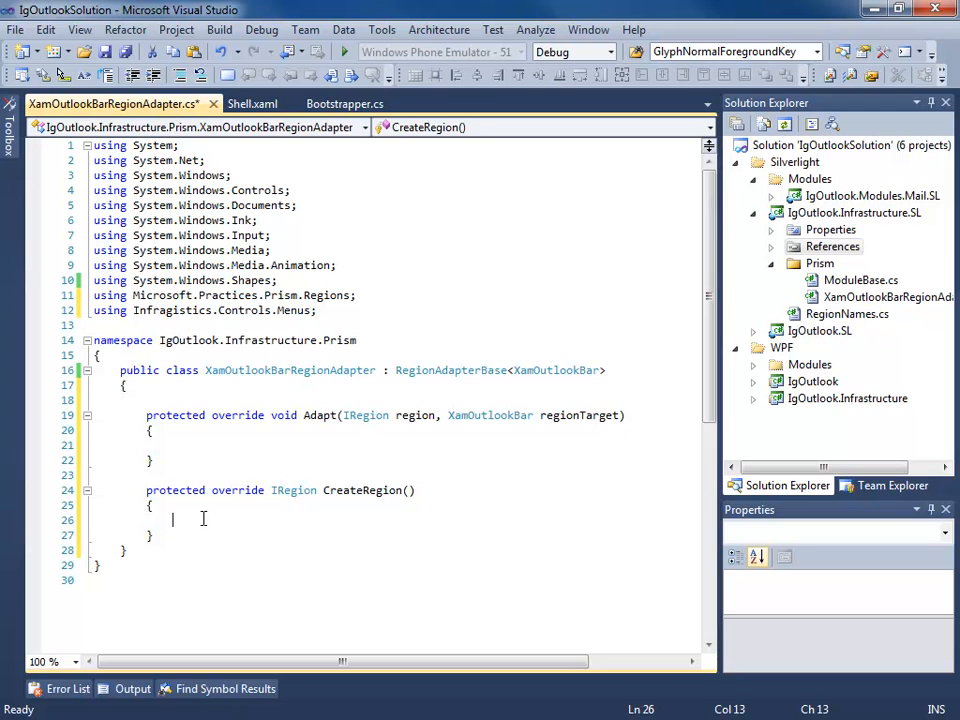
type("r")
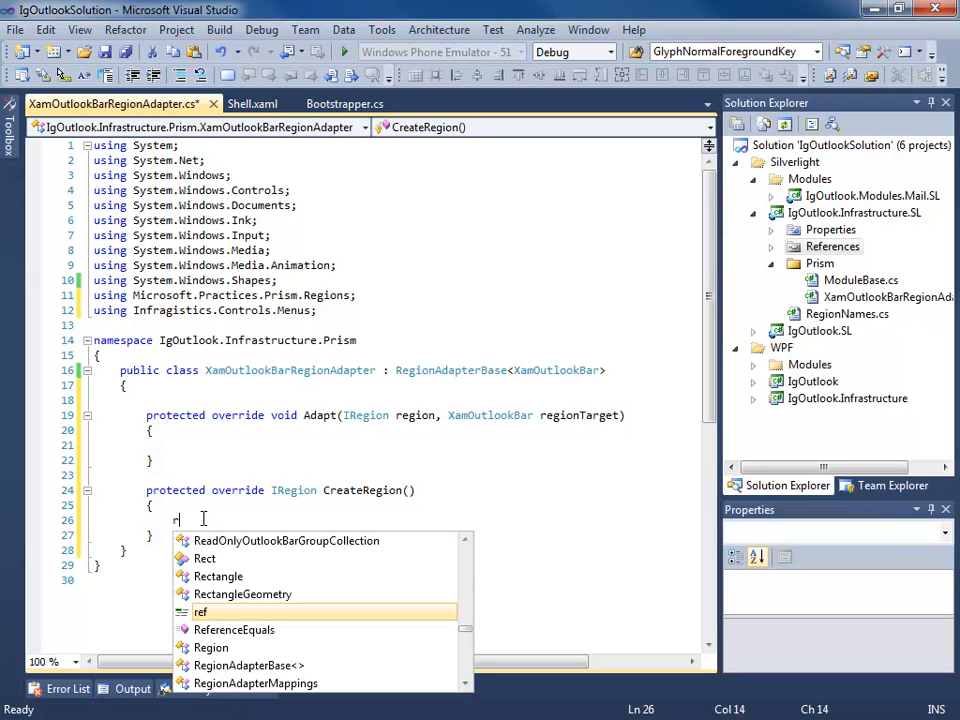
type("eturn new")
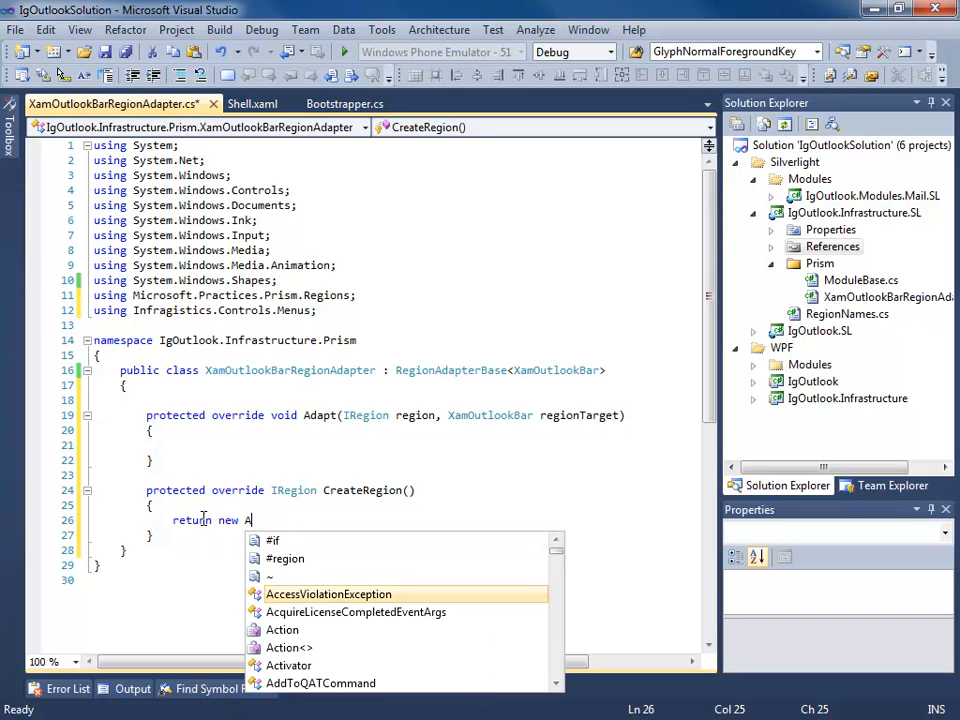
type("AllActiveRegion();")
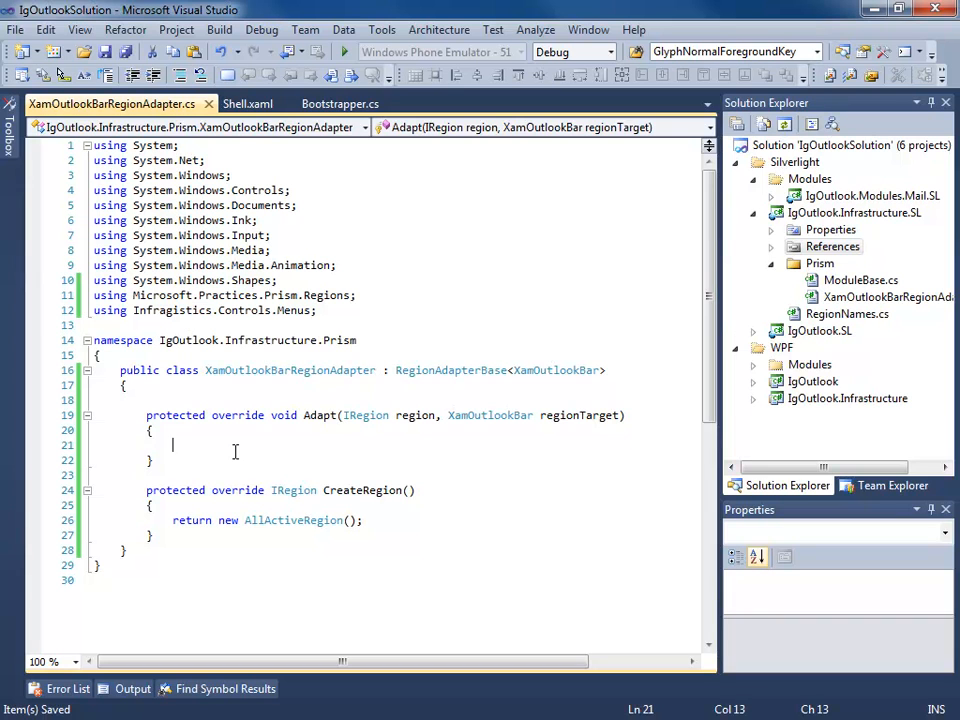
In Adapt, subscribe to region.ActiveViews.CollectionChanged with a lambda switching on y.Action
type("regio")
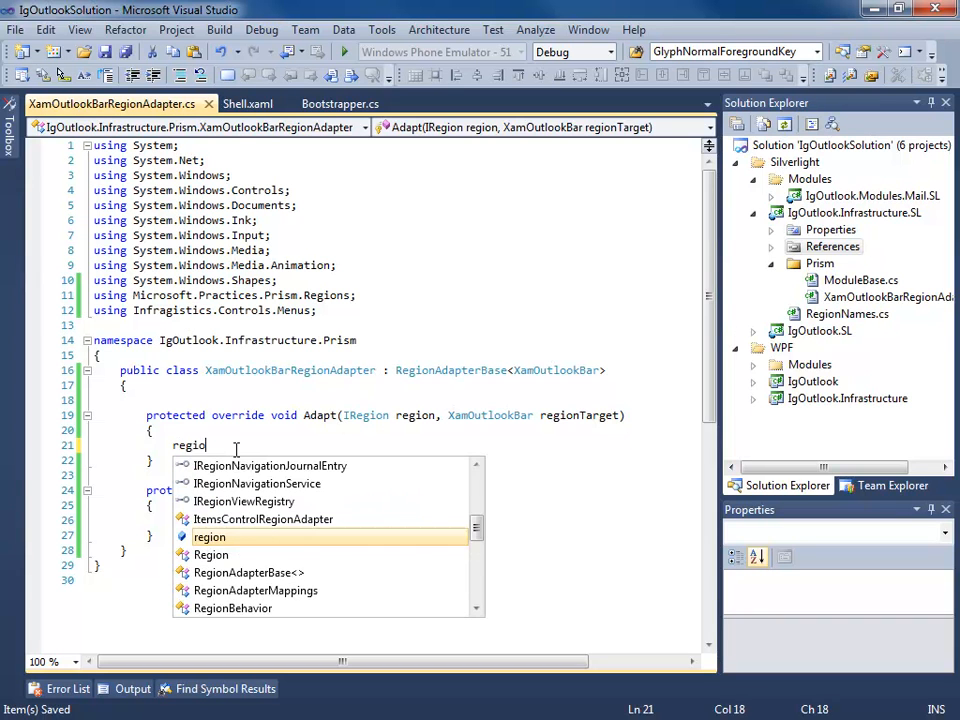
type(".ActiveViews.CollectionChanged")
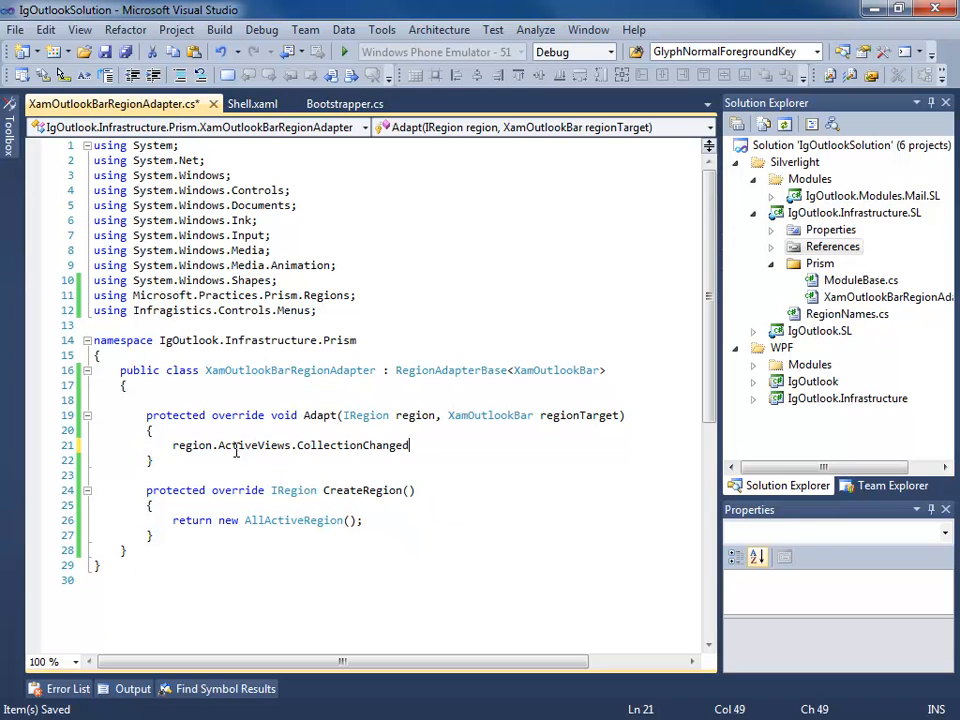
type("+= (")
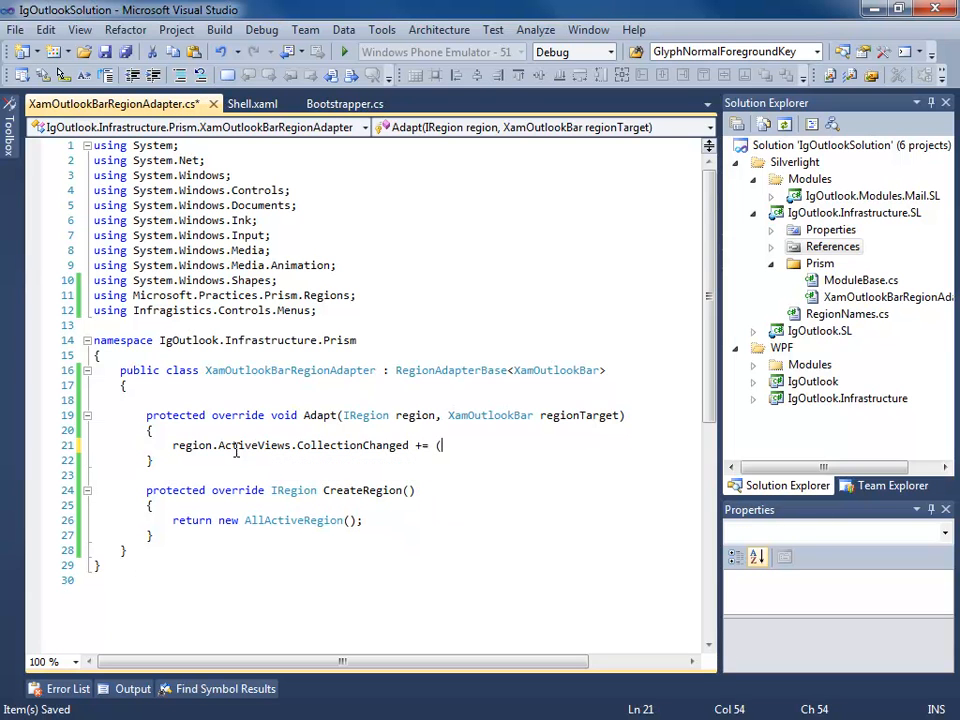
type("x, y")
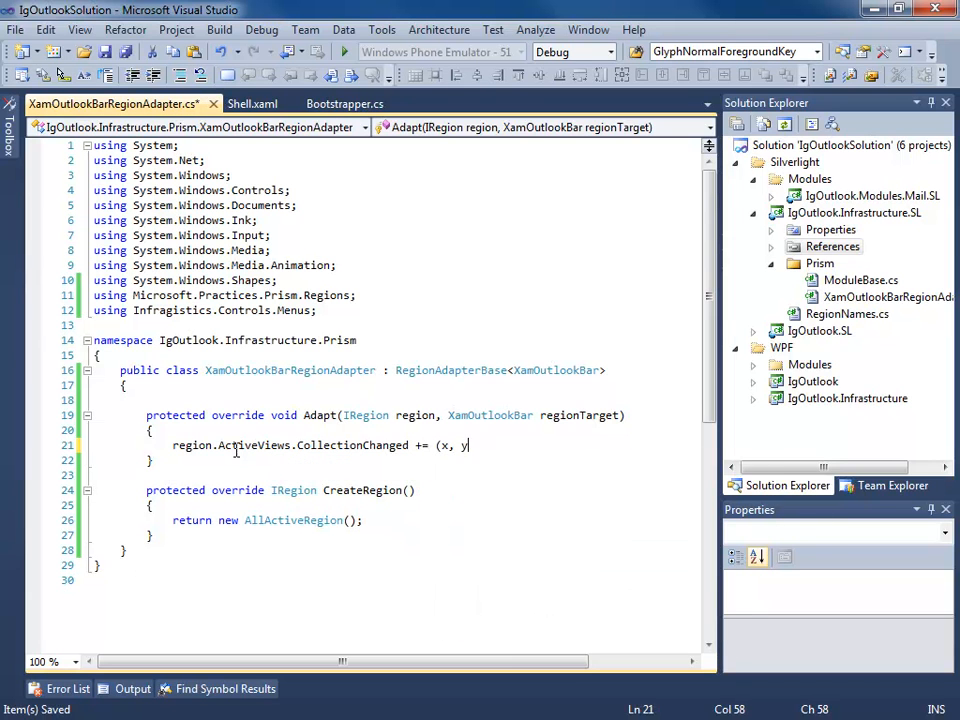
type("=>")
type("{")
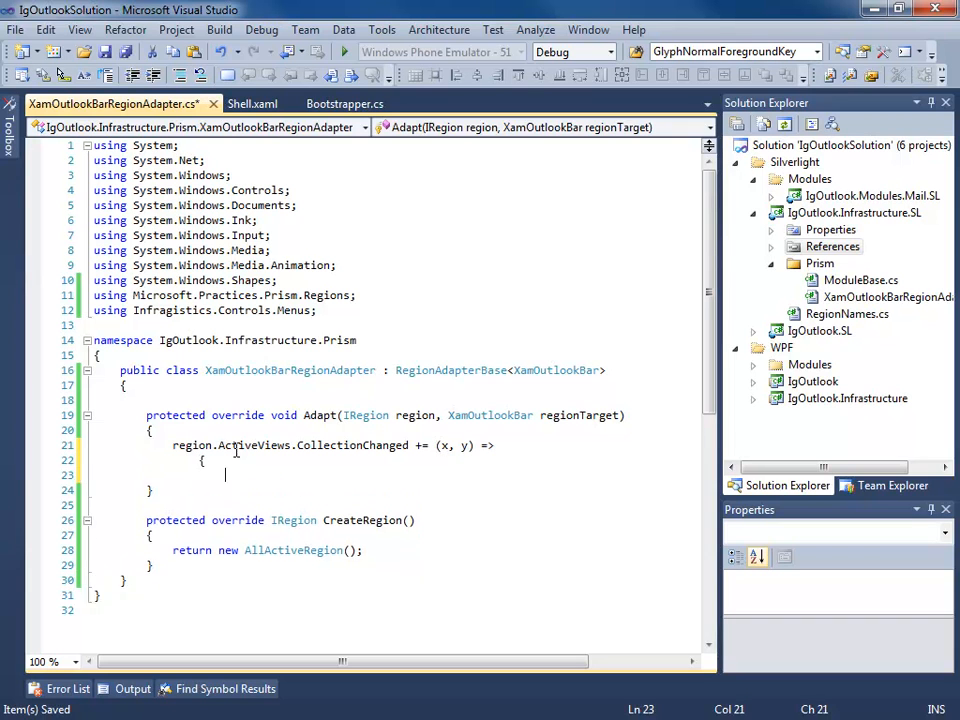
type("});")
type("switch")
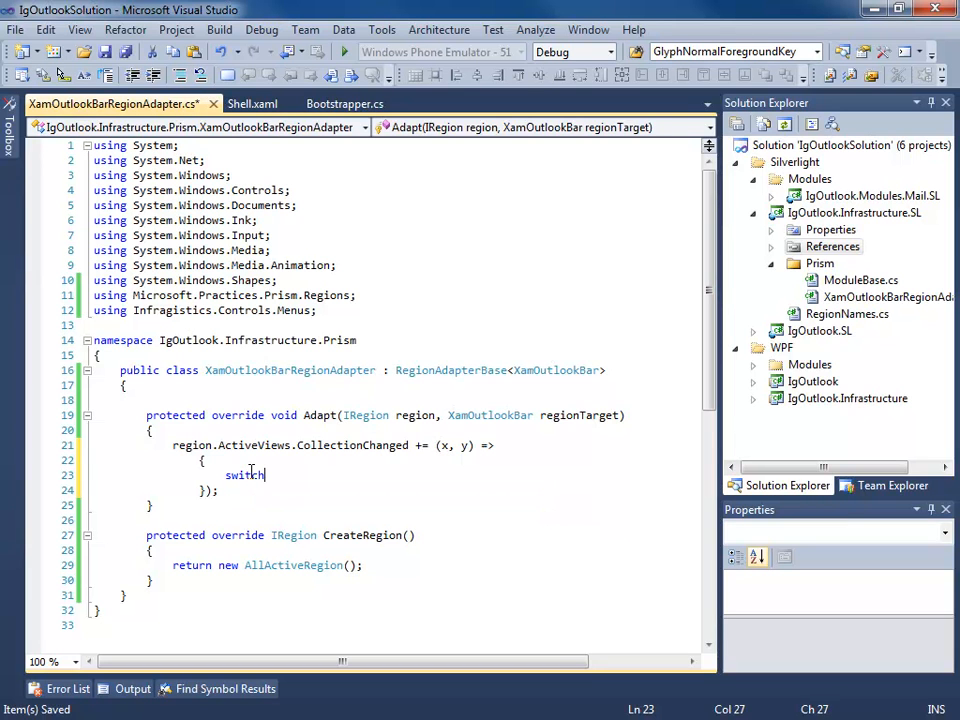
type("(y")
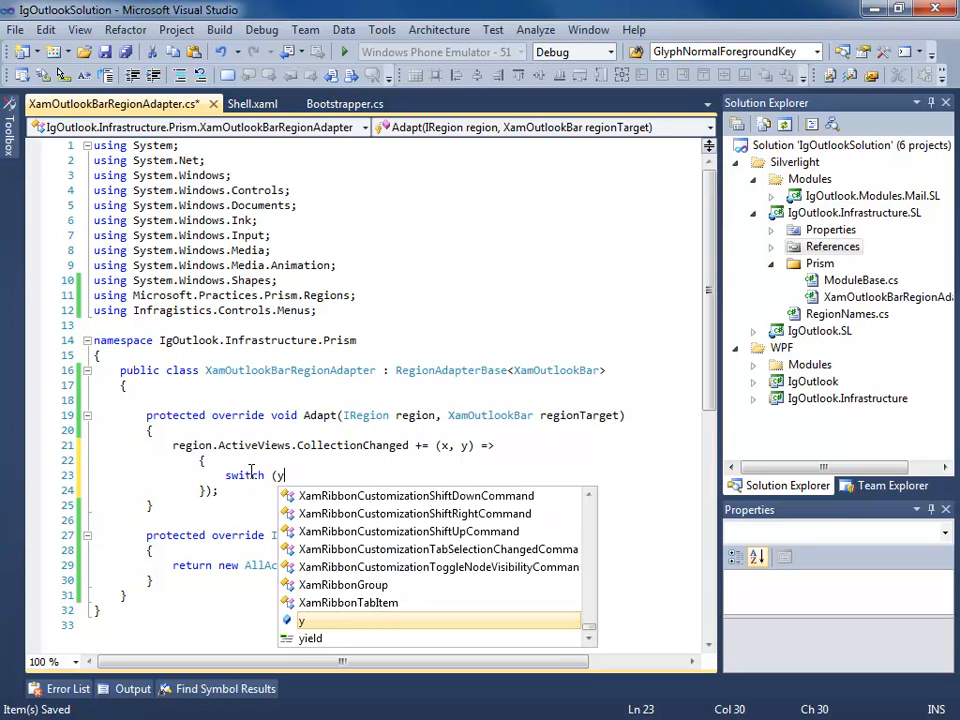
type(".Action")
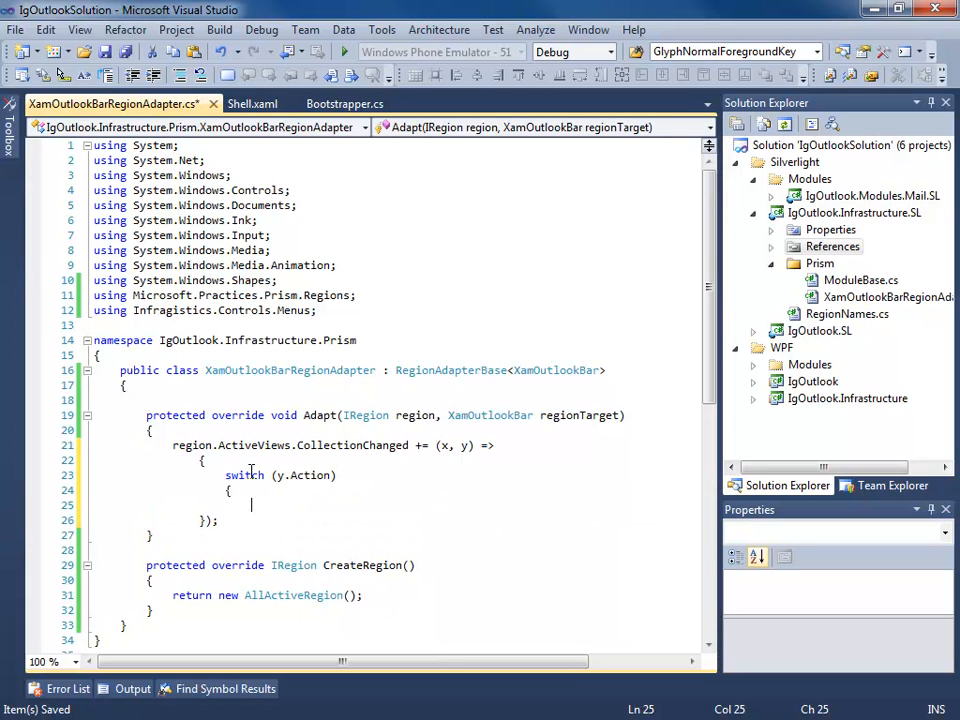
type("x")
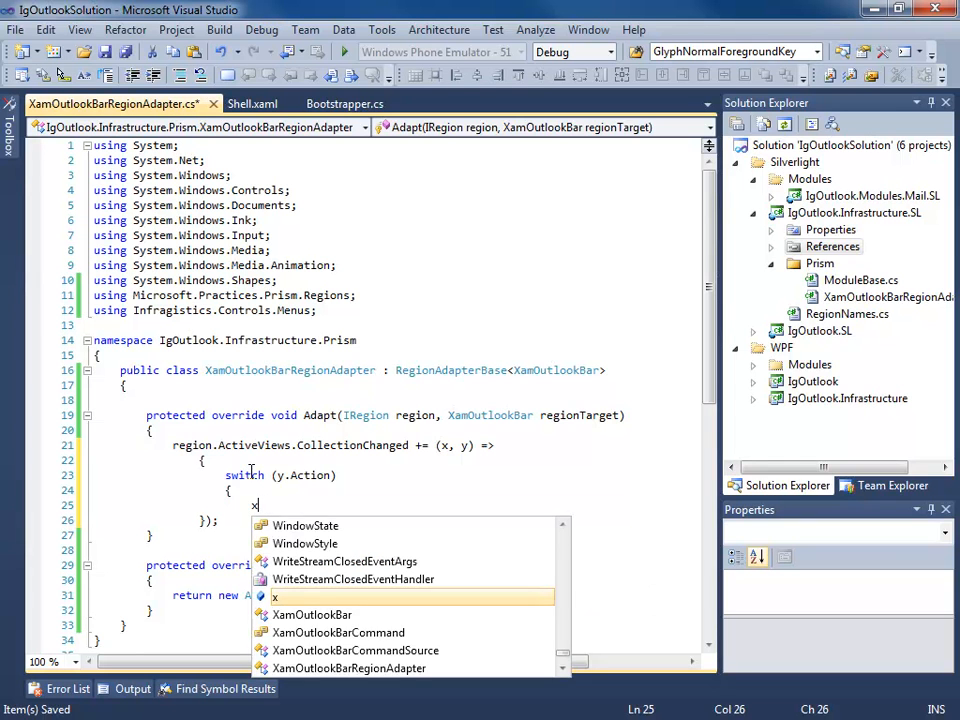
type("case System.Collections.Specialized.NotifyCollectionChangedAction.Ad")
type("{")
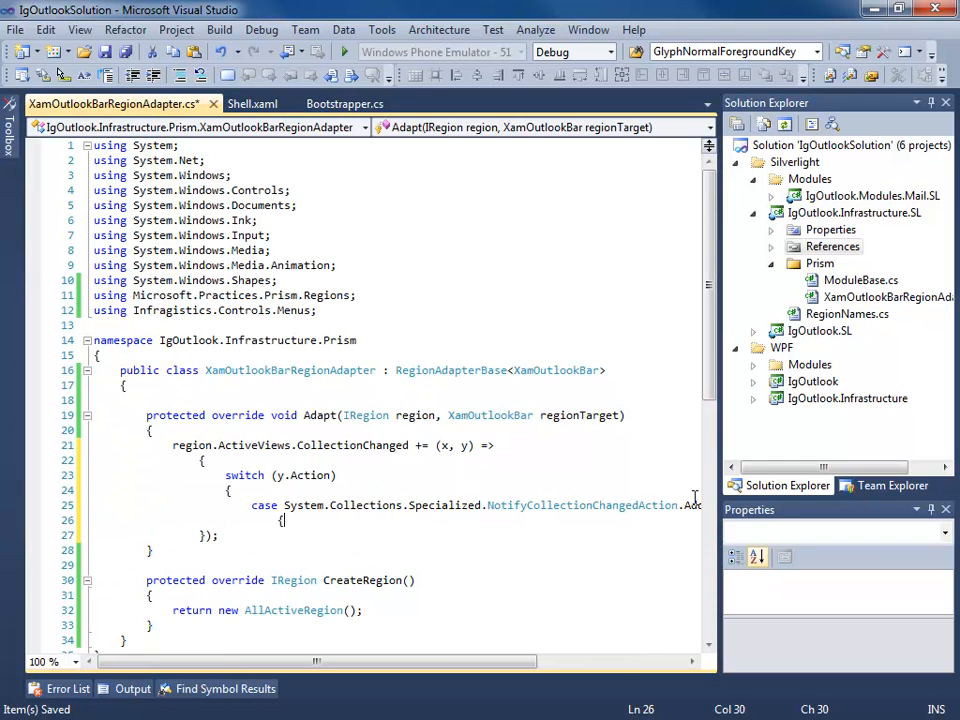
In the Add case, add each OutlookBarGroup in y.NewItems to regionTarget.Groups
type("foreach (")
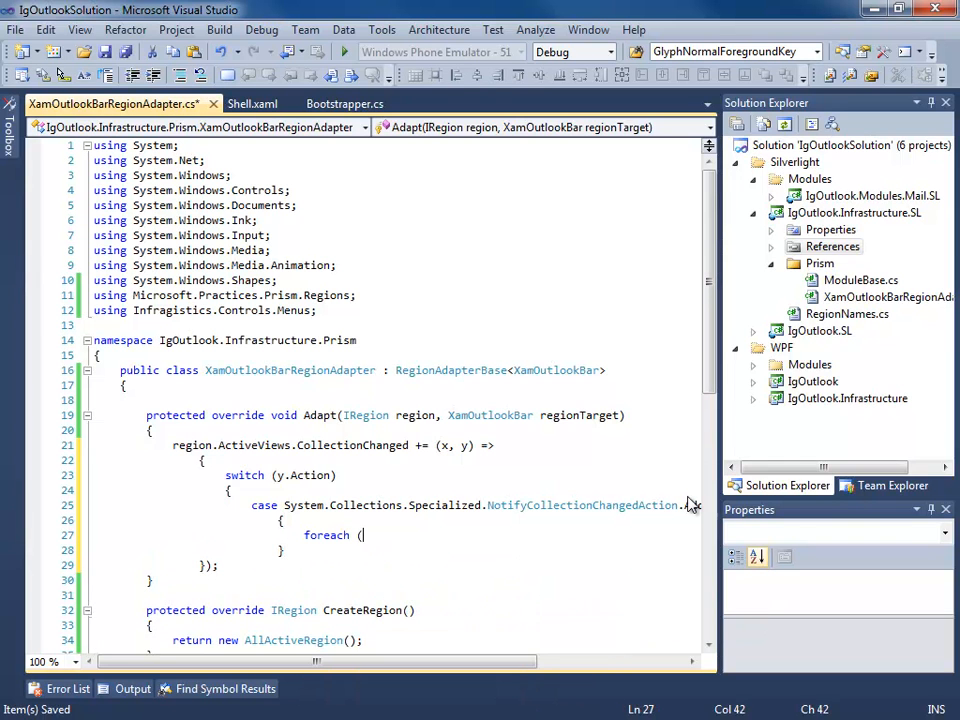
type("OutlookBarGroup group in y")
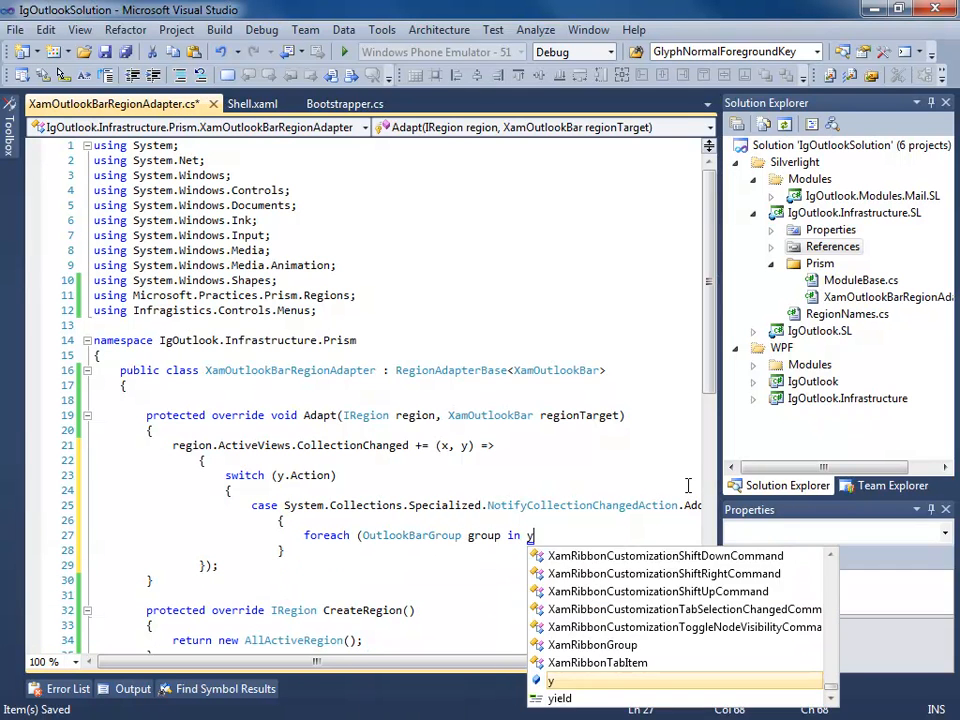
type(".NewIte")
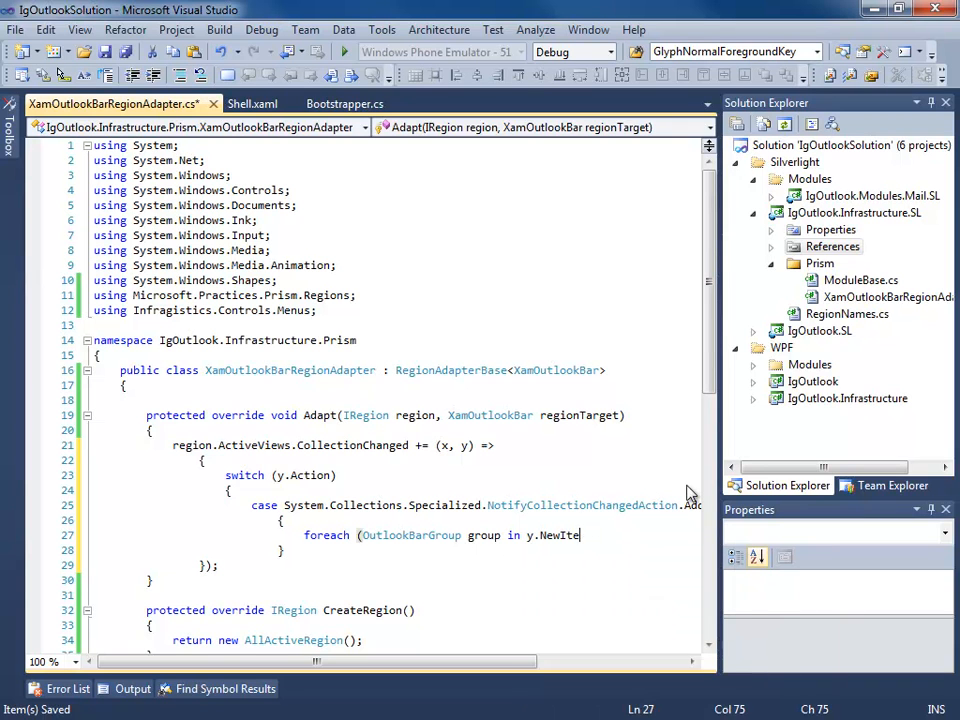
type("ms")
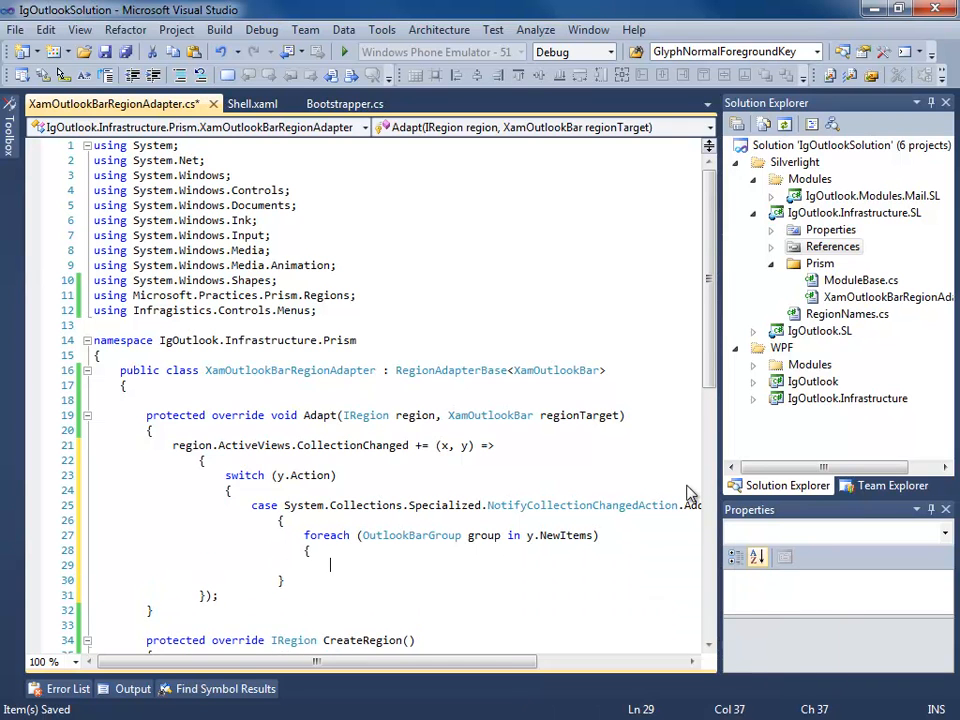
type("reT")
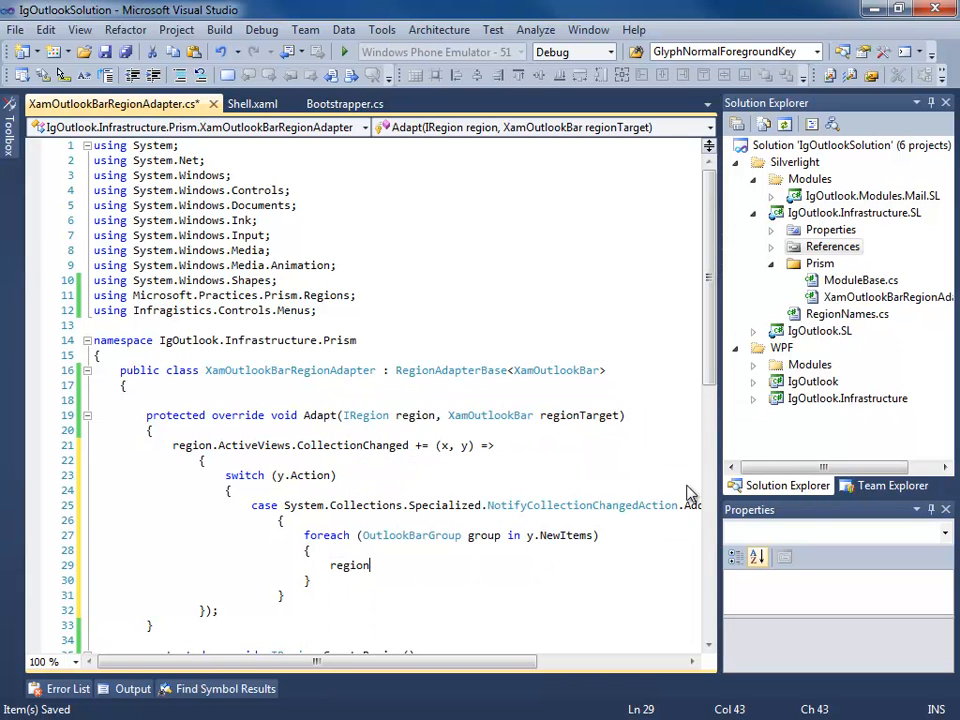
type("Target")
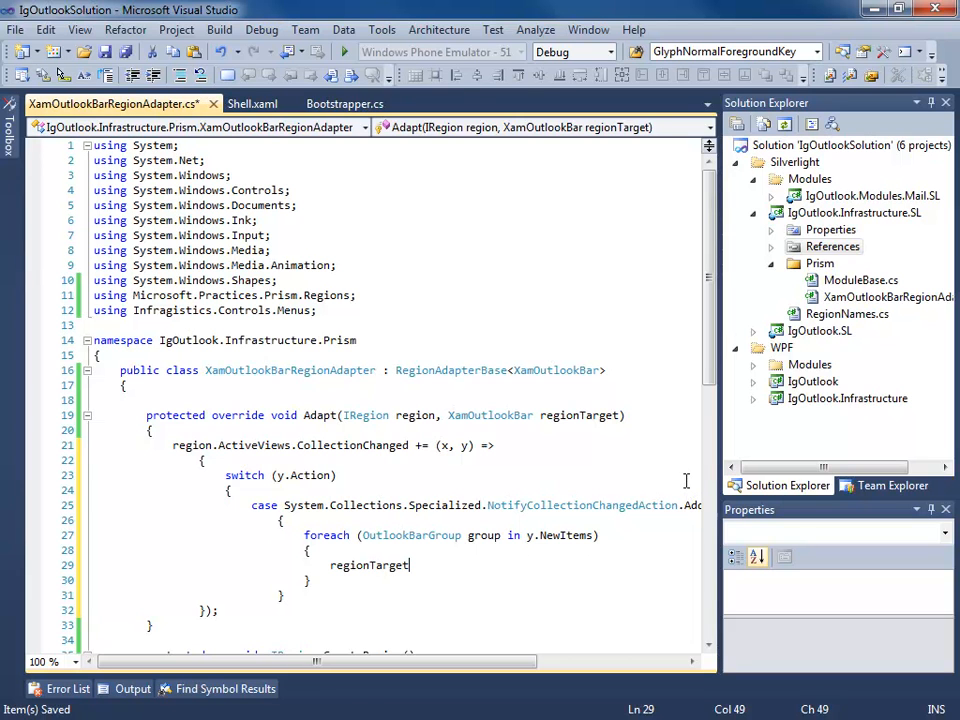
type(".ZGrou")
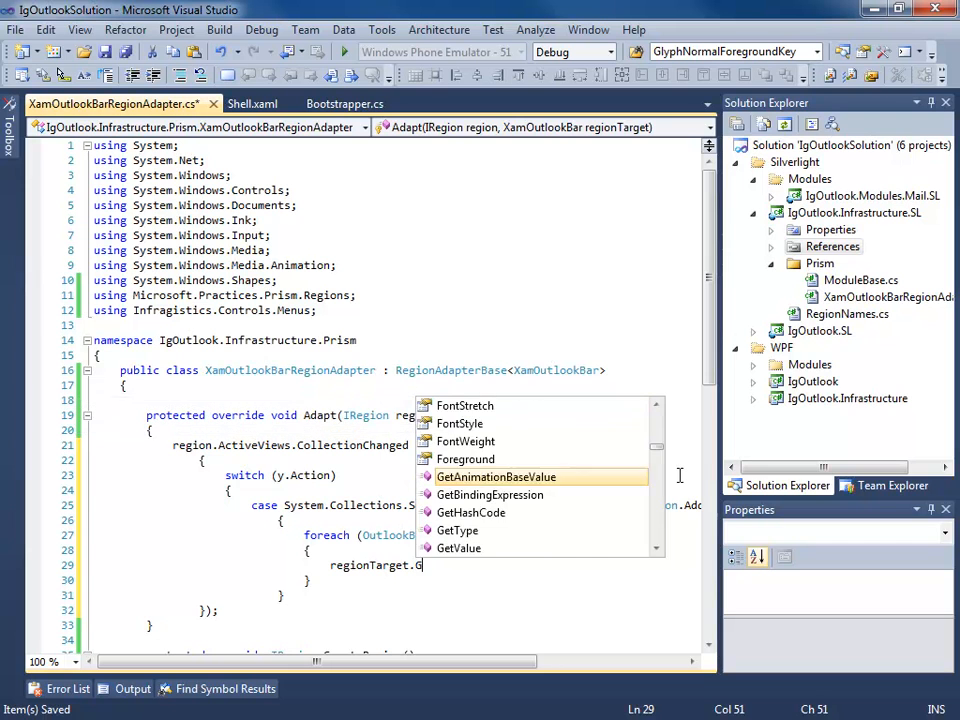
type("roups.Add(group);")
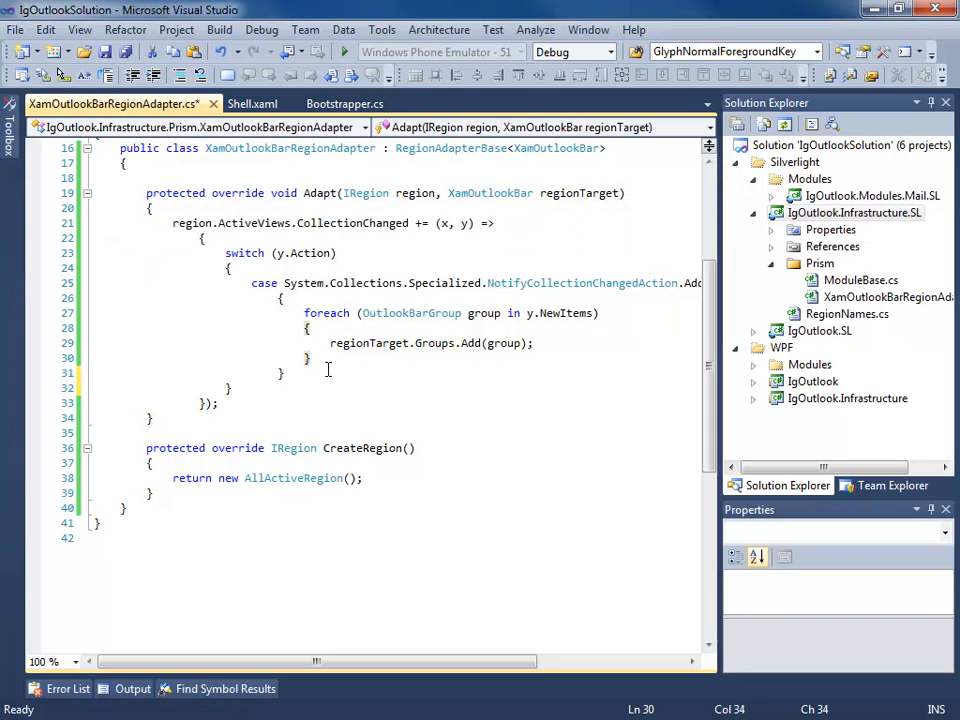
Add a Remove case with a foreach over the changed OutlookBarGroup items
type("c")
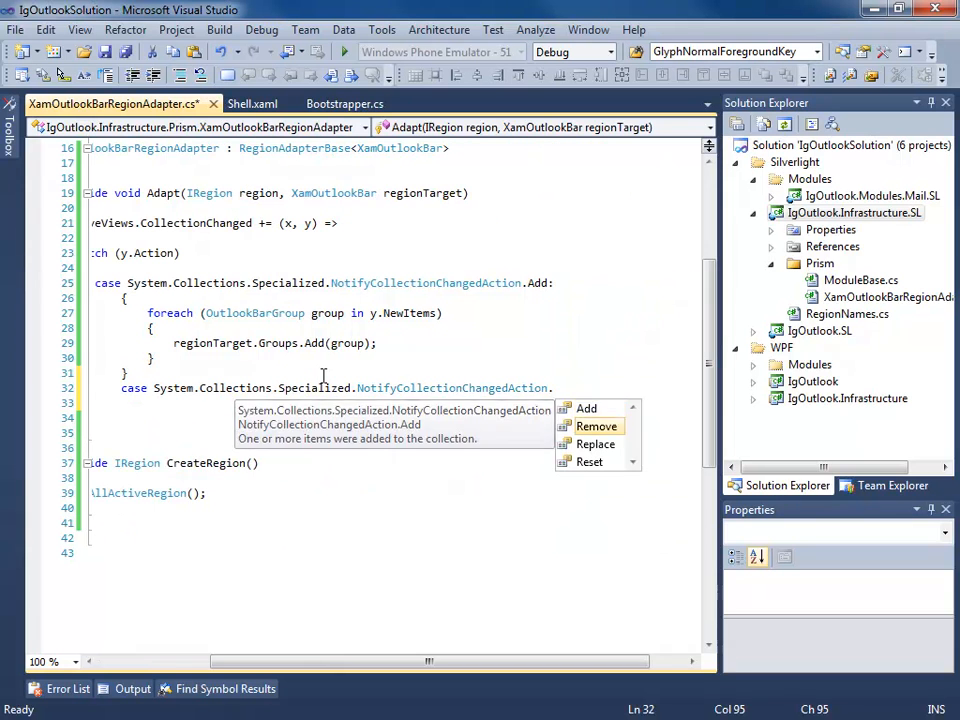
left_click(596, 426)
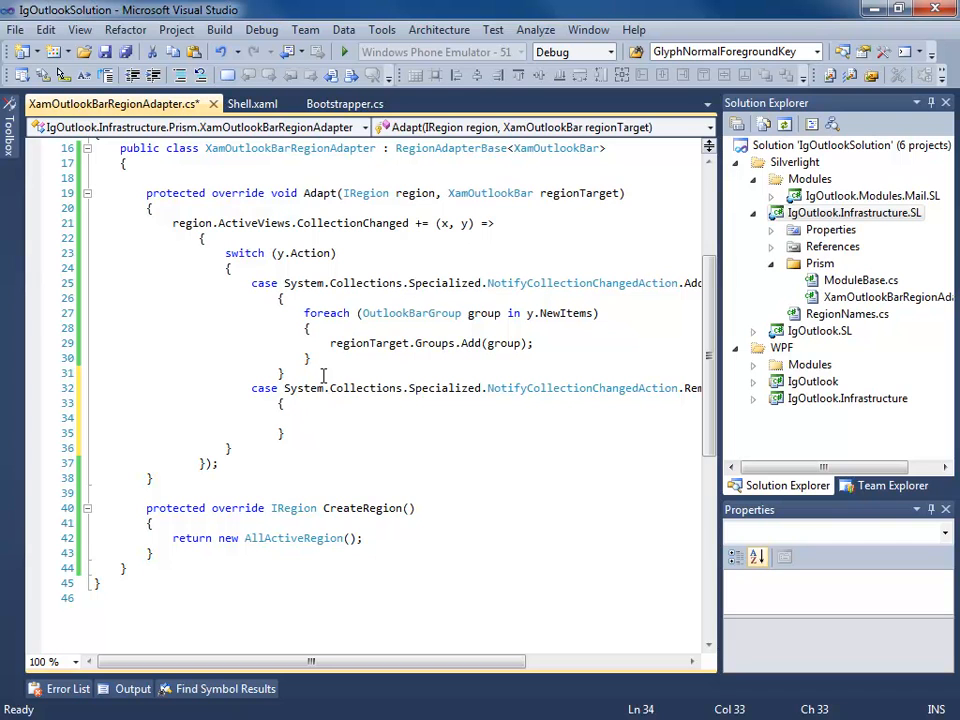
type("foreach")
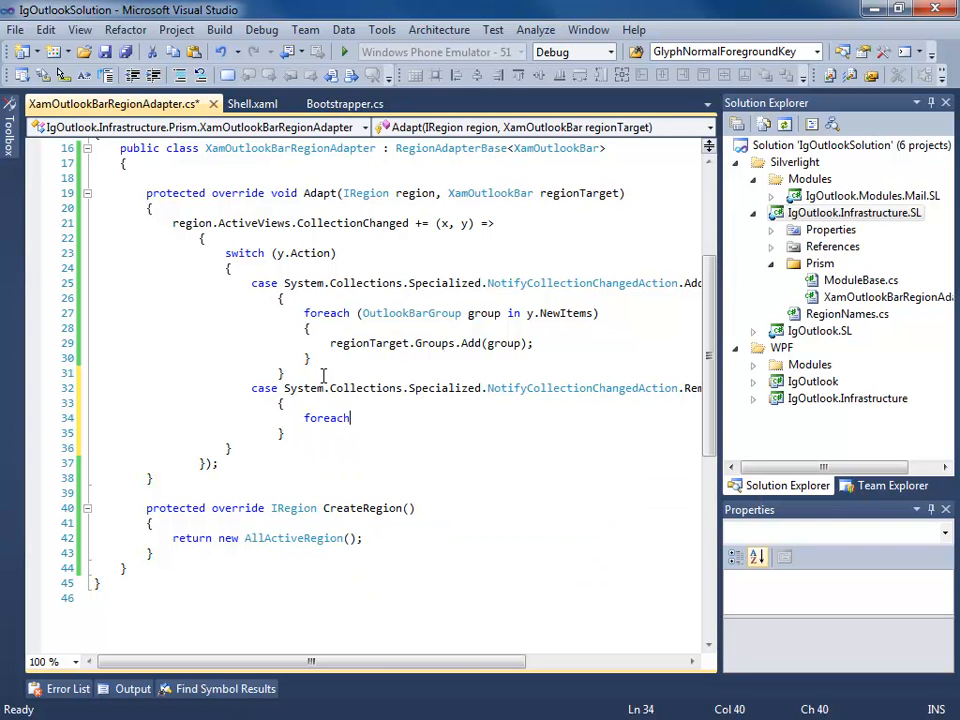
type("(Outl")
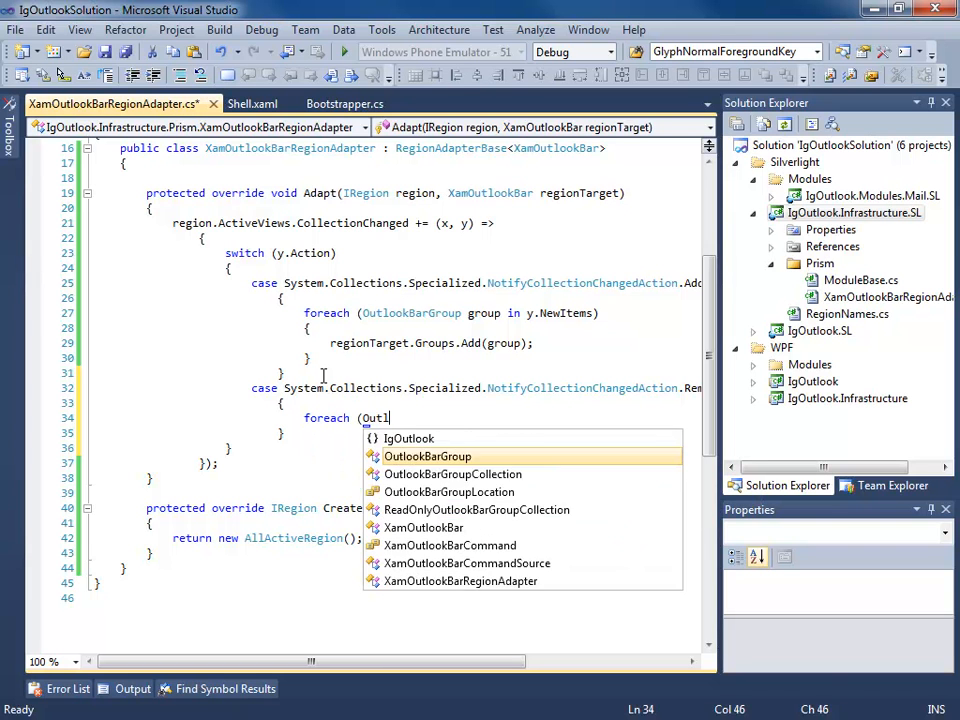
type("OutlookBarGroup group")
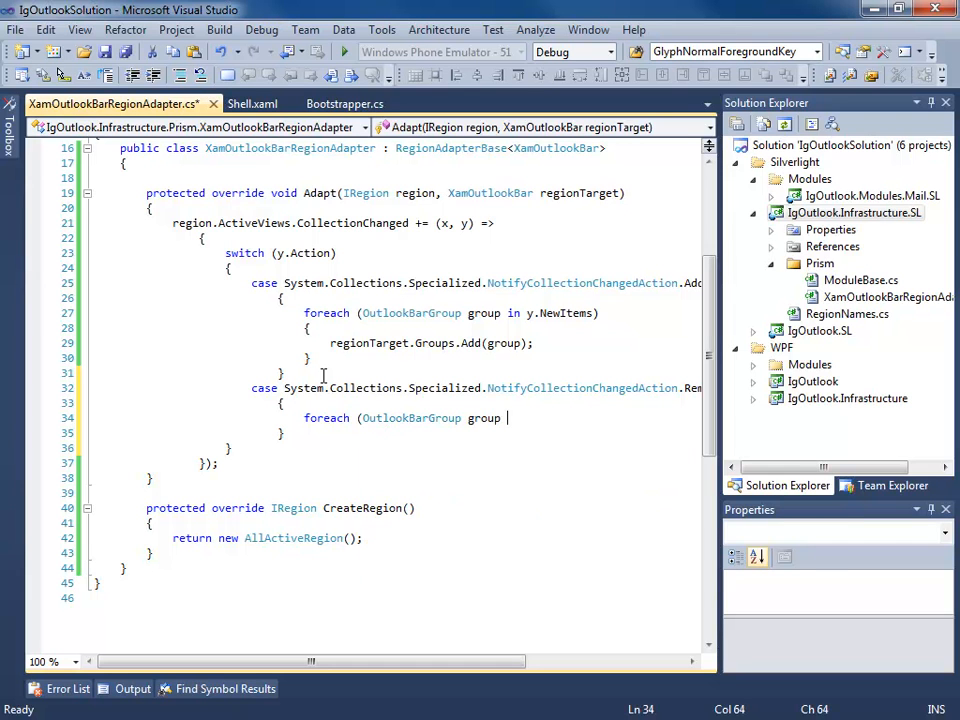
type("in y.N")
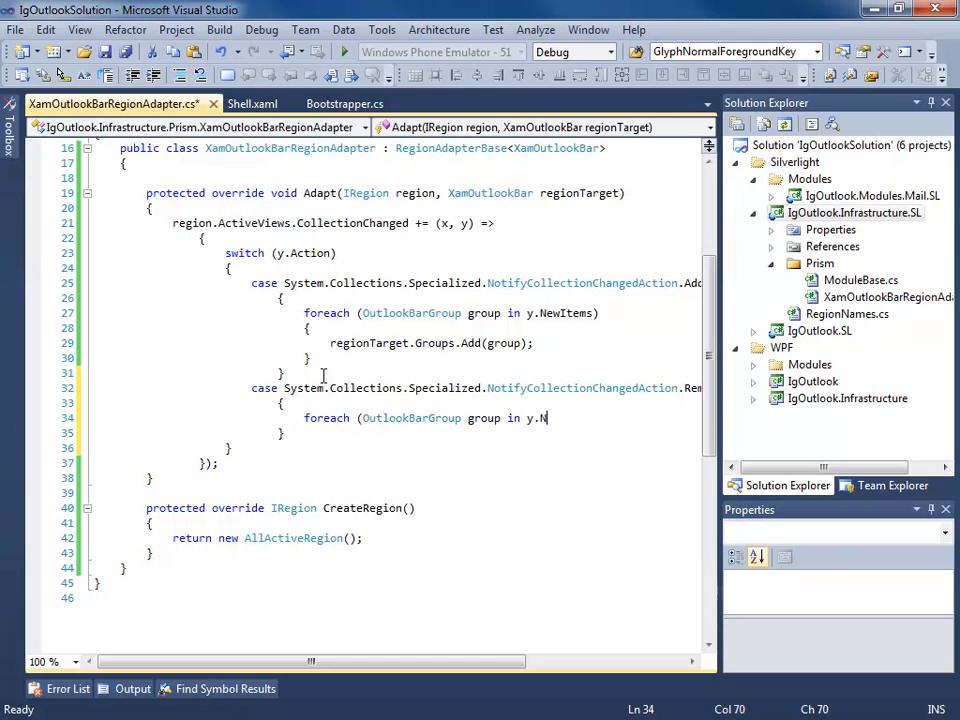
type("ewItems")
type("{")
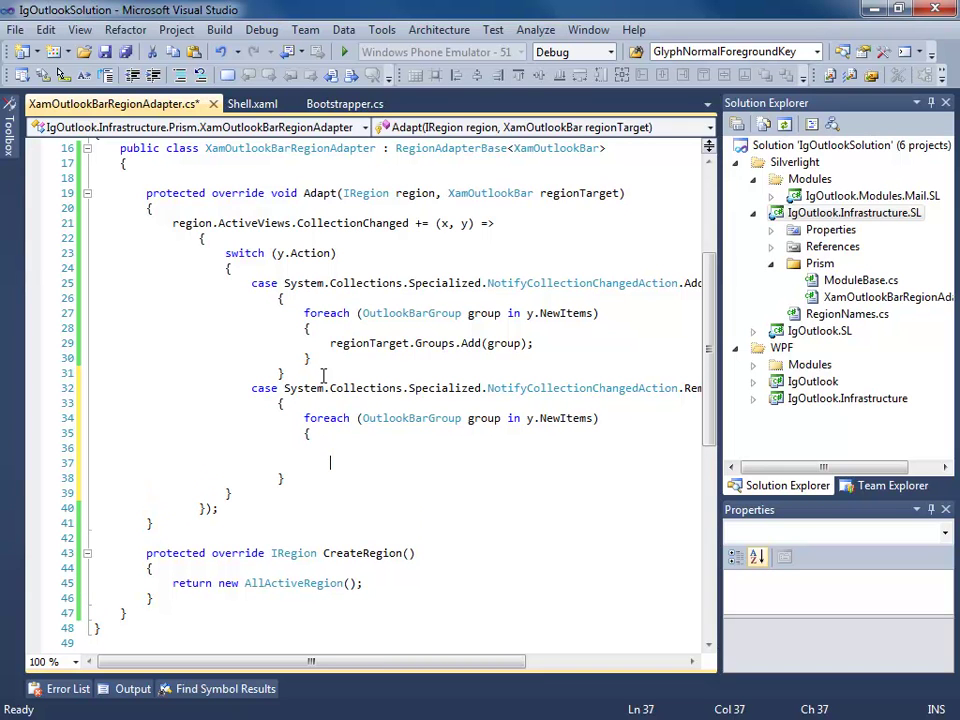
type("}")
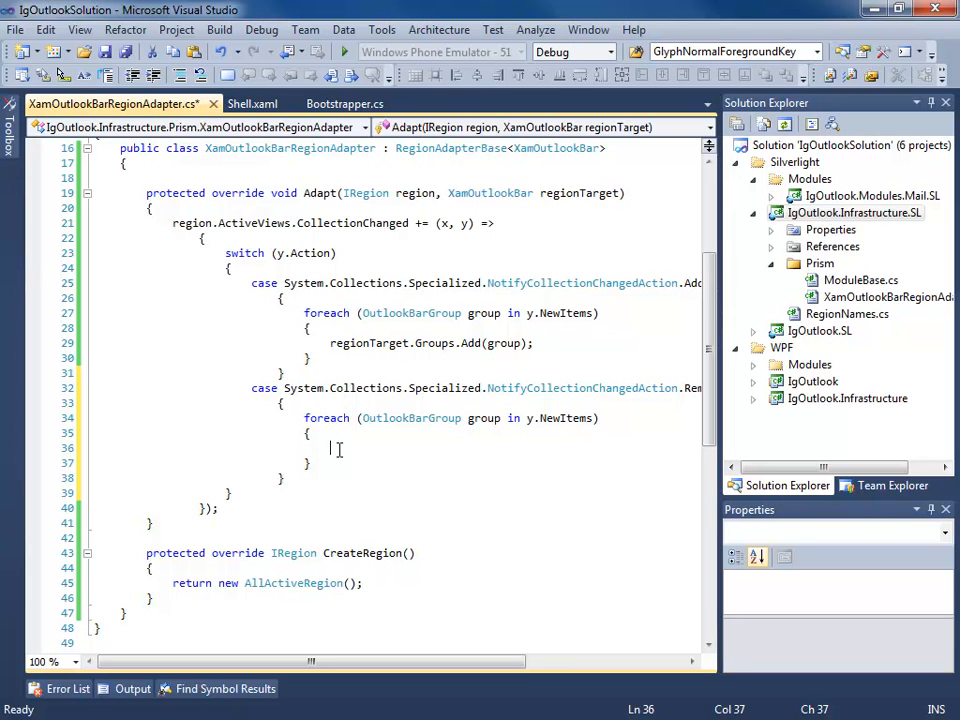
Call regionTarget.Groups.Remove(group) in the loop and end the cases with break
type("regionTarget.Groups.Remo")
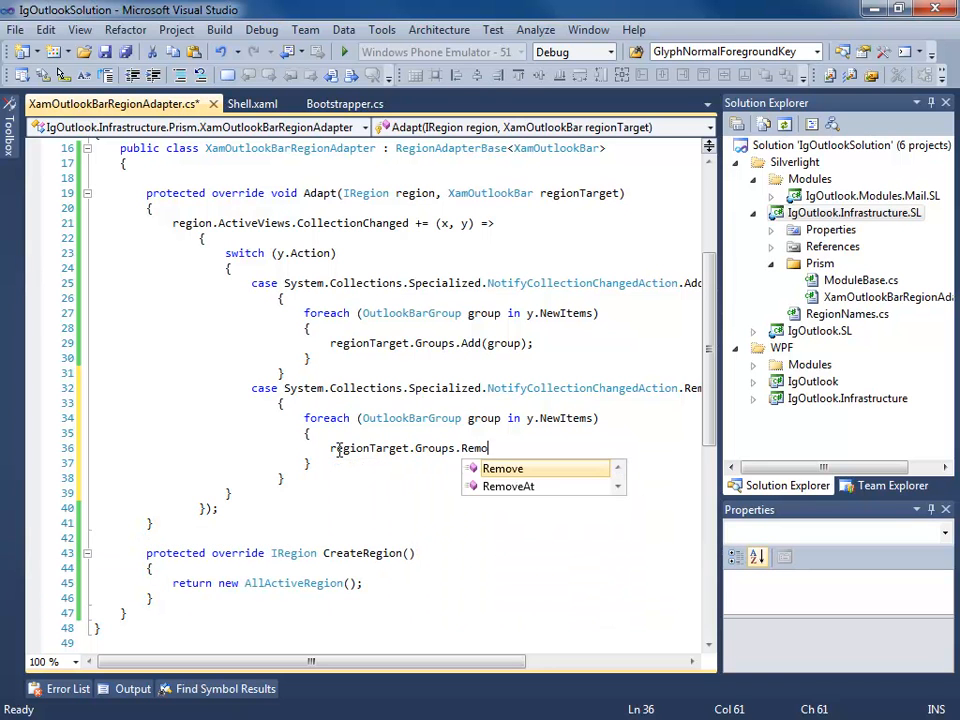
type("(group);")
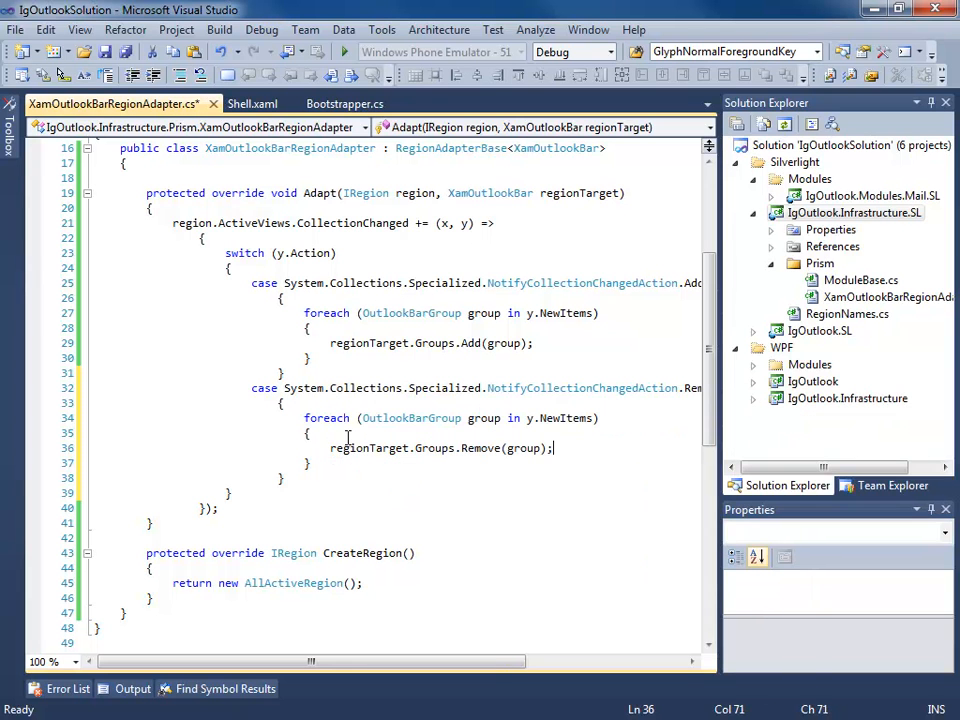
type("break;")
left_click(334, 224)
type("(")
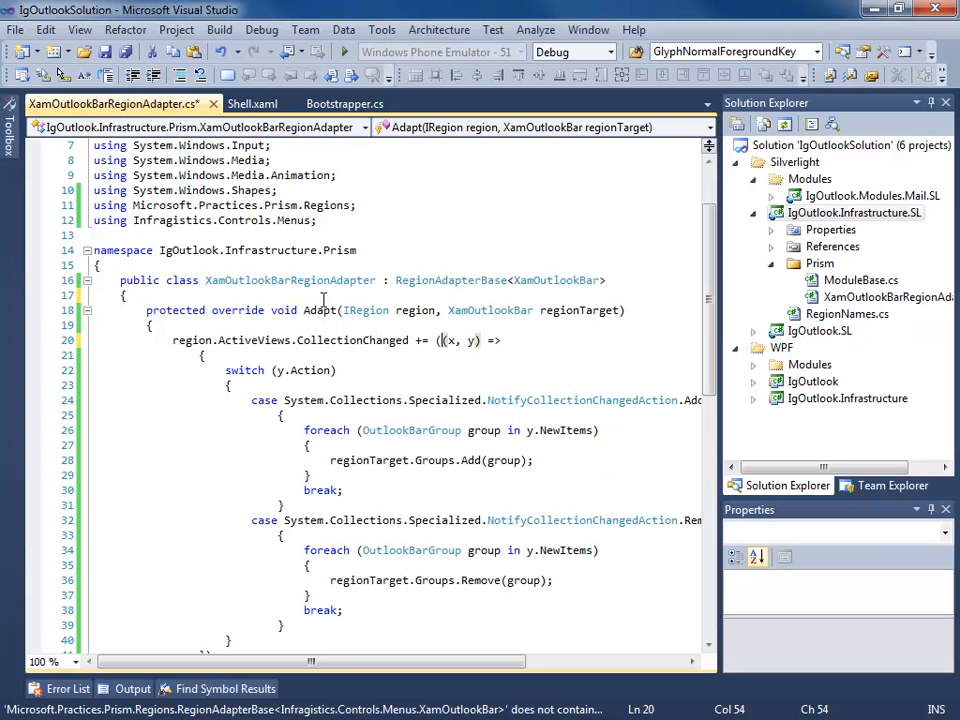
Add constructor XamOutlookBarRegionAdapter(IRegionBehaviorFactory factory) : base(factory) and save
double_click(290, 280)
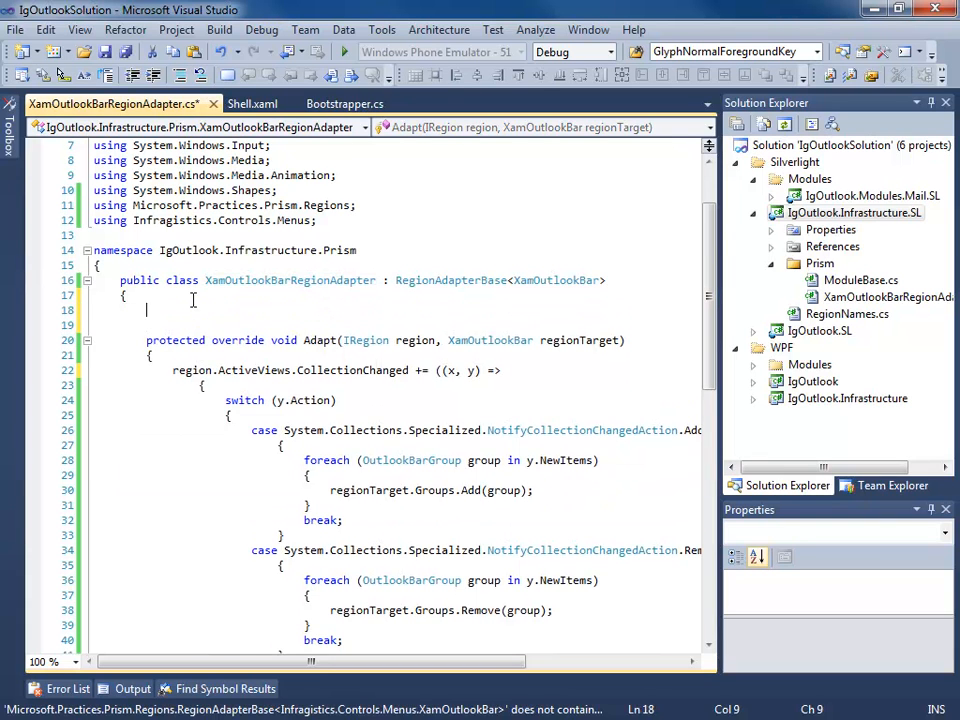
type("public XamOutlookBarRegionAdapter(")
type("}")
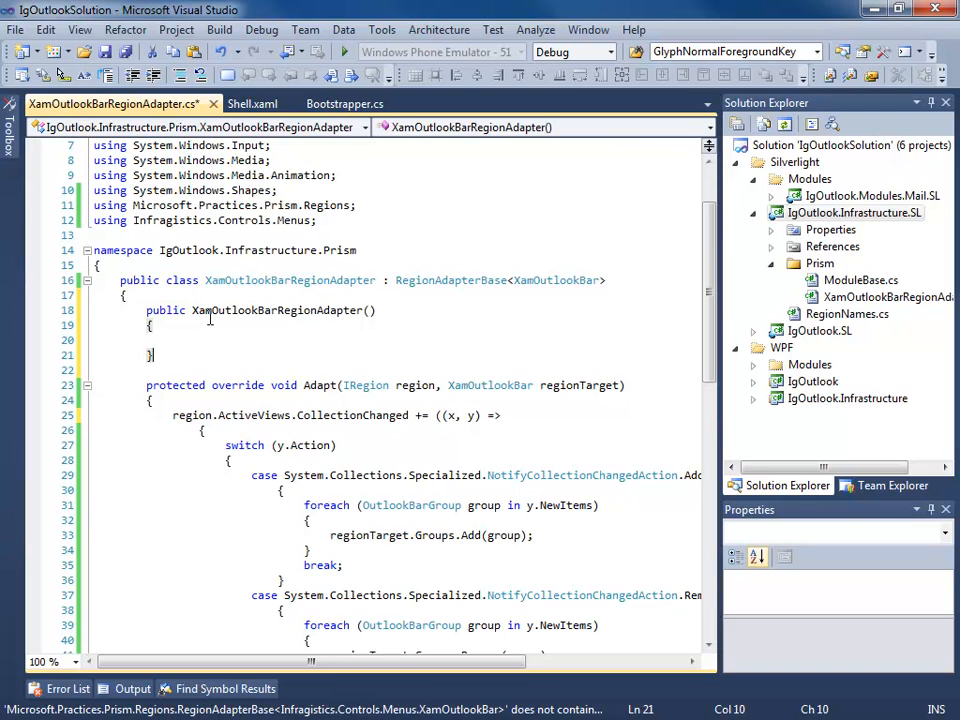
left_click(372, 310)
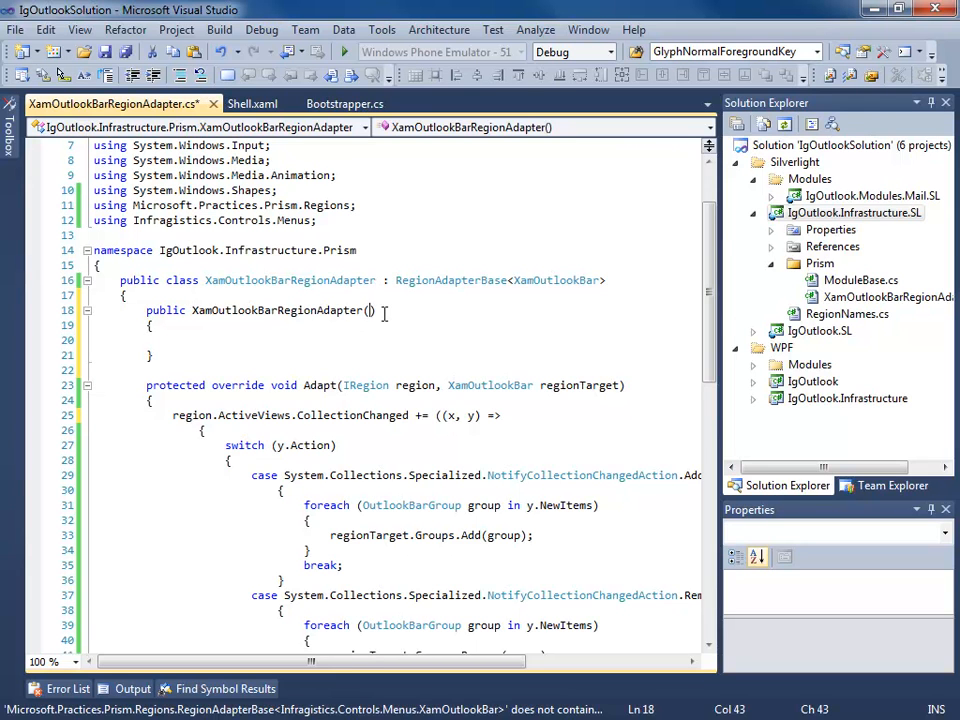
type("Ire")
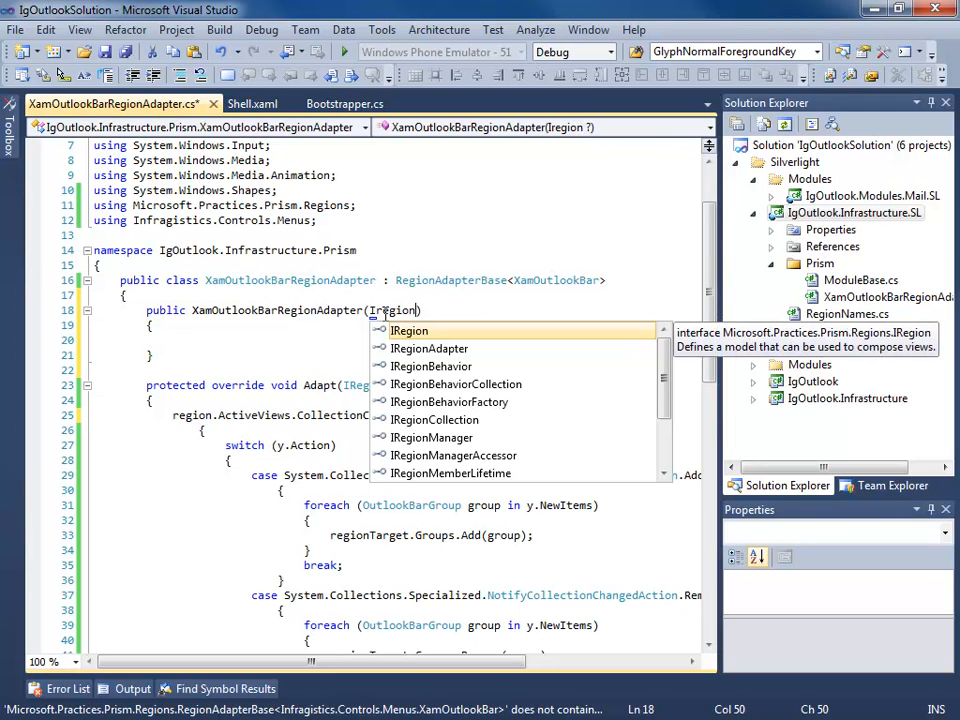
type("beh")
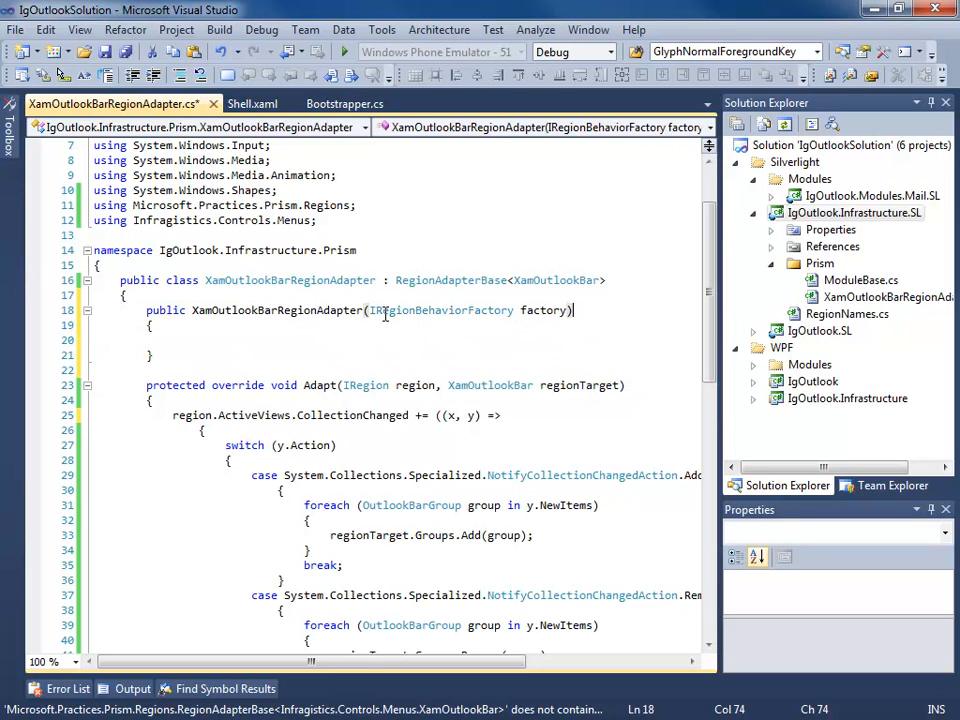
type(": base")
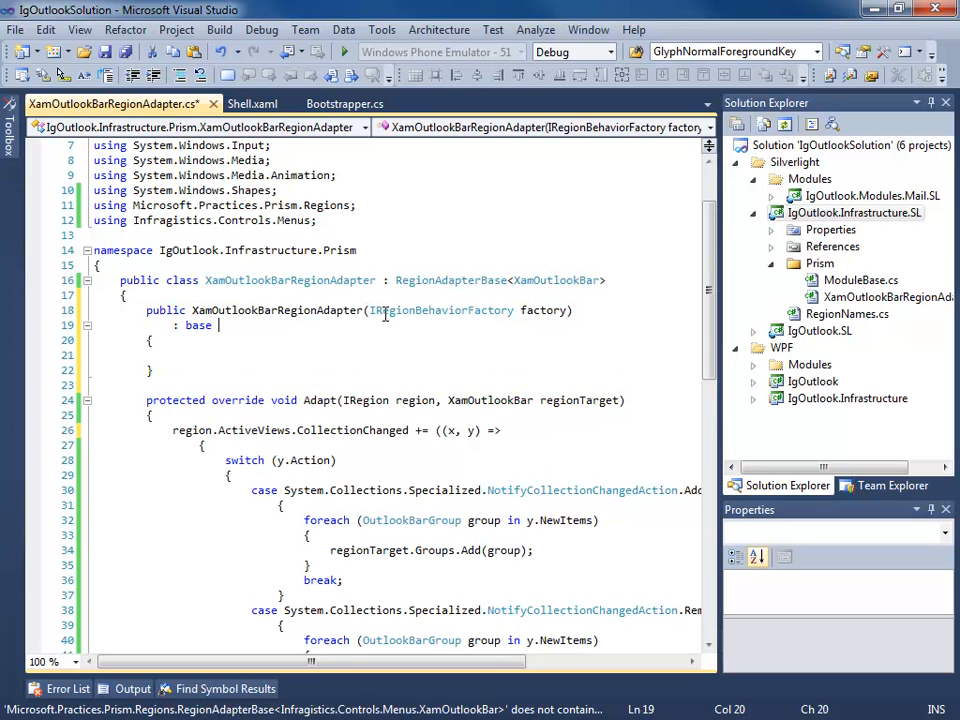
type("(factory")
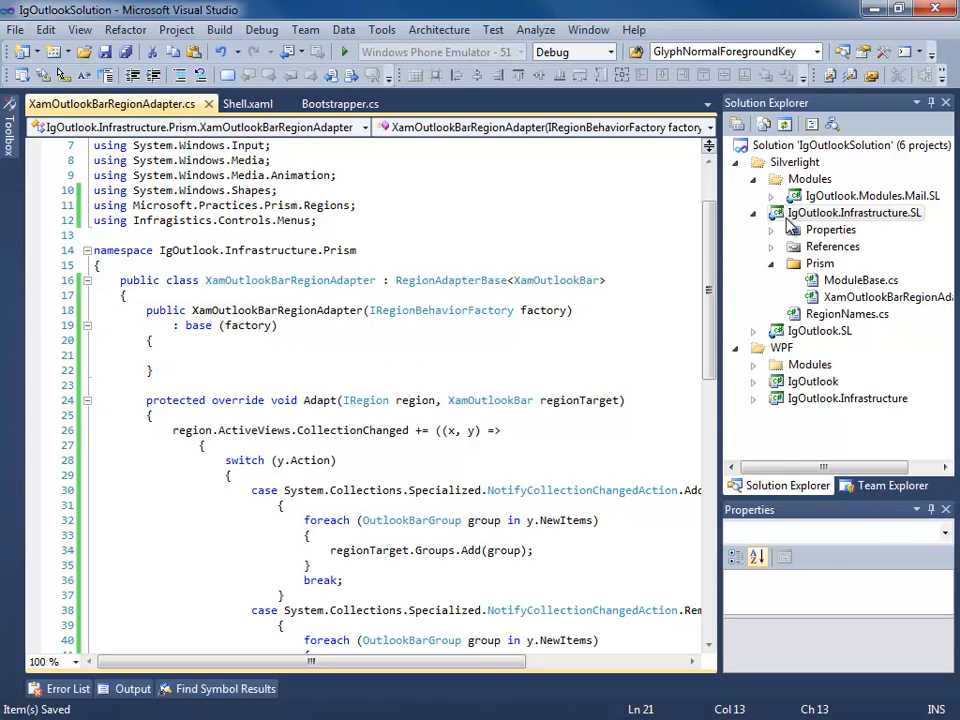
left_click(852, 212)
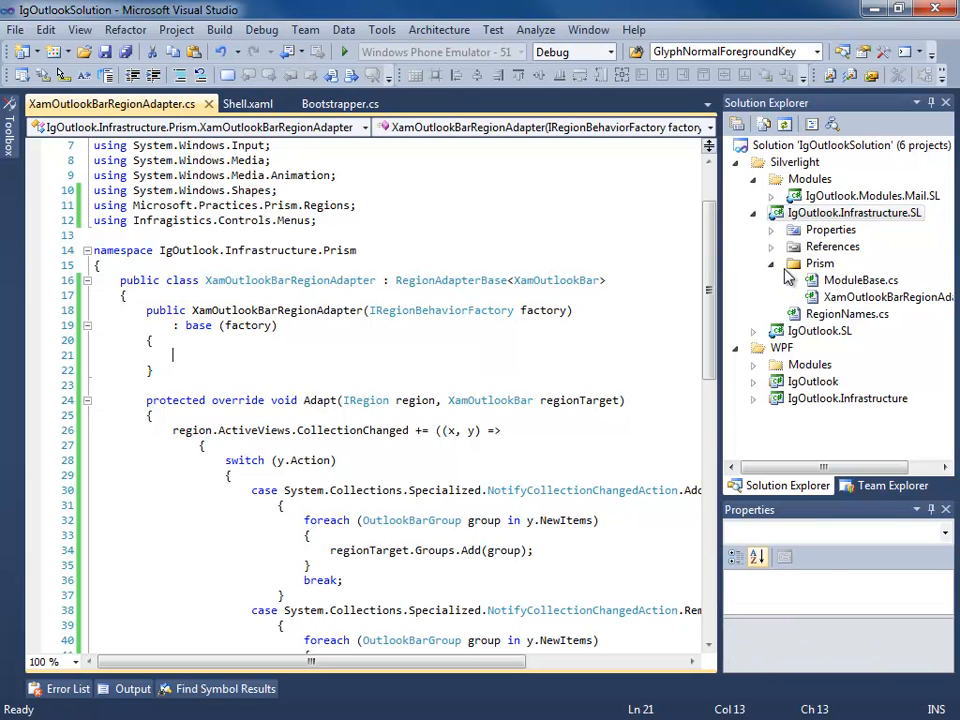
Add the Silverlight XamOutlookBarRegionAdapter.cs to the WPF Prism folder as a linked existing item
left_click(820, 264)
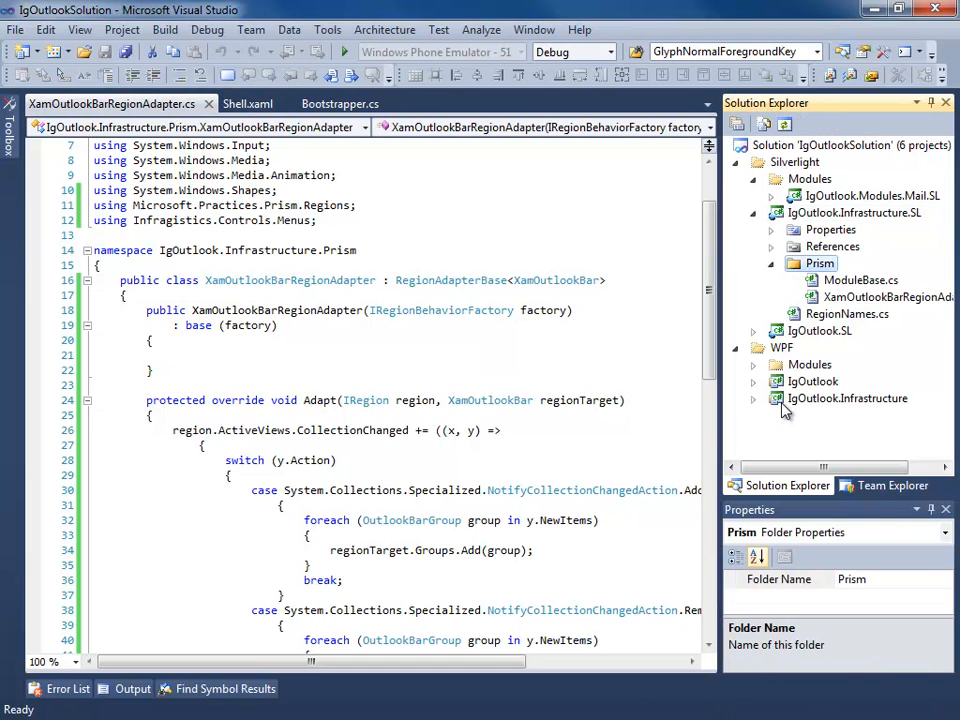
left_click(848, 398)
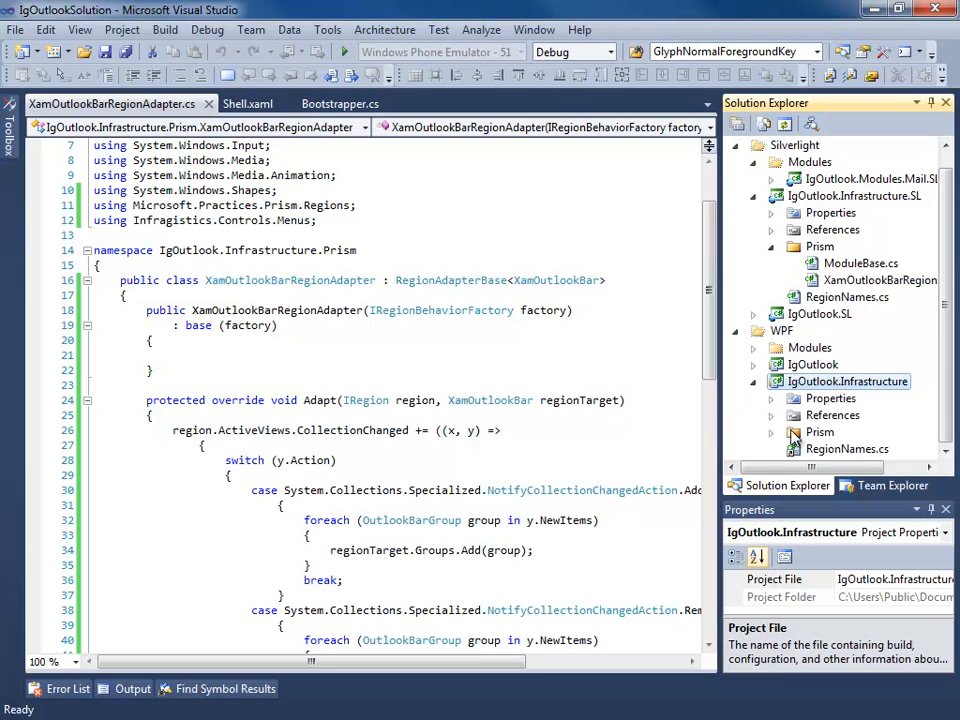
right_click(820, 432)
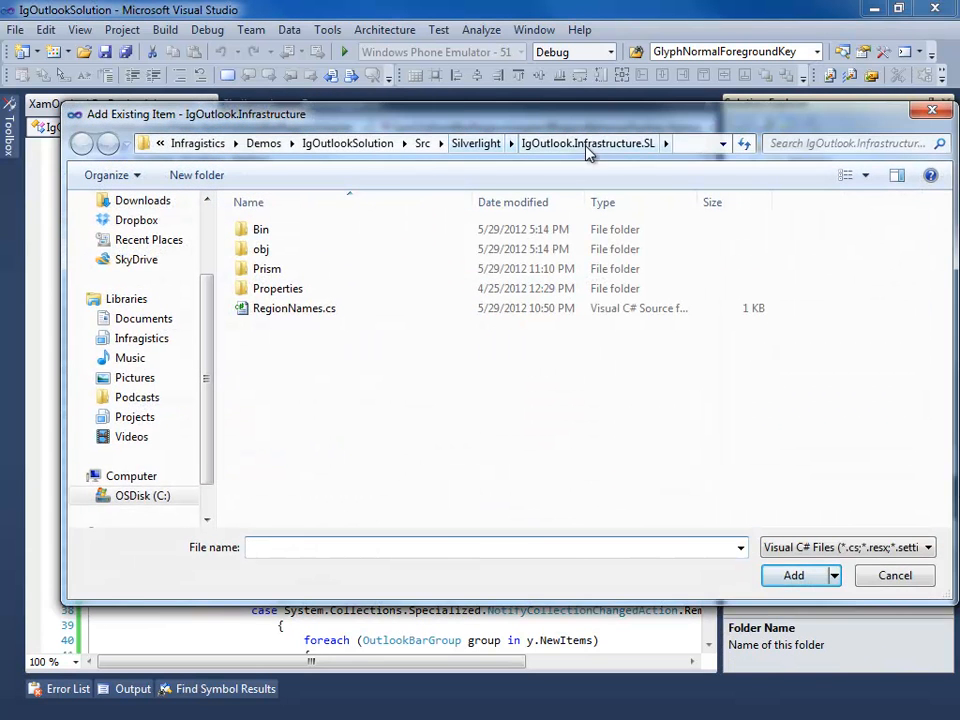
double_click(268, 268)
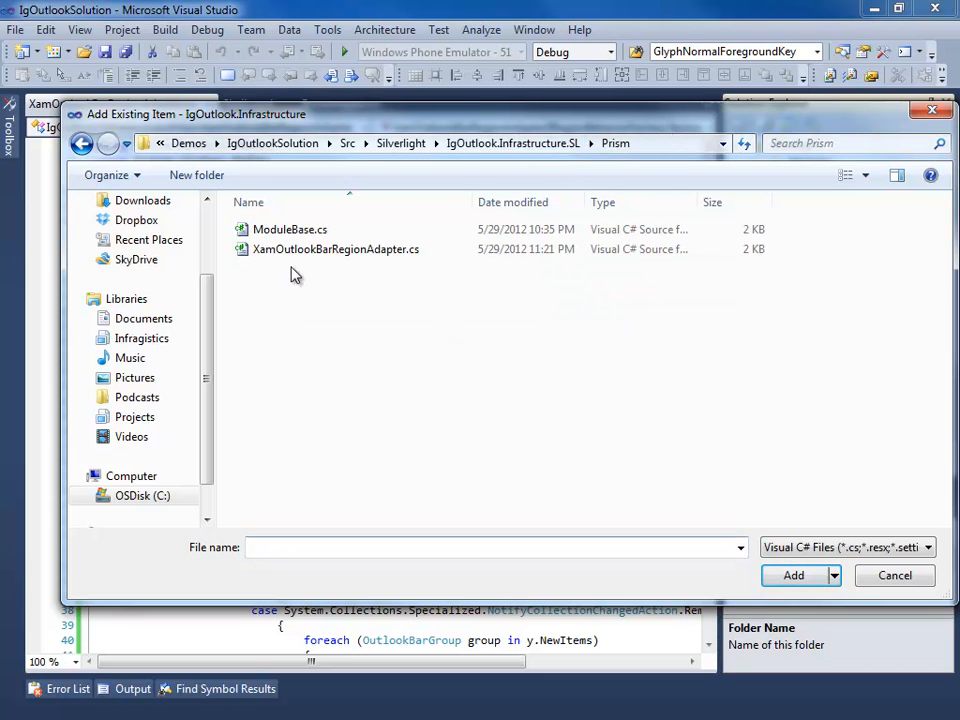
left_click(832, 576)
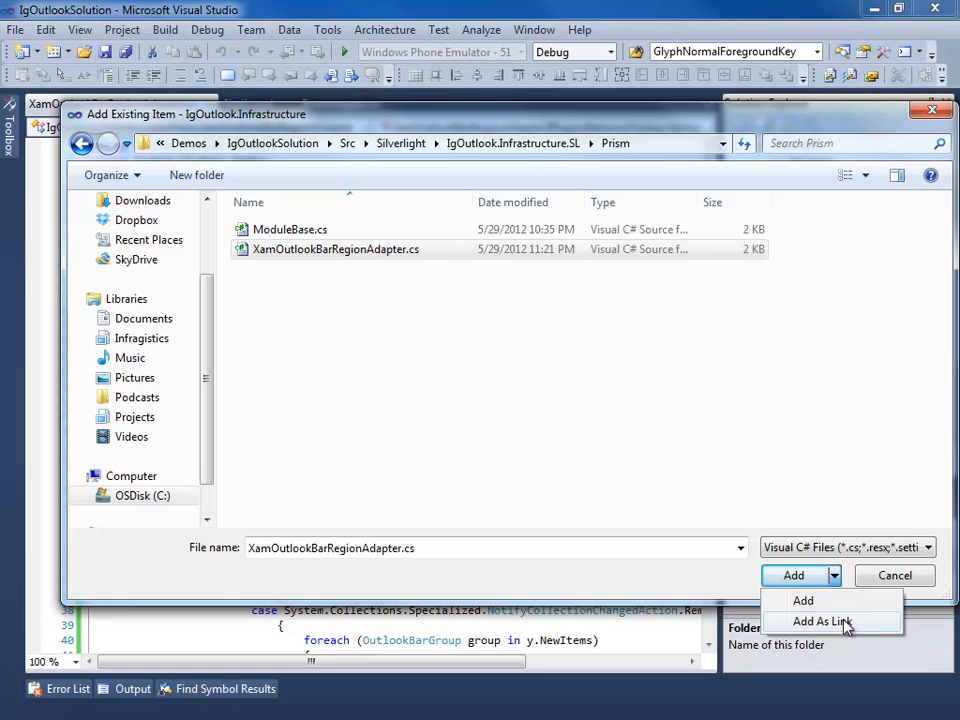
left_click(832, 620)
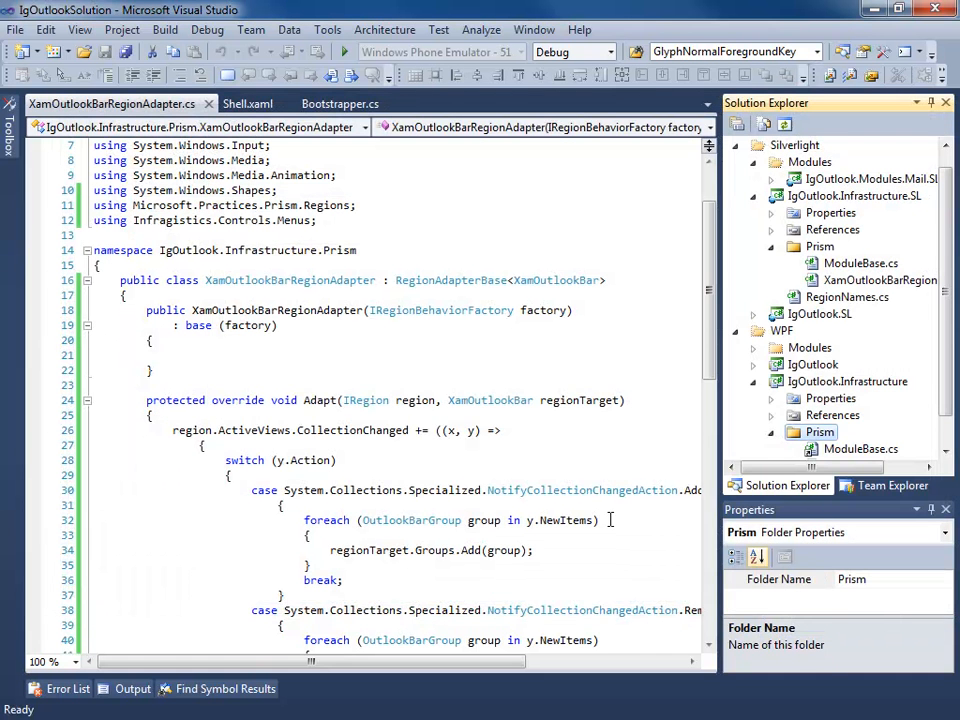
Build the WPF IgOutlook.Infrastructure project from its Solution Explorer context menu
right_click(848, 380)
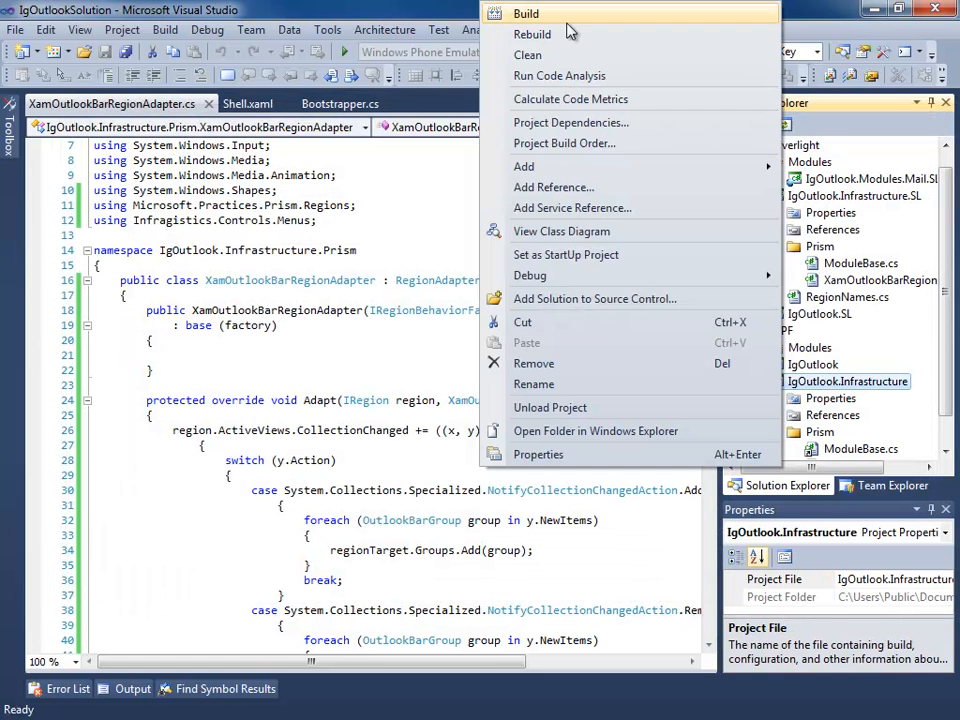
left_click(524, 14)
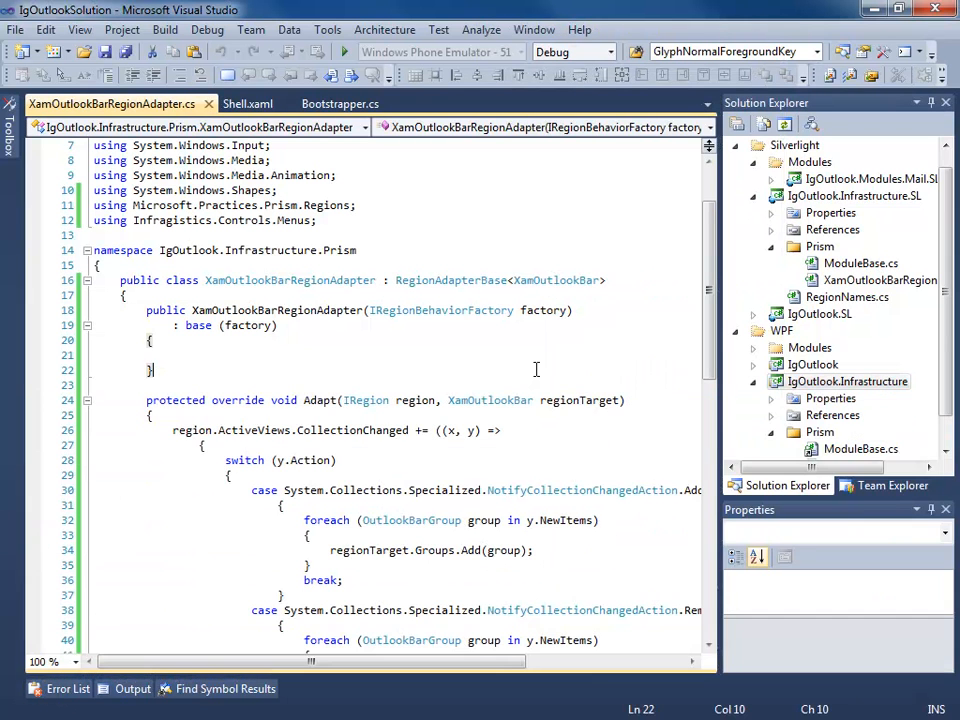
left_click(848, 348)
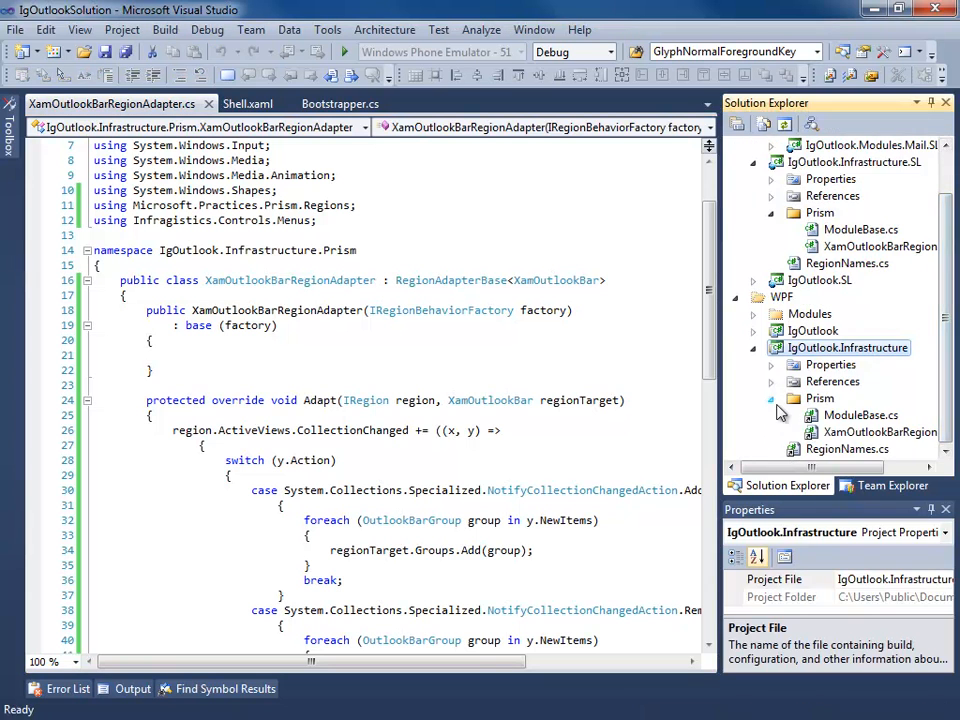
Add a reference to InfragisticsWPF4.OutlookBar.v12.1 in the WPF IgOutlook.Infrastructure project
right_click(830, 414)
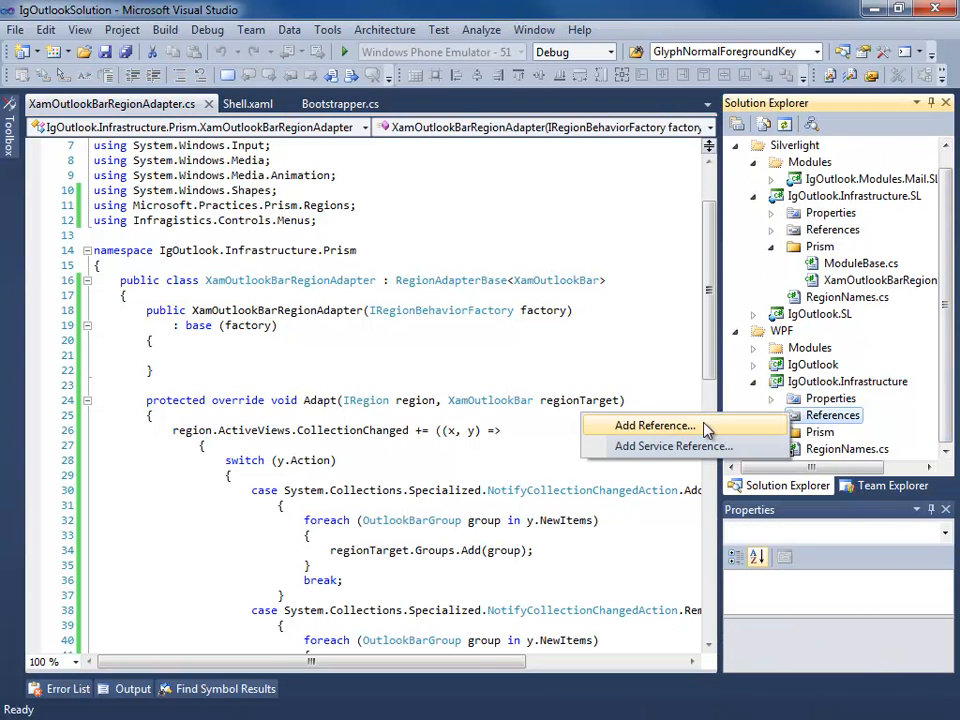
left_click(652, 424)
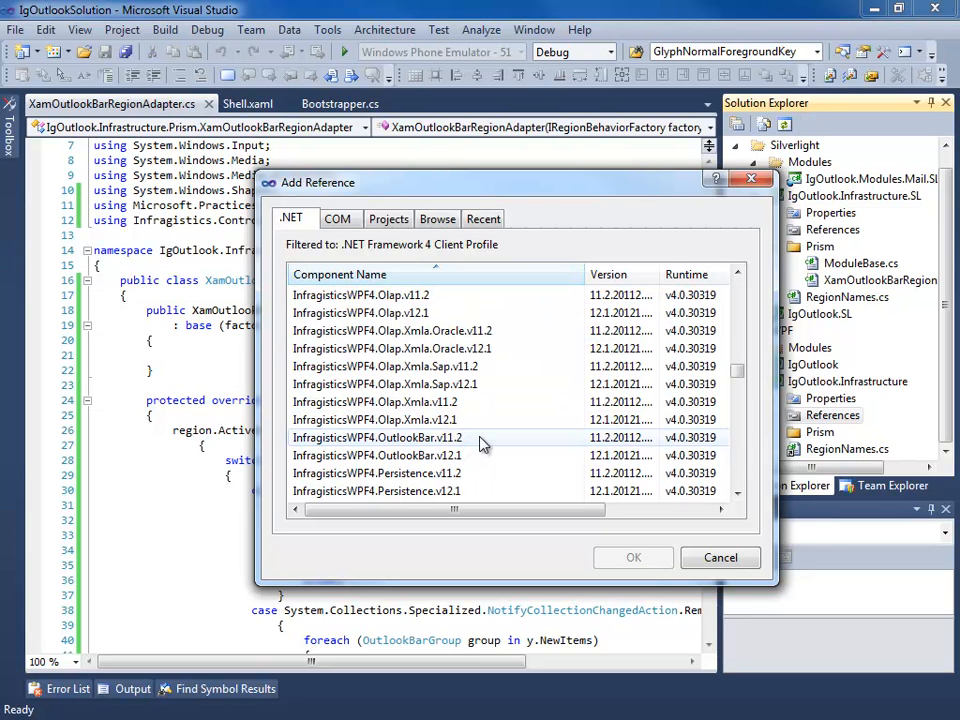
left_click(392, 436)
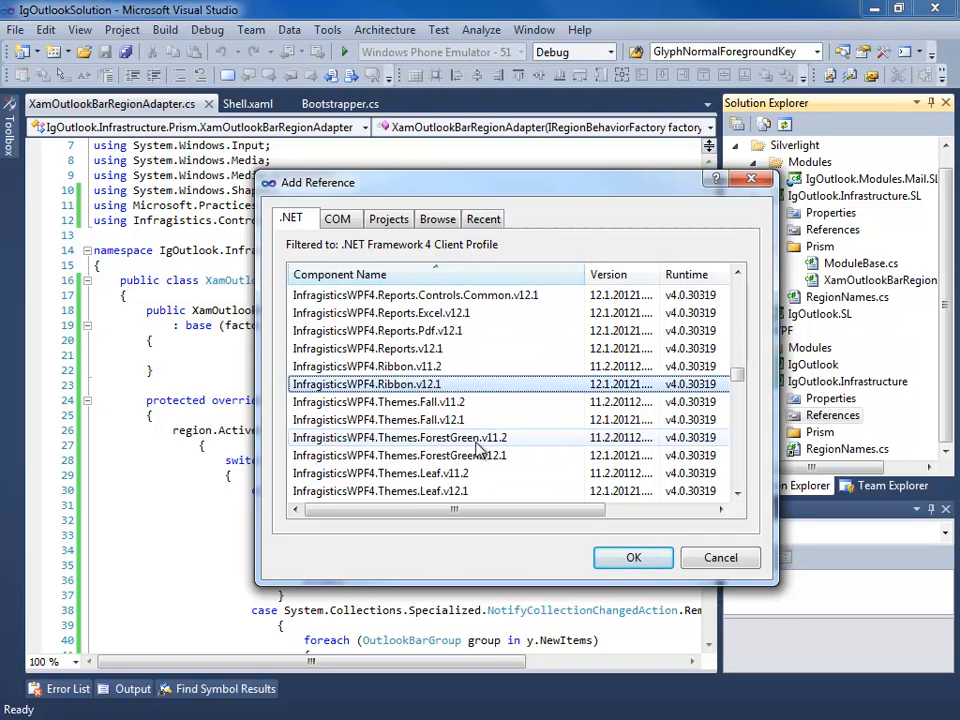
scroll("down", 3)
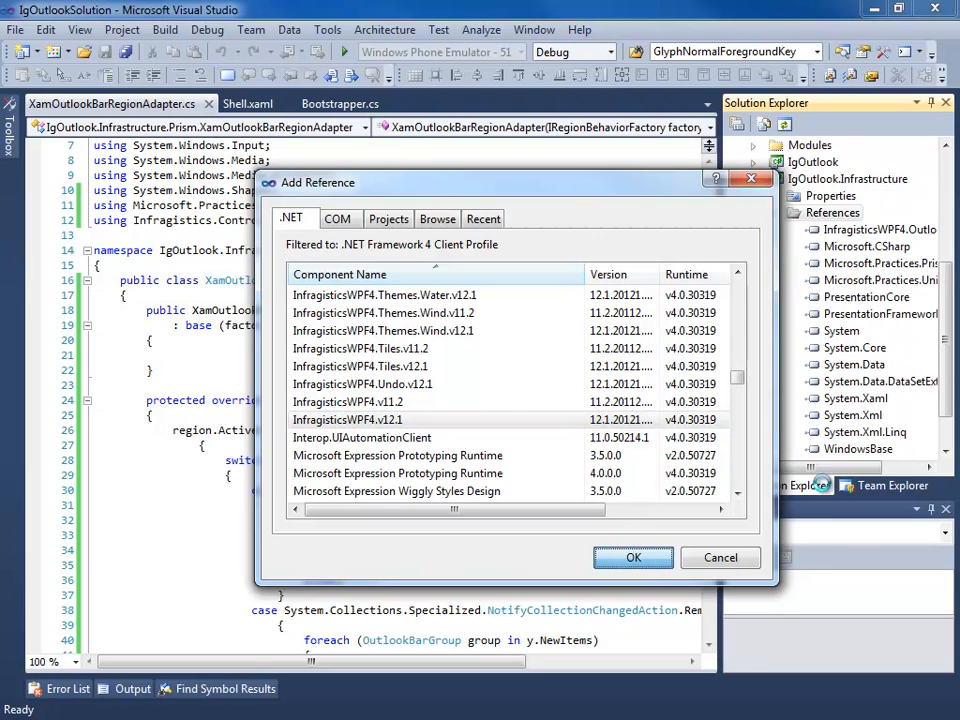
left_click(720, 556)
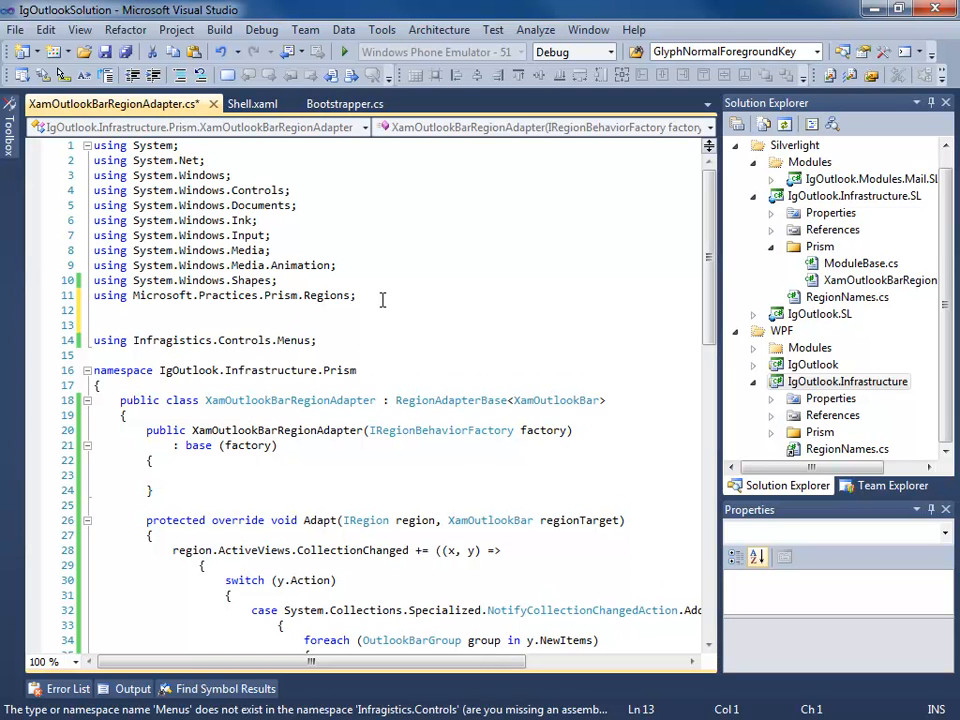
Wrap the imports in #if SILVERLIGHT / #else using Infragistics.Windows.OutlookBar; / #endif and close the file
type("#")
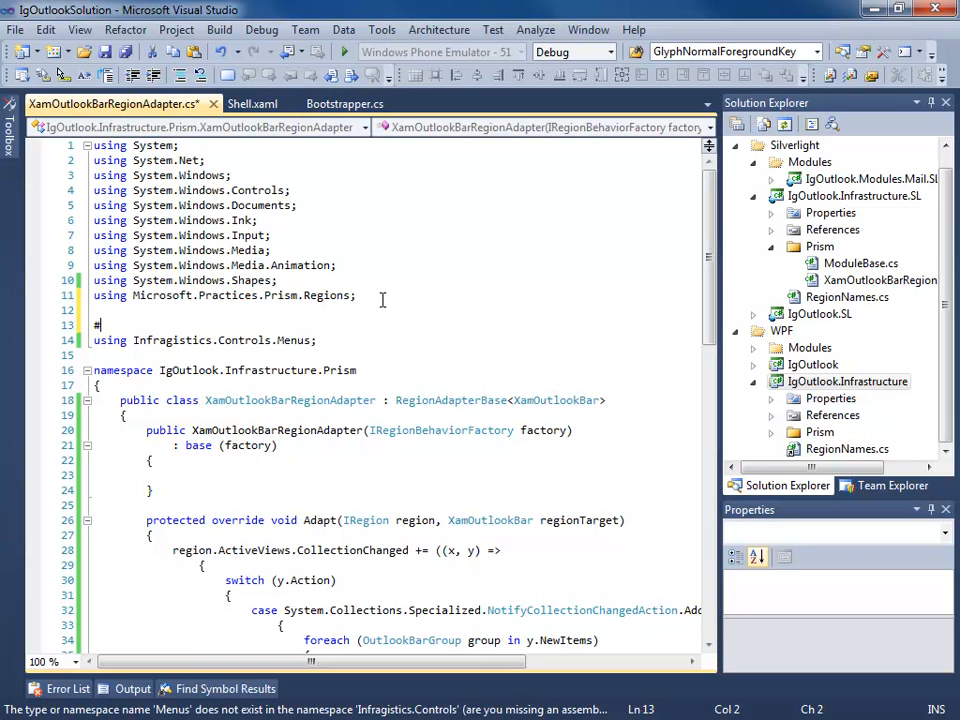
type("if SILVERLIGHT")
left_click(394, 354)
type("#else")
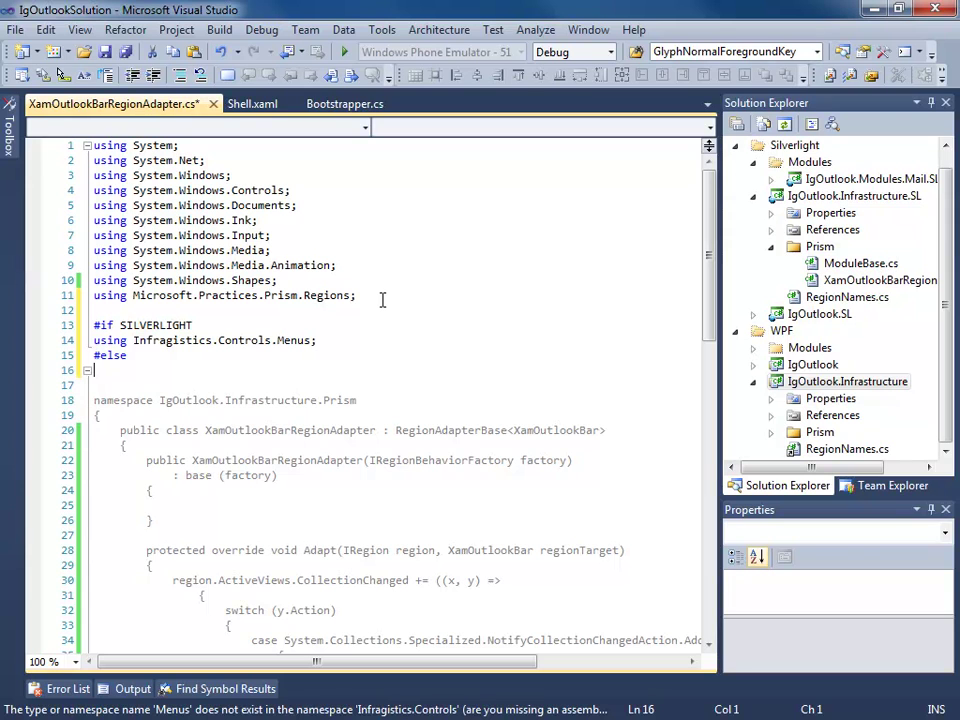
type("using Inf")
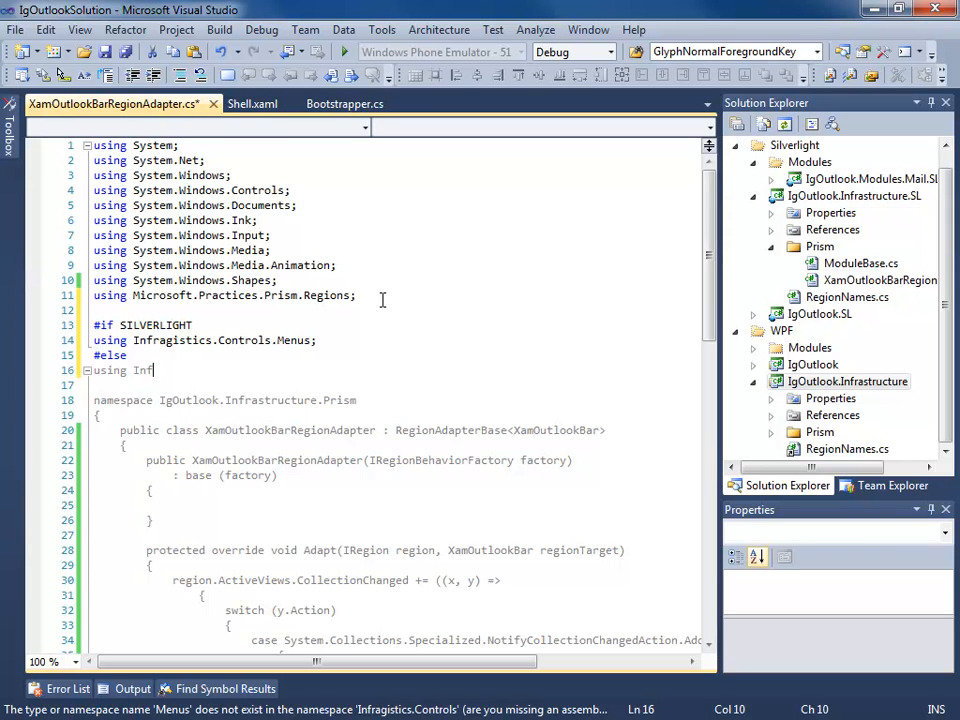
type("ragistics")
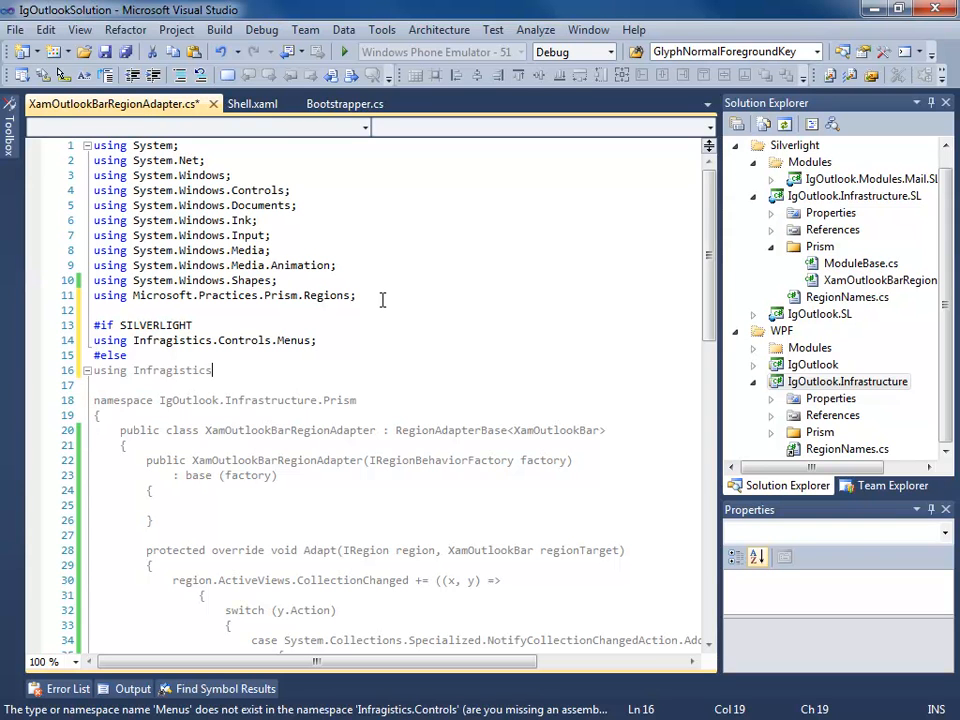
type(".Windows")
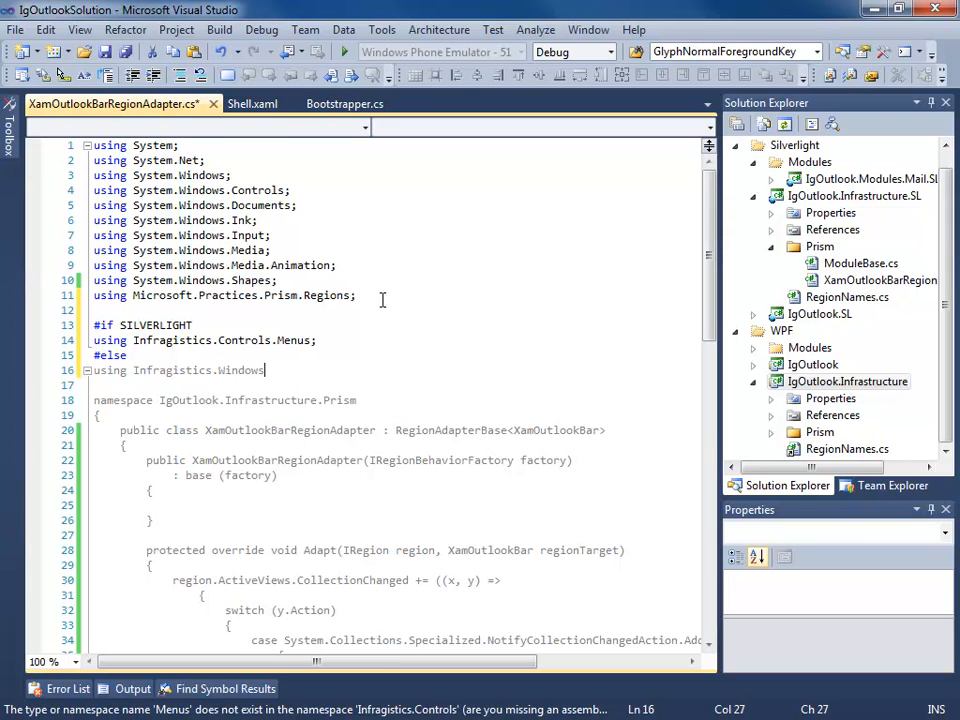
type(".Outloo")
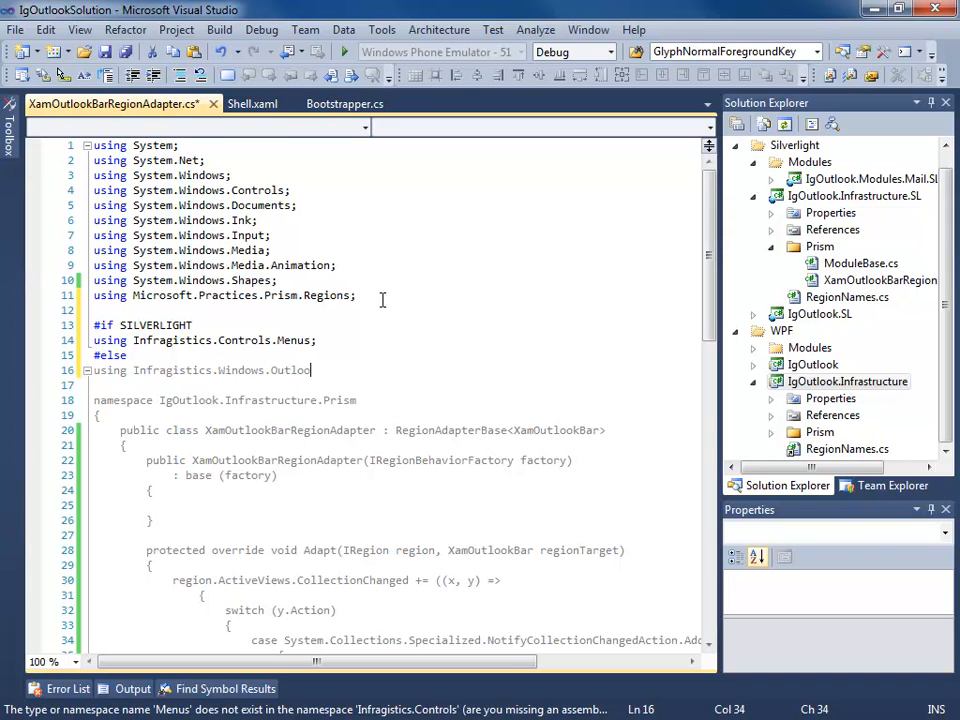
type("okBar;")
type("#")
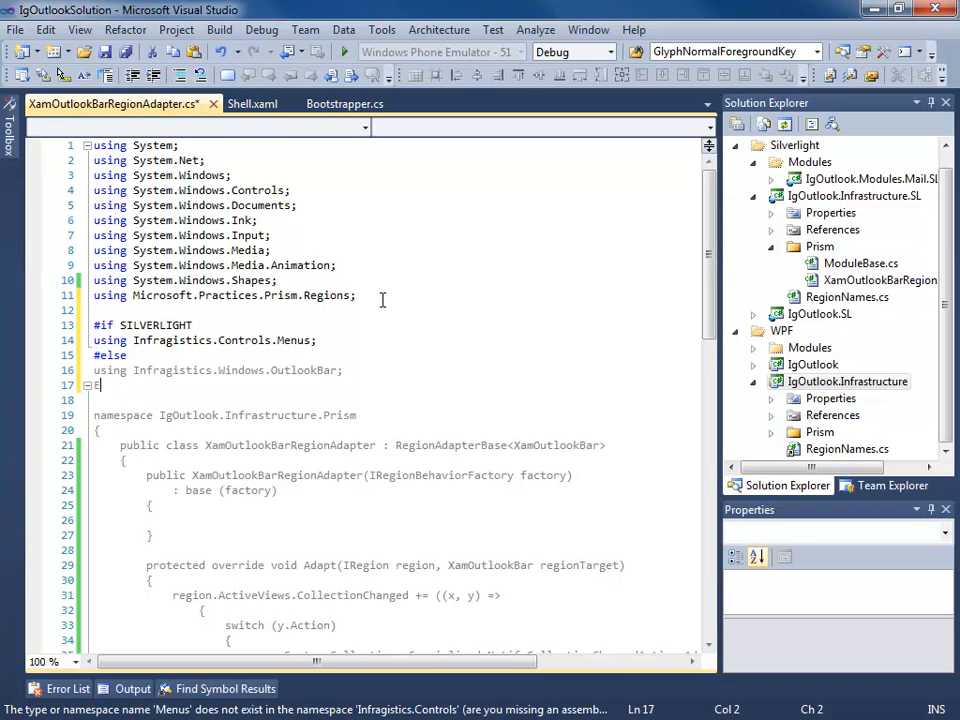
type("ndif")
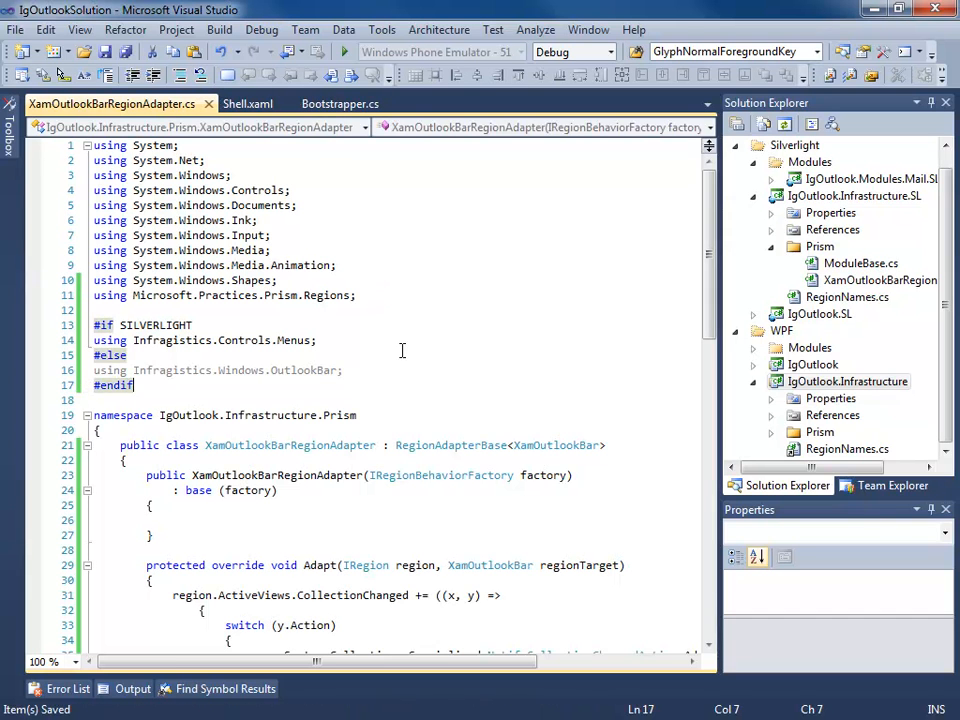
right_click(848, 380)
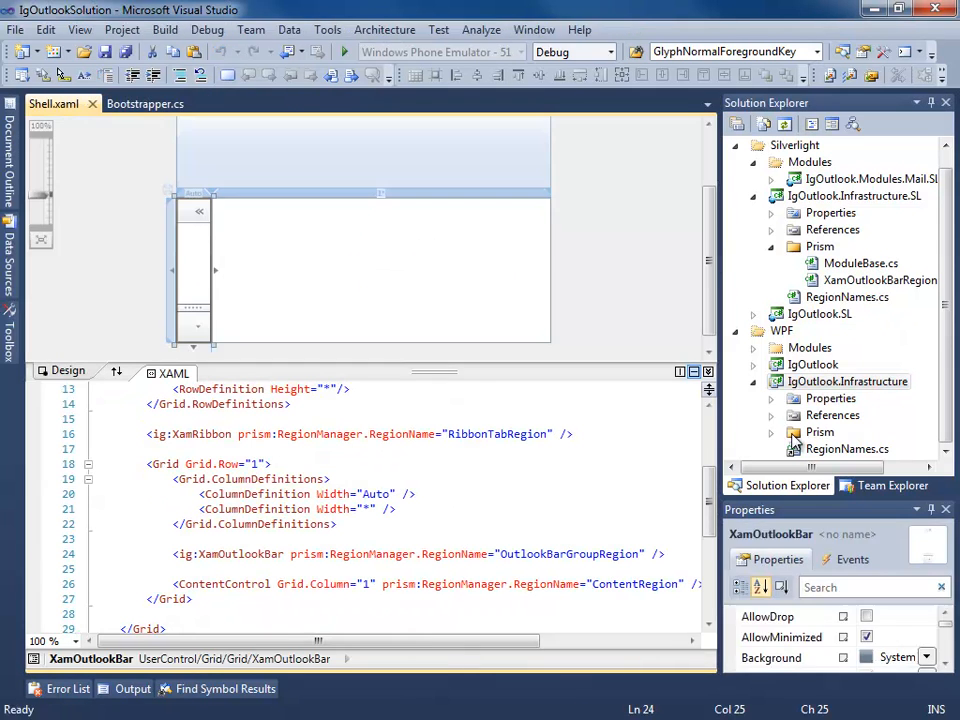
Check the WPF linked copy of XamOutlookBarRegionAdapter.cs shows the OutlookBar import active, then return to Shell.xaml
left_click(864, 414)
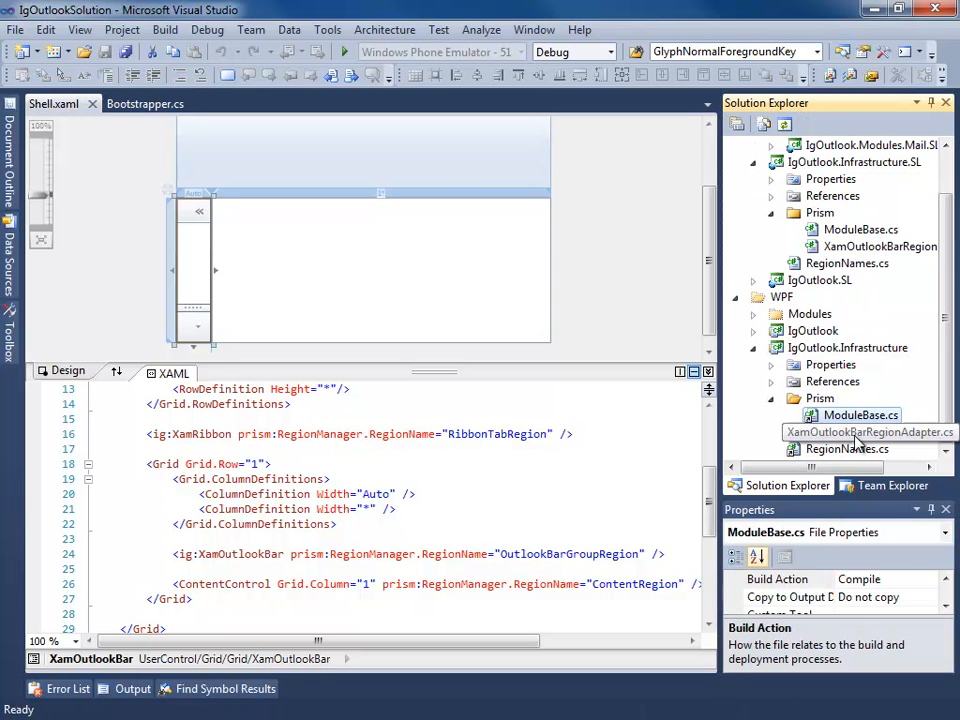
double_click(876, 432)
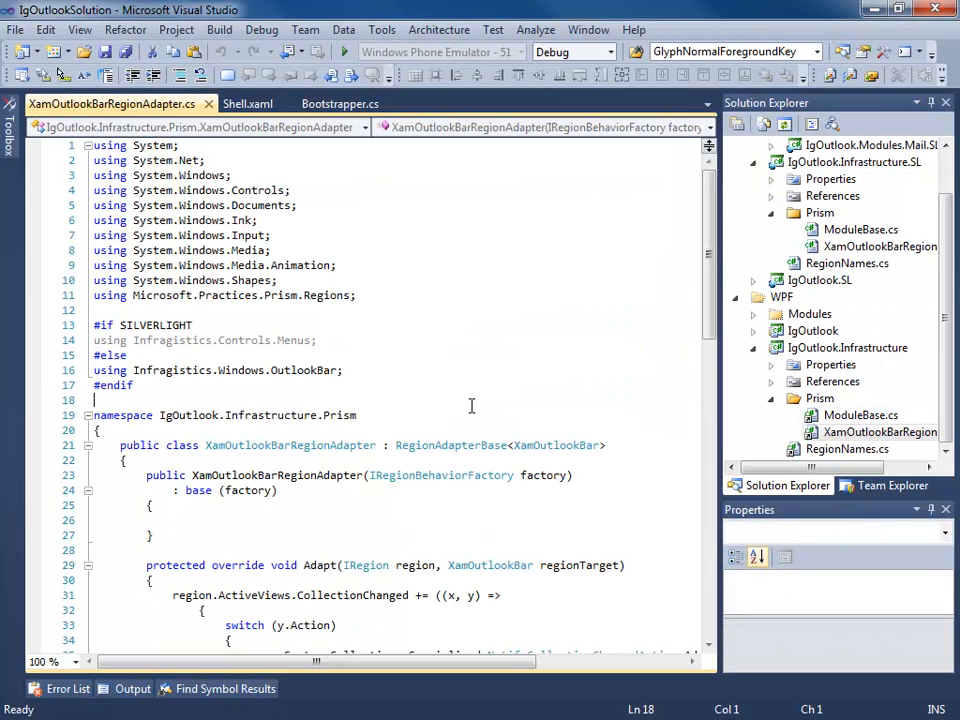
scroll("down", 3)
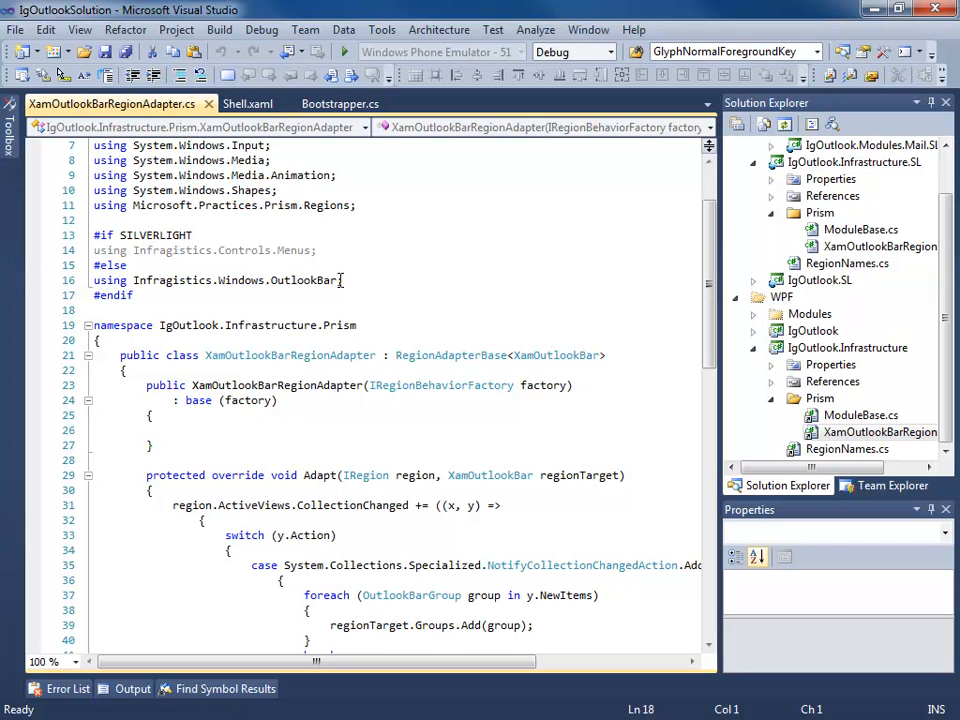
left_click(132, 296)
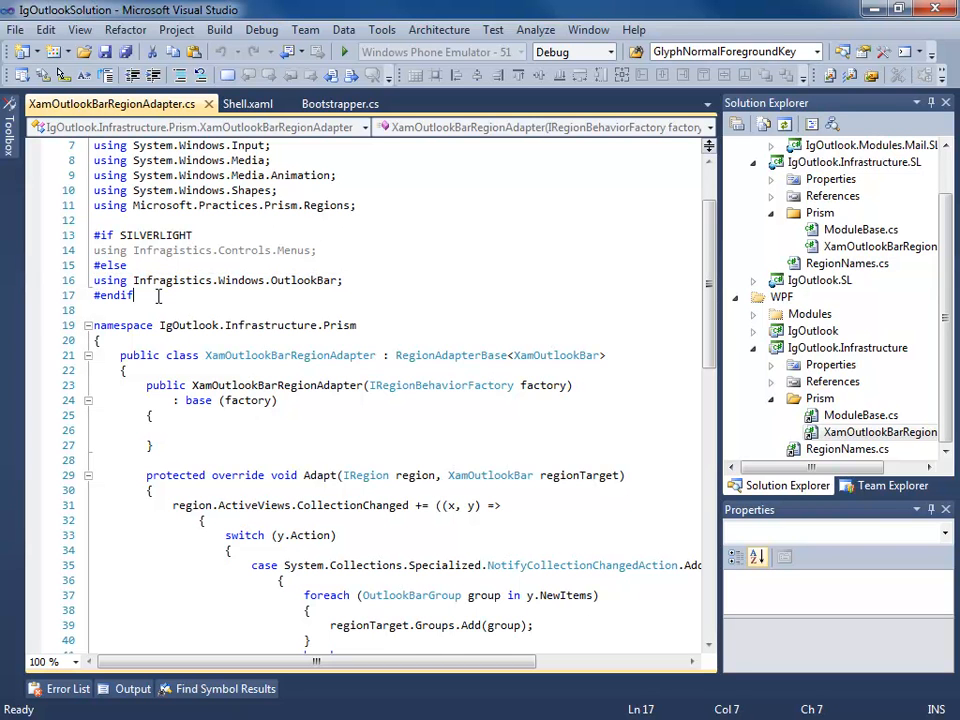
left_click(246, 104)
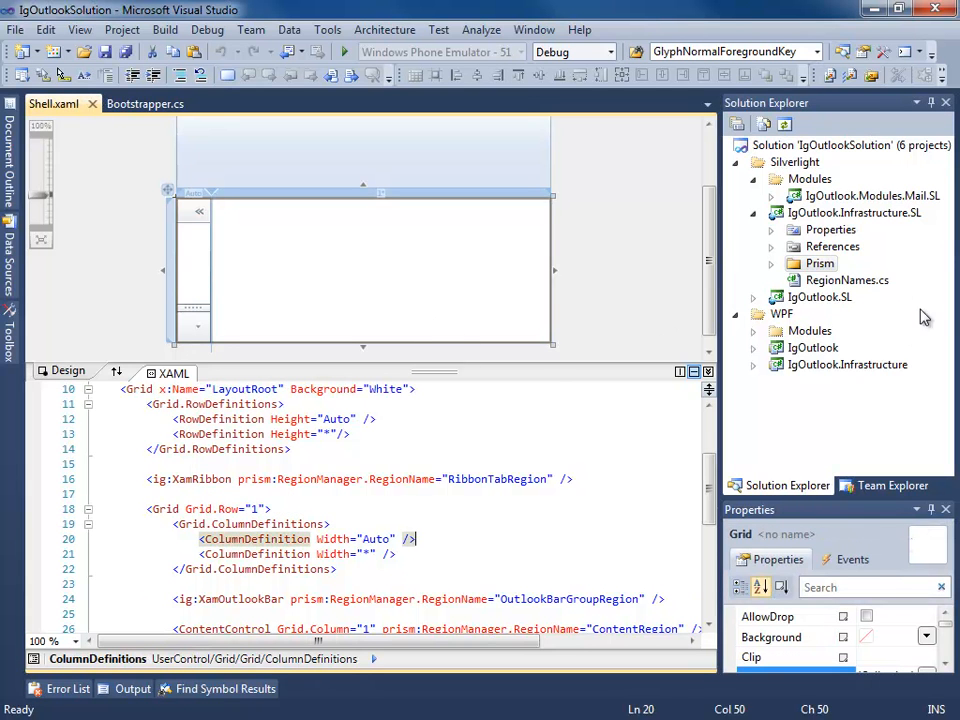
mouse_move(890, 284)
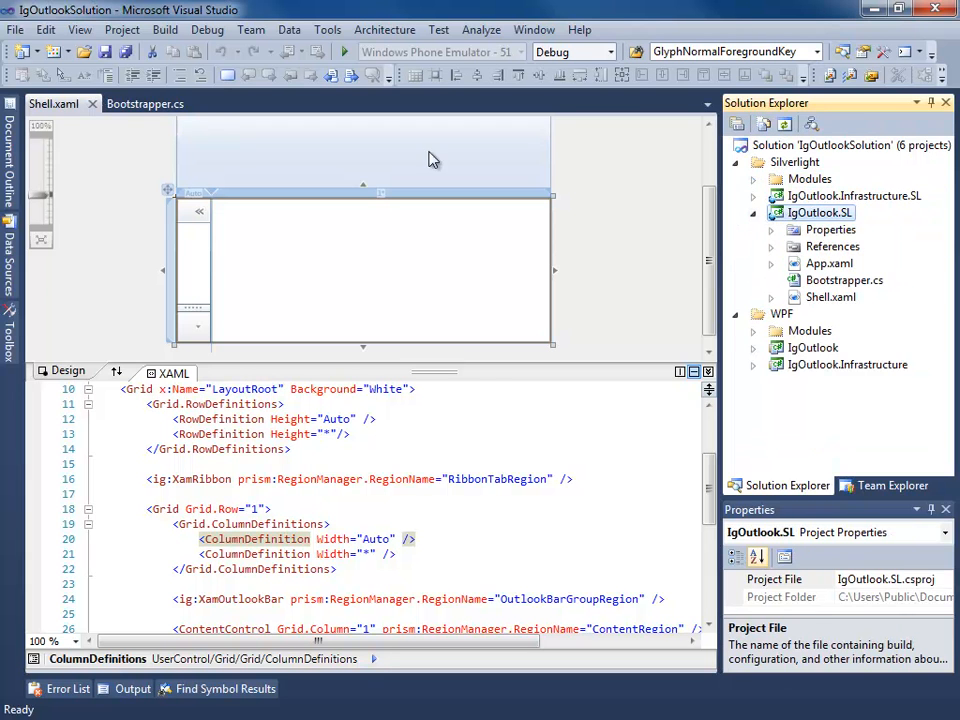
Open Bootstrapper.cs from the IgOutlook.SL project and scroll to CreateModuleCatalog
left_click(148, 104)
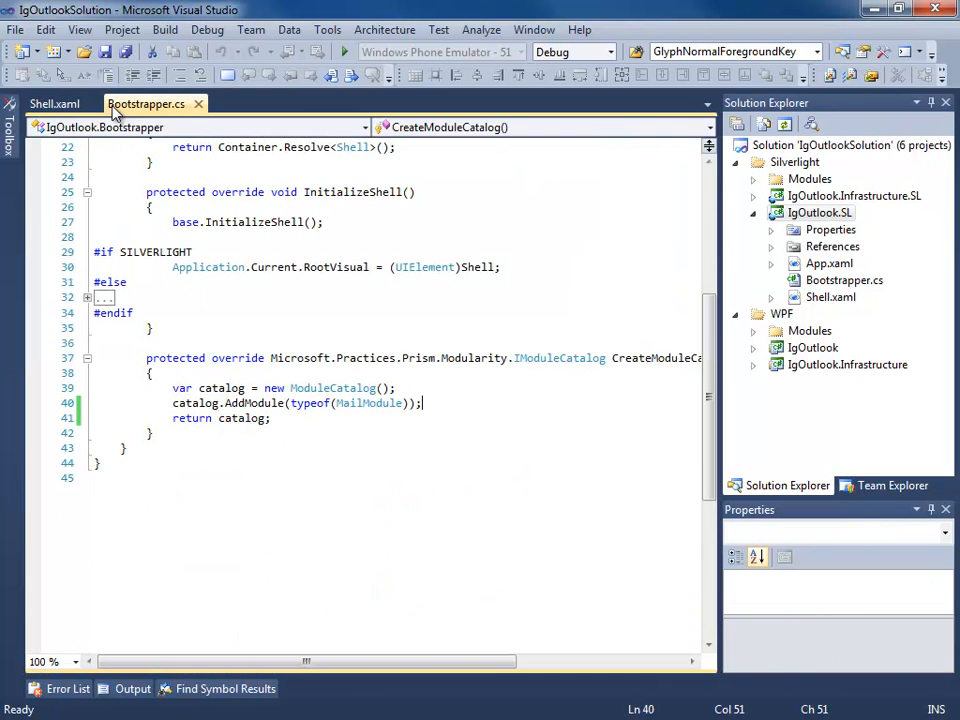
left_click(56, 104)
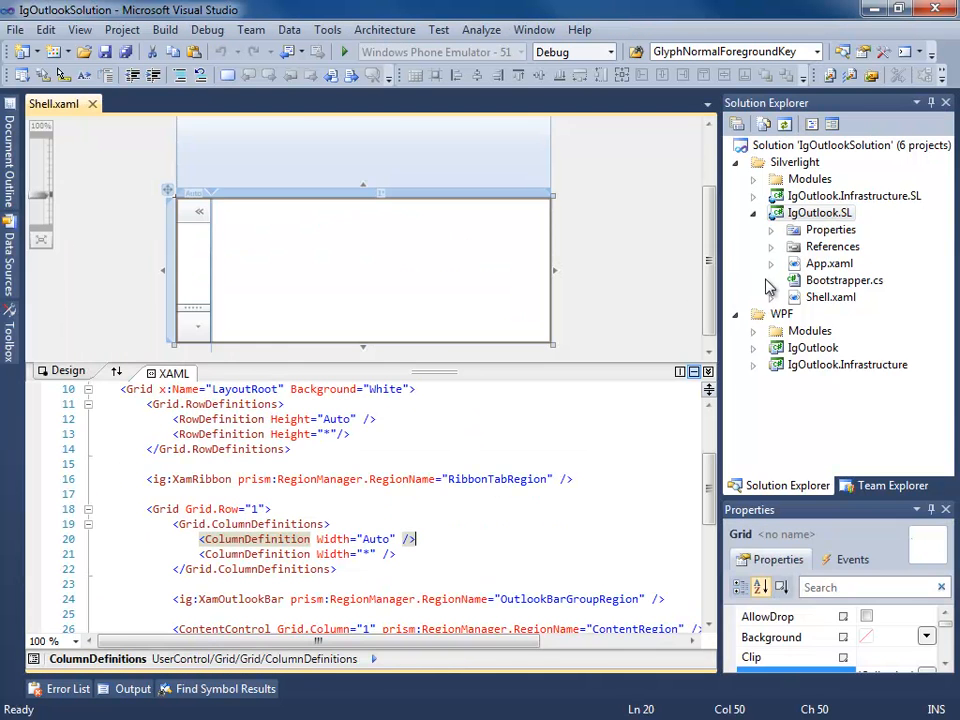
double_click(844, 280)
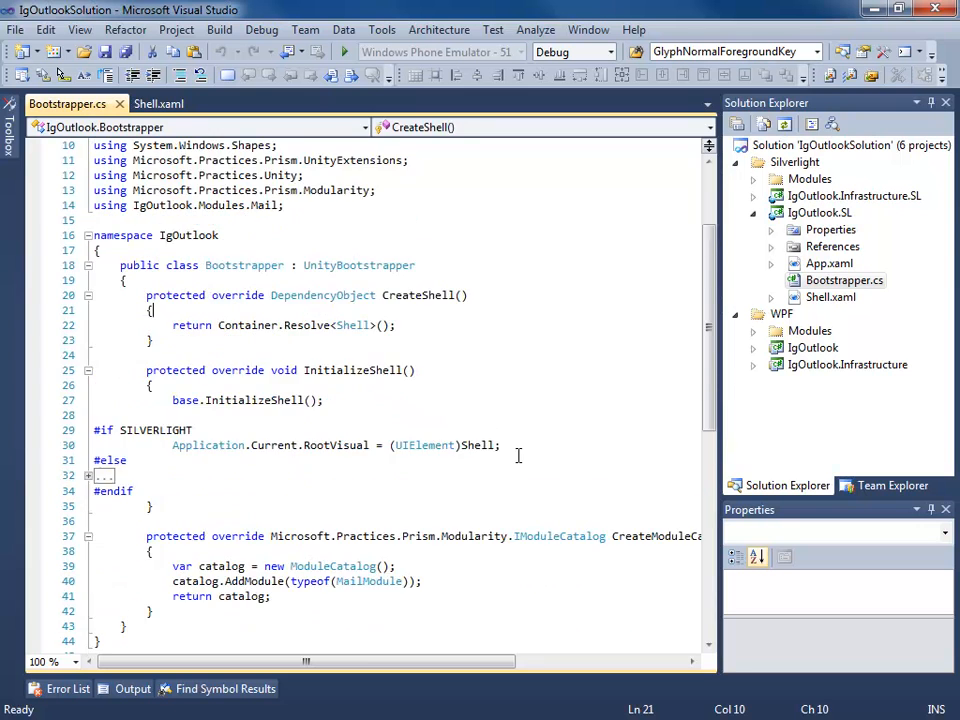
scroll("down", 3)
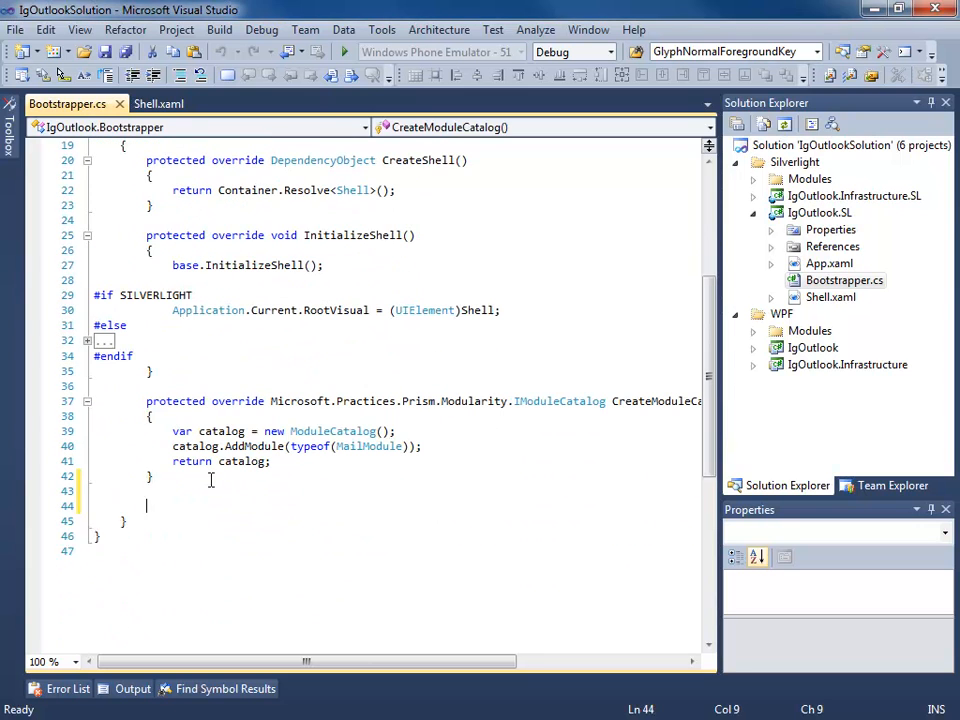
Override ConfigureRegionAdapterMappings and store the base mappings in a local variable
type("override")
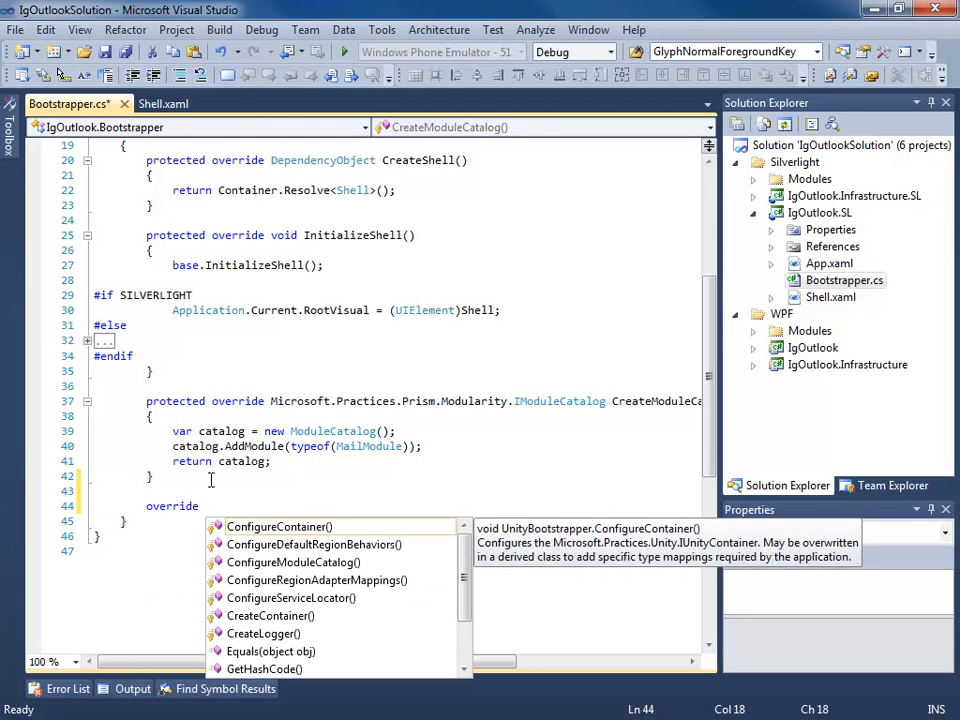
type("Configure")
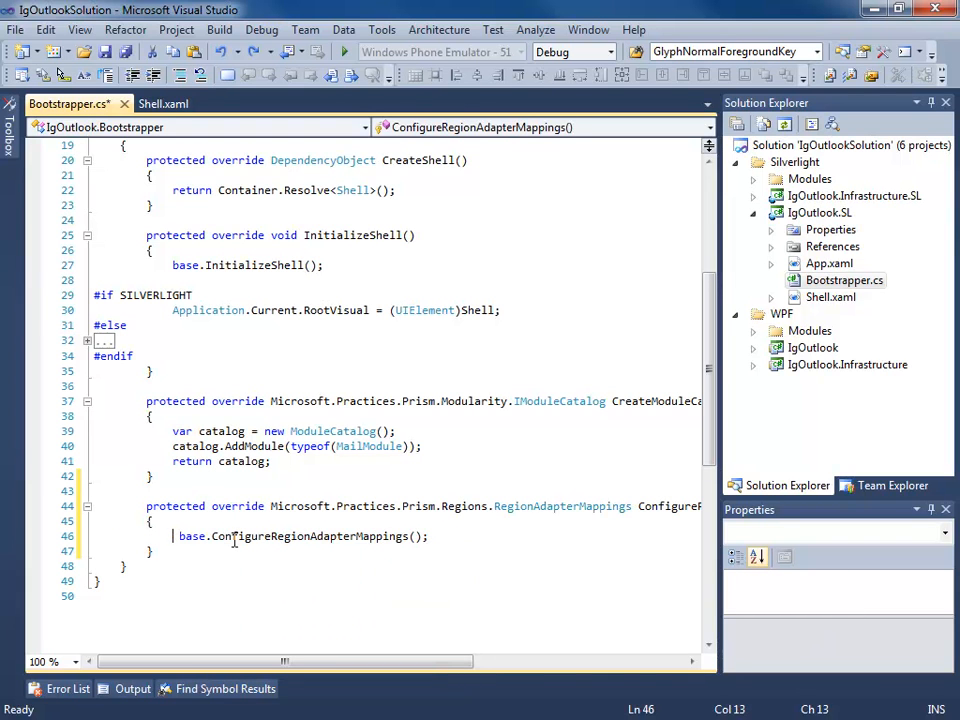
type("Region")
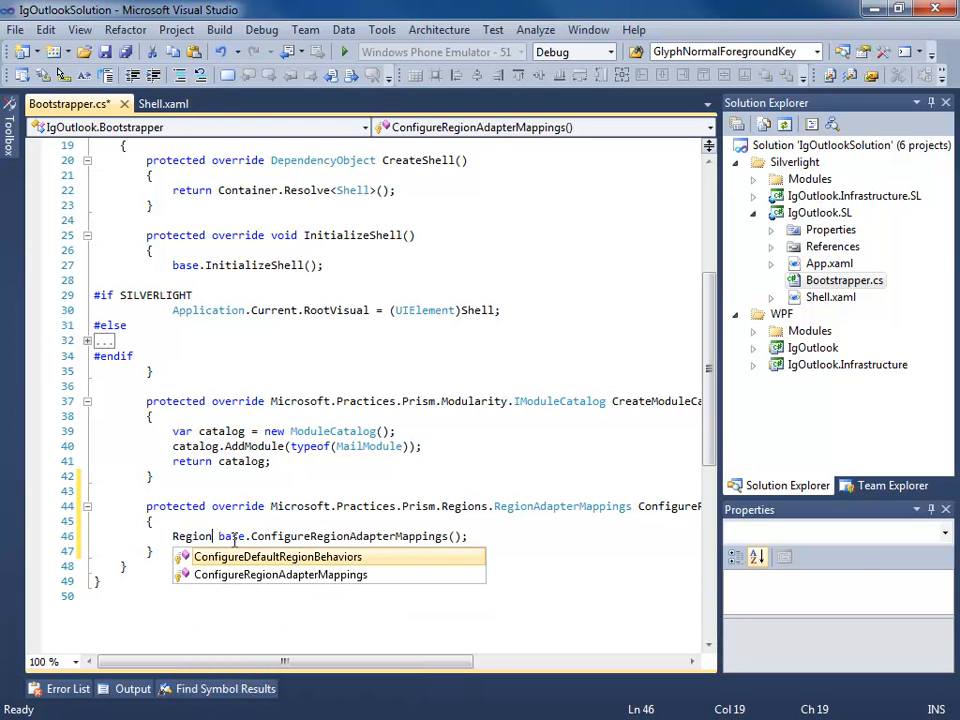
type("Adapt")
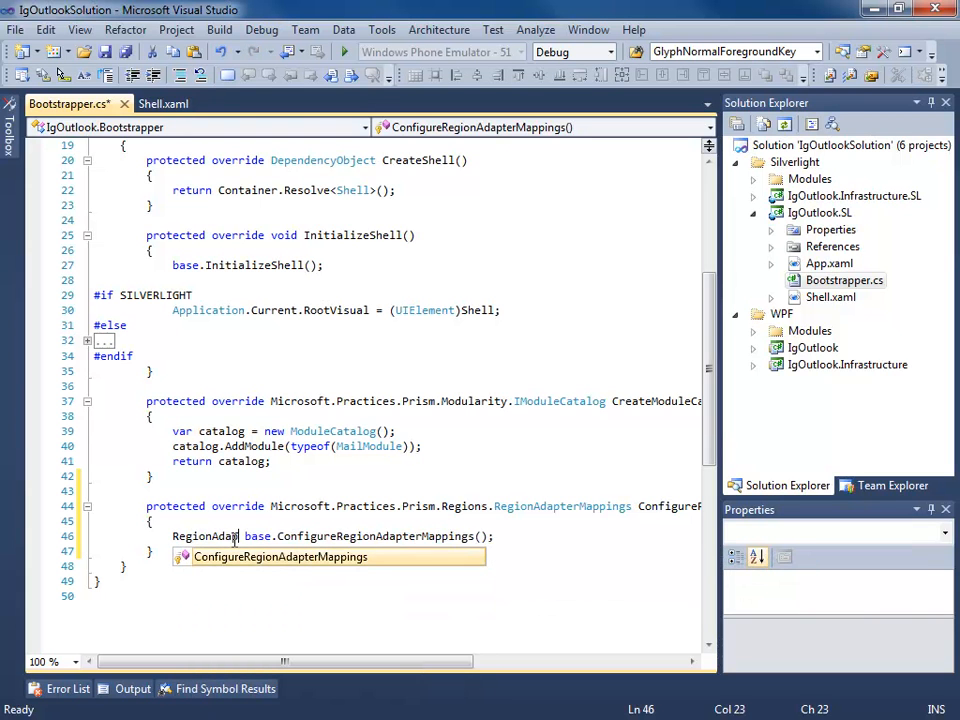
type("pterMappings")
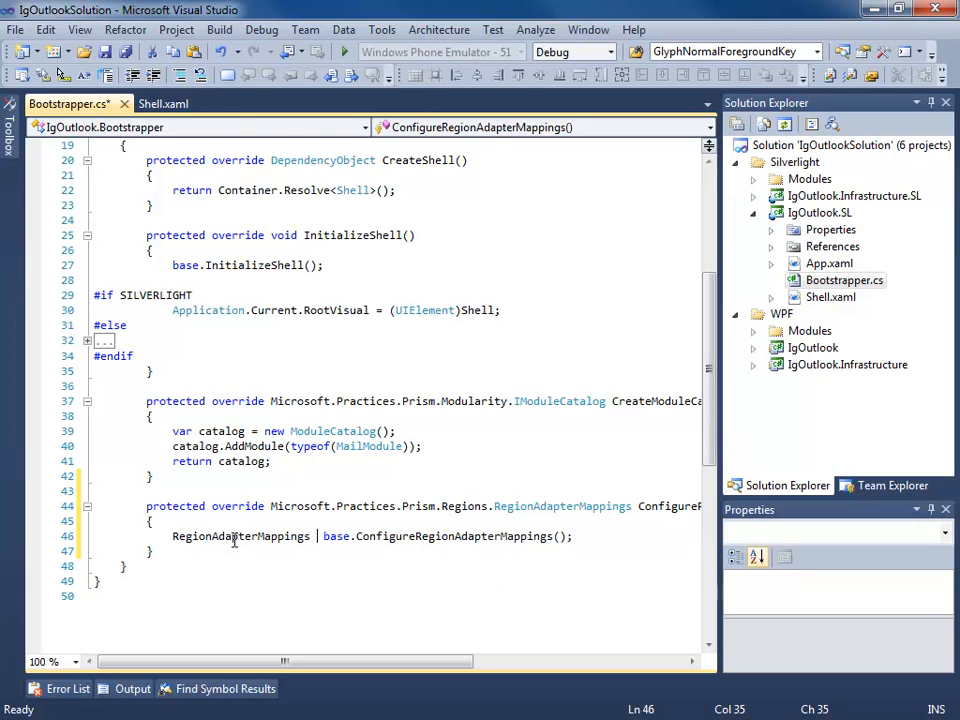
type("mappings =")
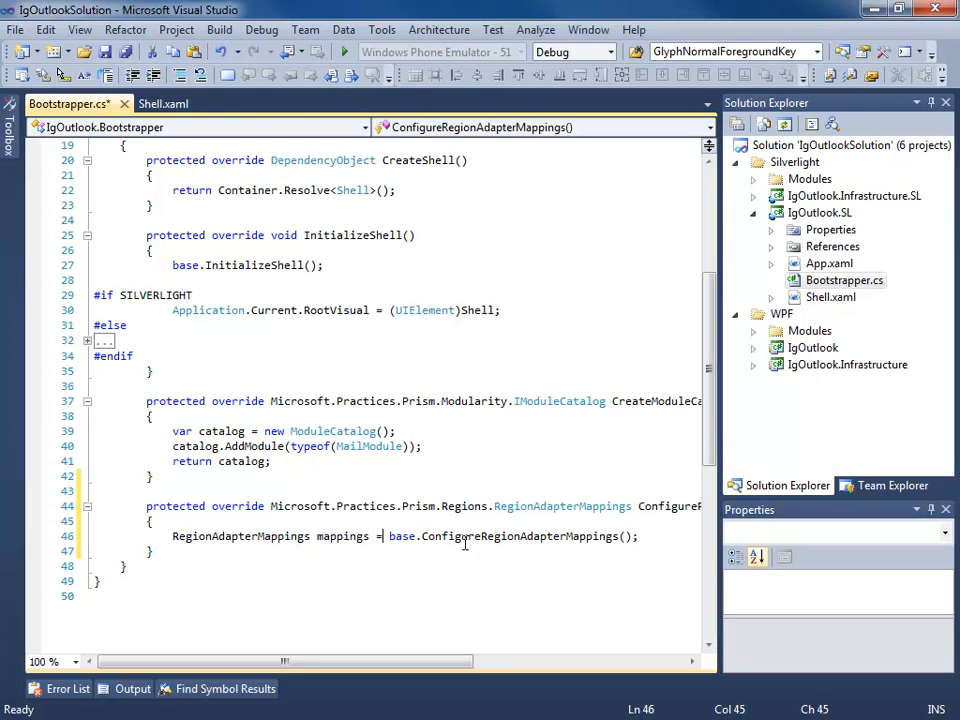
left_click(188, 552)
type("return mappings;")
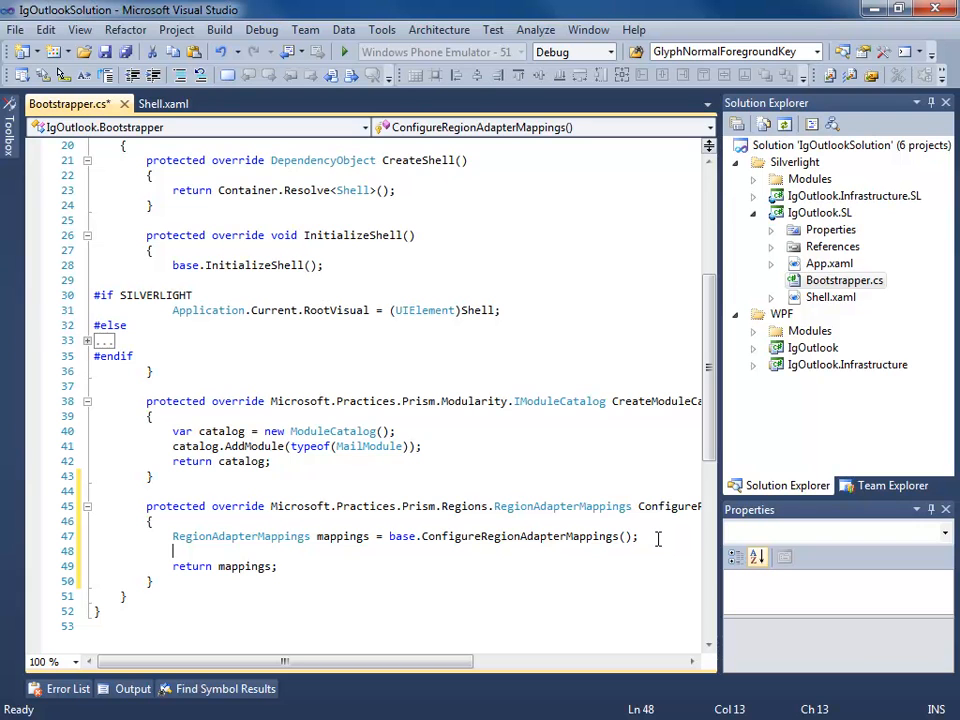
Register typeof(XamOutlookBar) with Container.Resolve<XamOutlookBarRegionAdapter>() on the mappings
type("mappings.RegisterMapping")
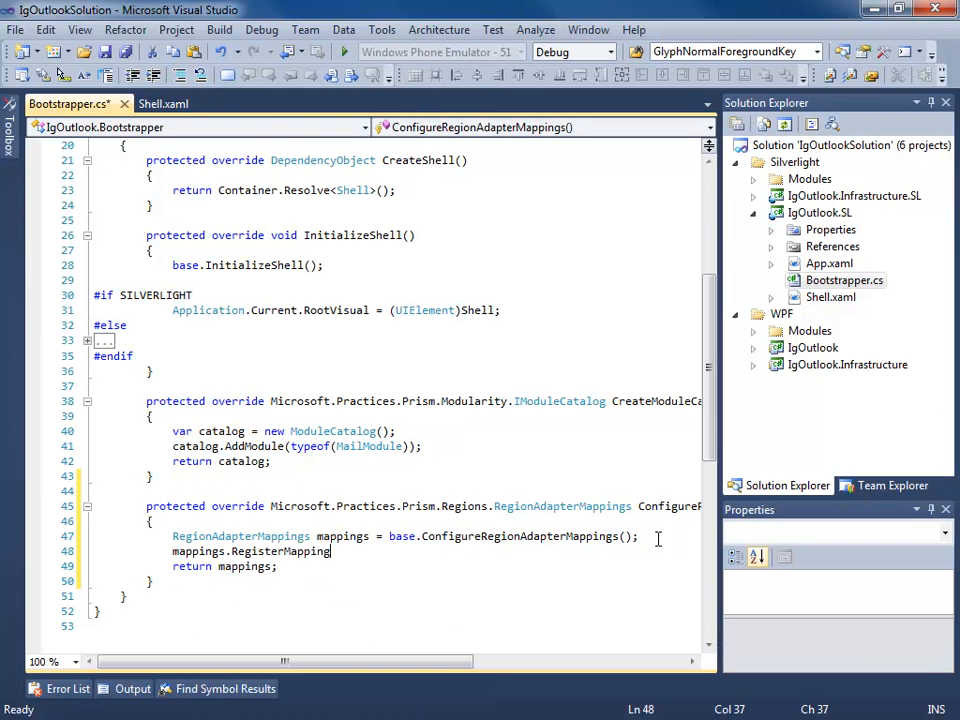
type("(typeof")
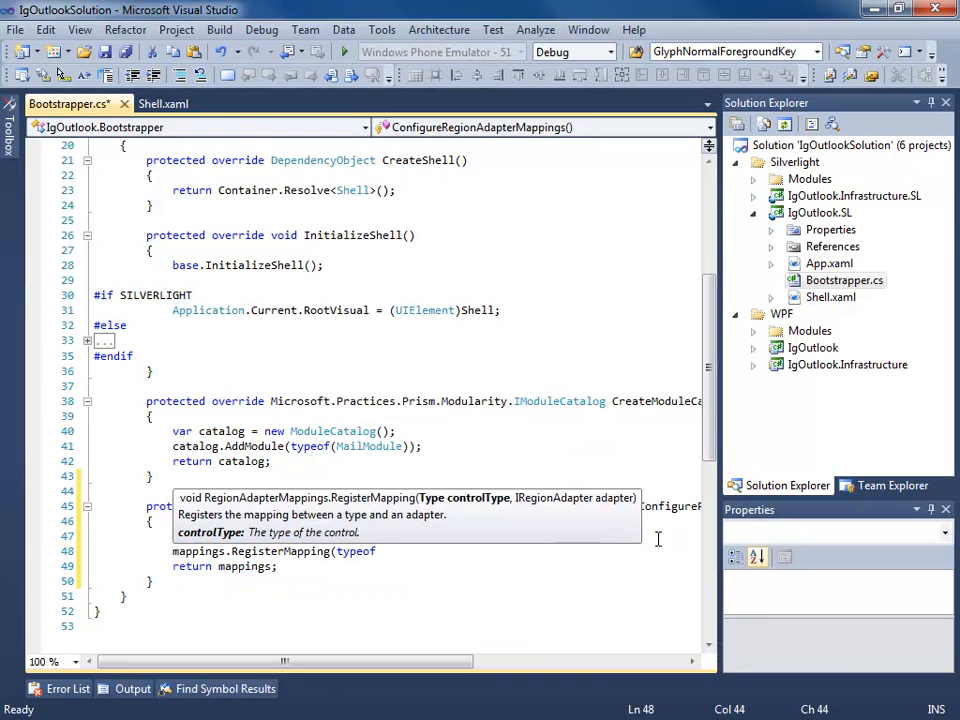
type("XamOu")
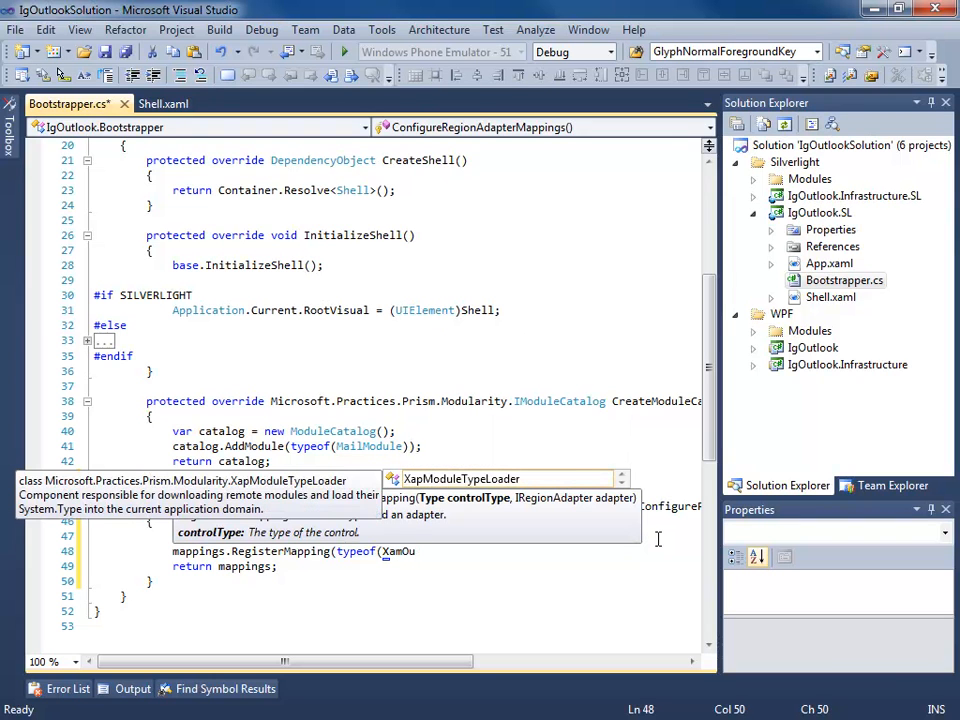
type("tlookBar")
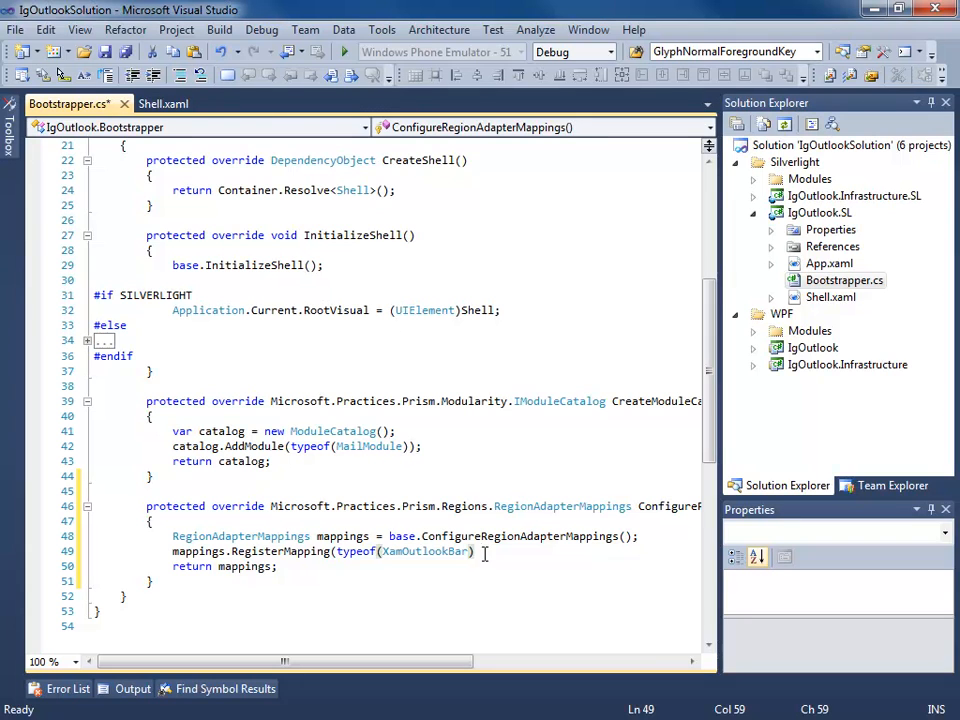
type("Container.Resolve")
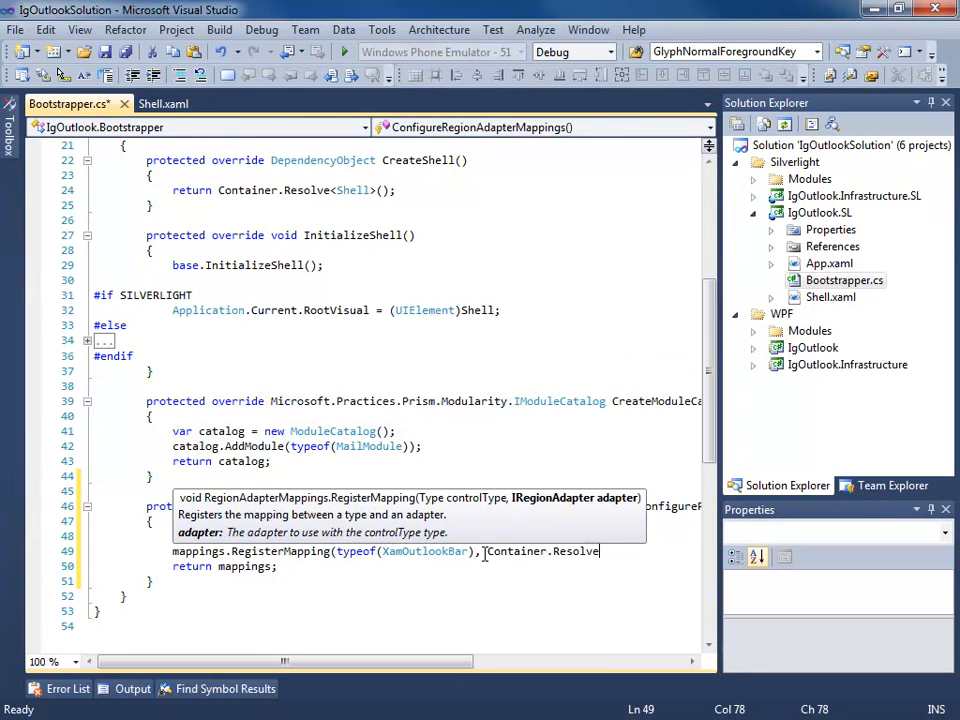
type("<")
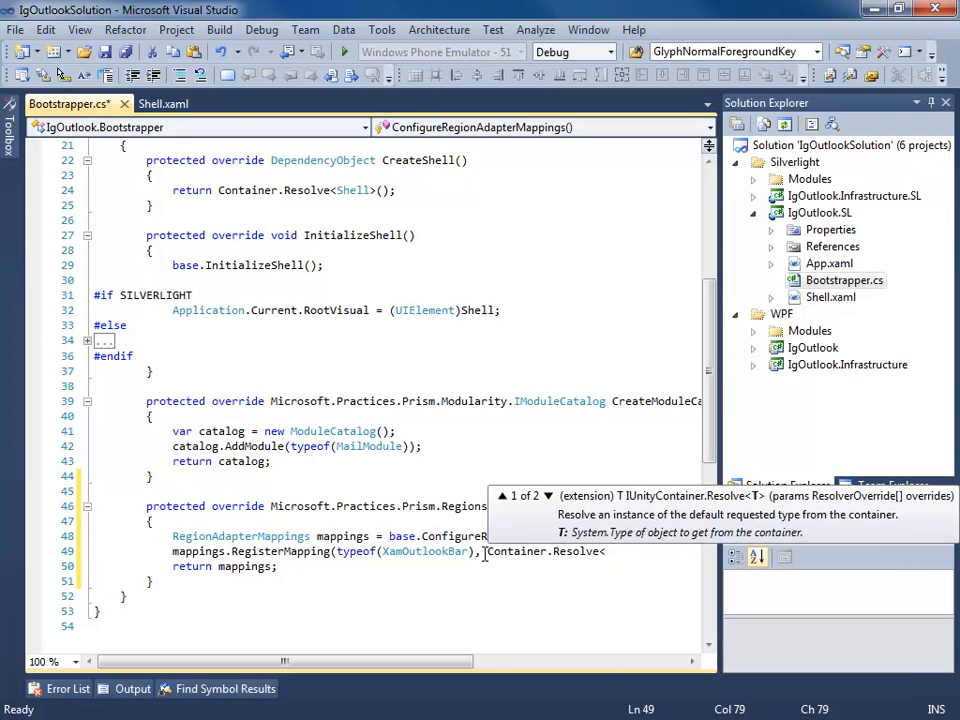
type("XamOutlookBarRegionAdapter")
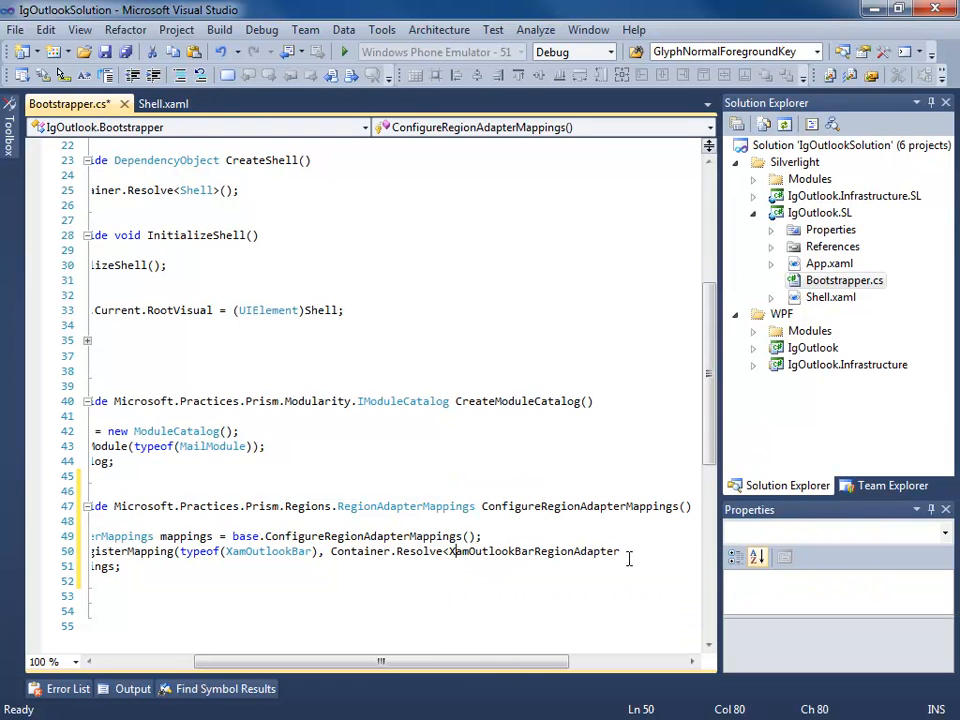
type("(")
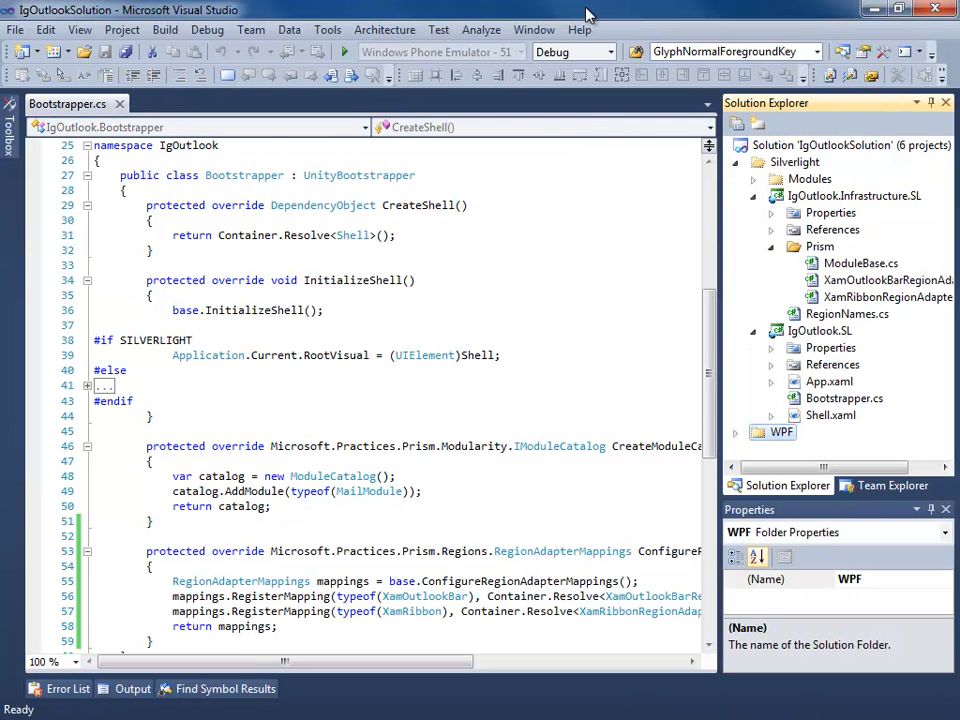
mouse_move(880, 296)
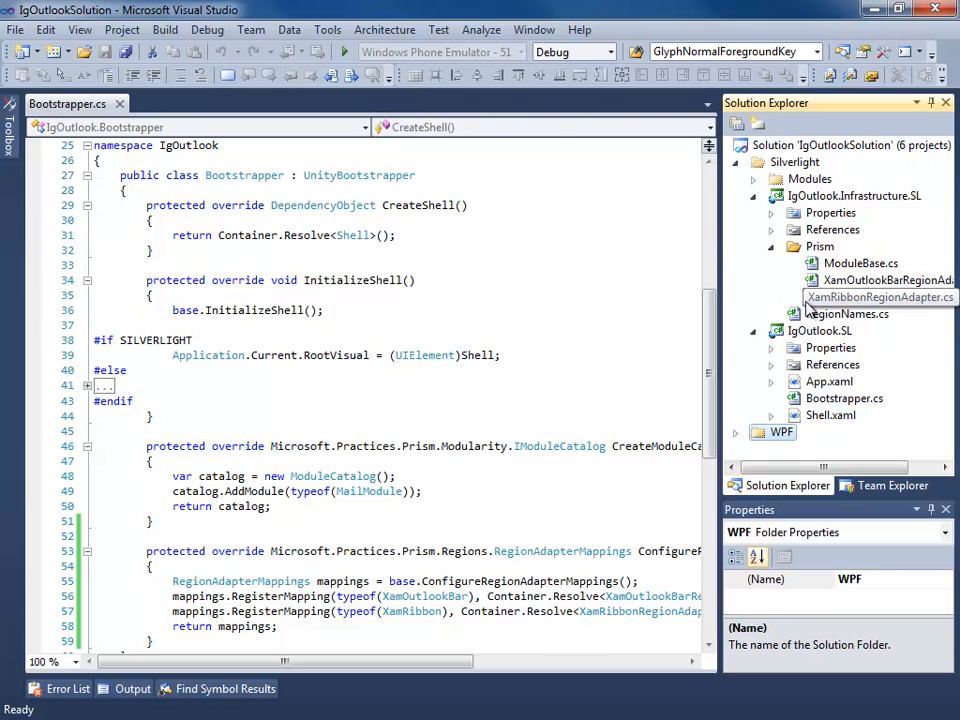
mouse_move(820, 300)
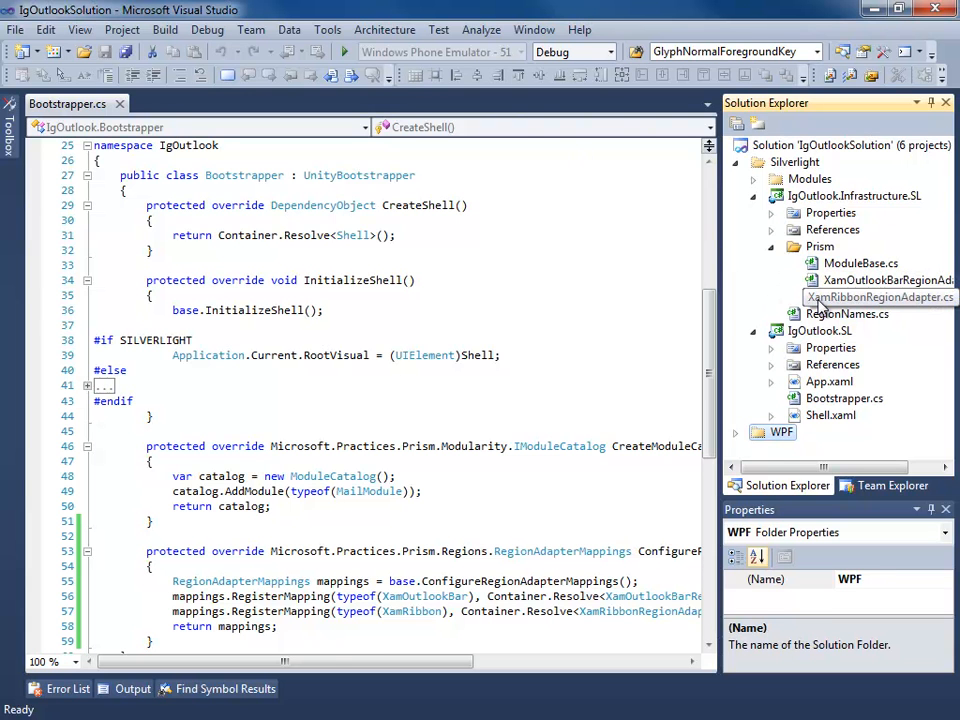
double_click(876, 296)
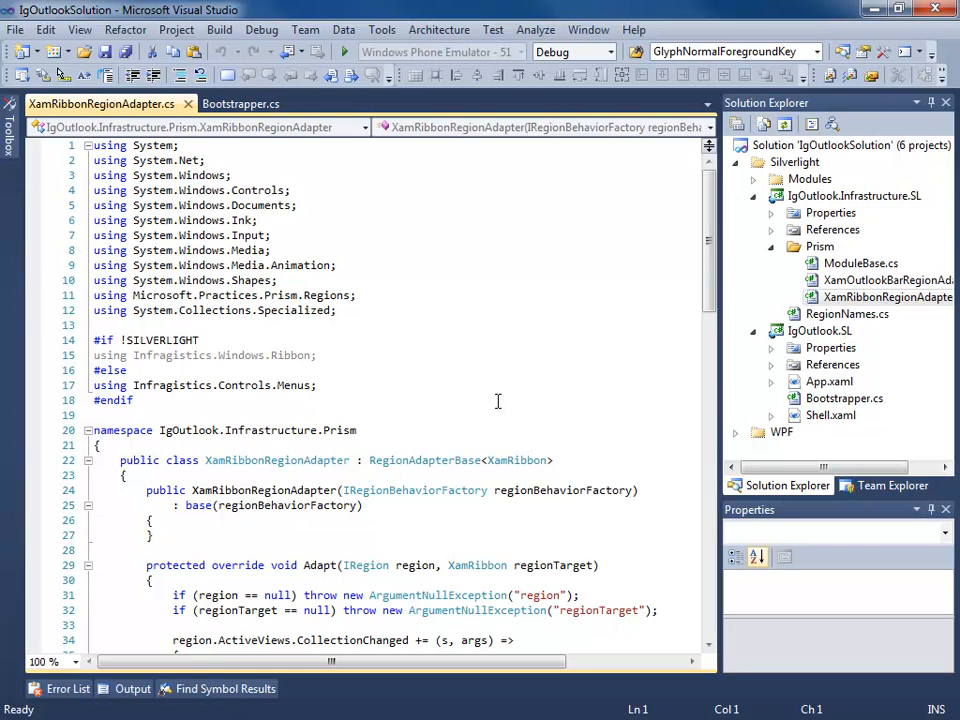
scroll("down", 3)
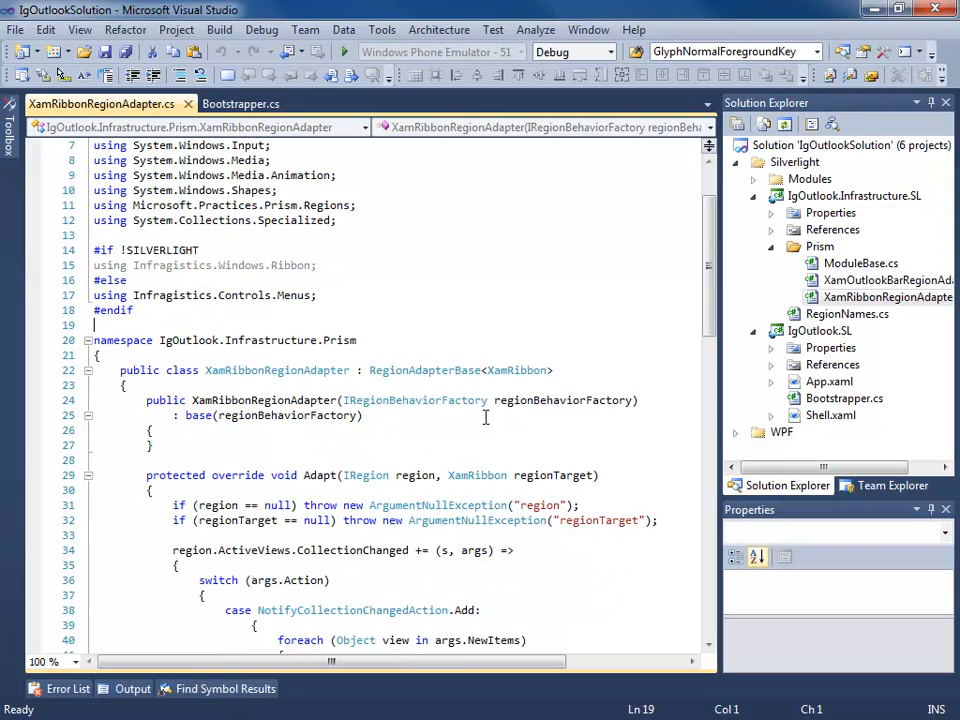
scroll("down", 3)
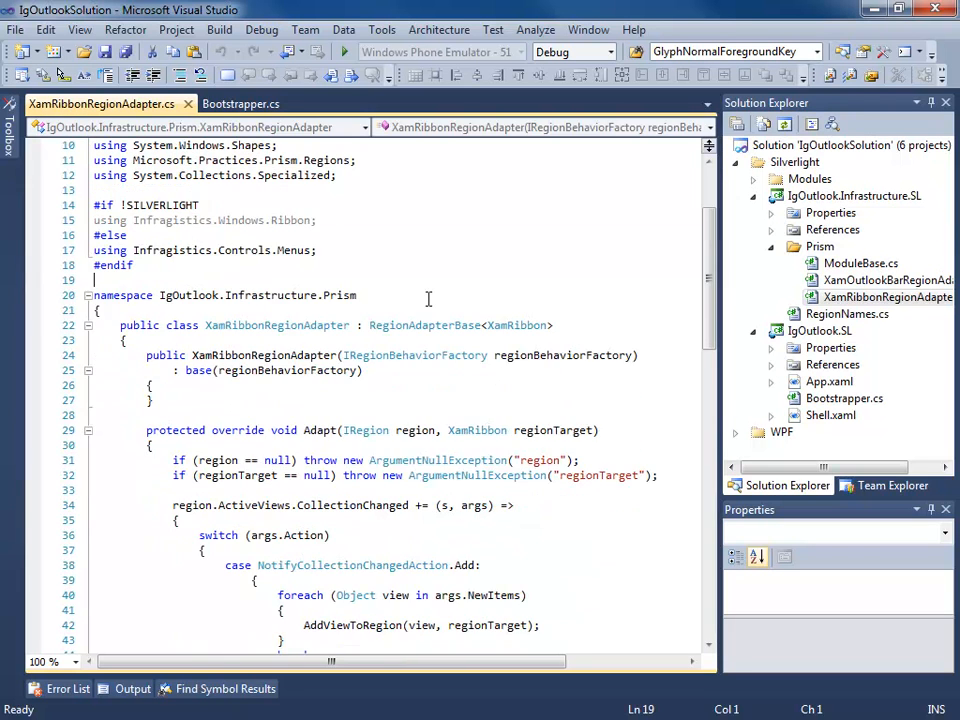
scroll("down", 3)
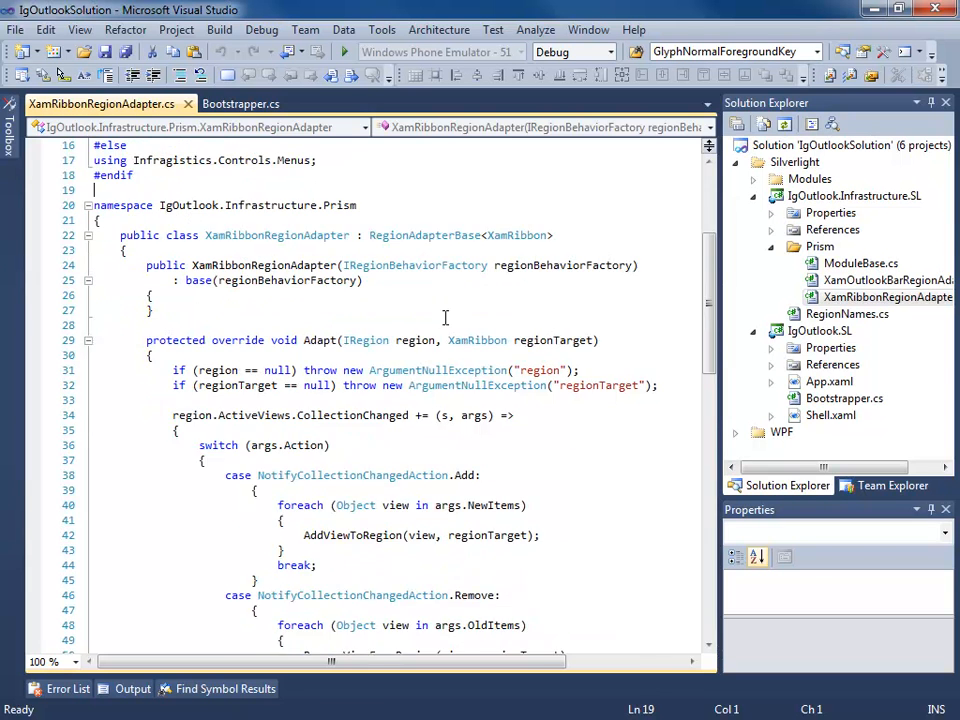
scroll("down", 3)
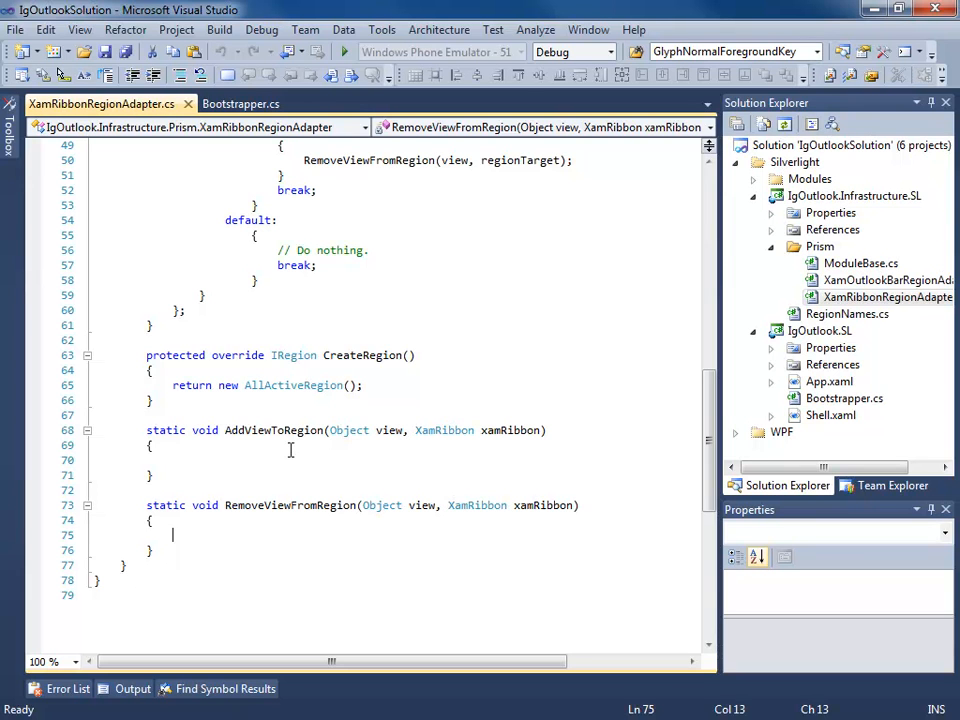
left_click(372, 340)
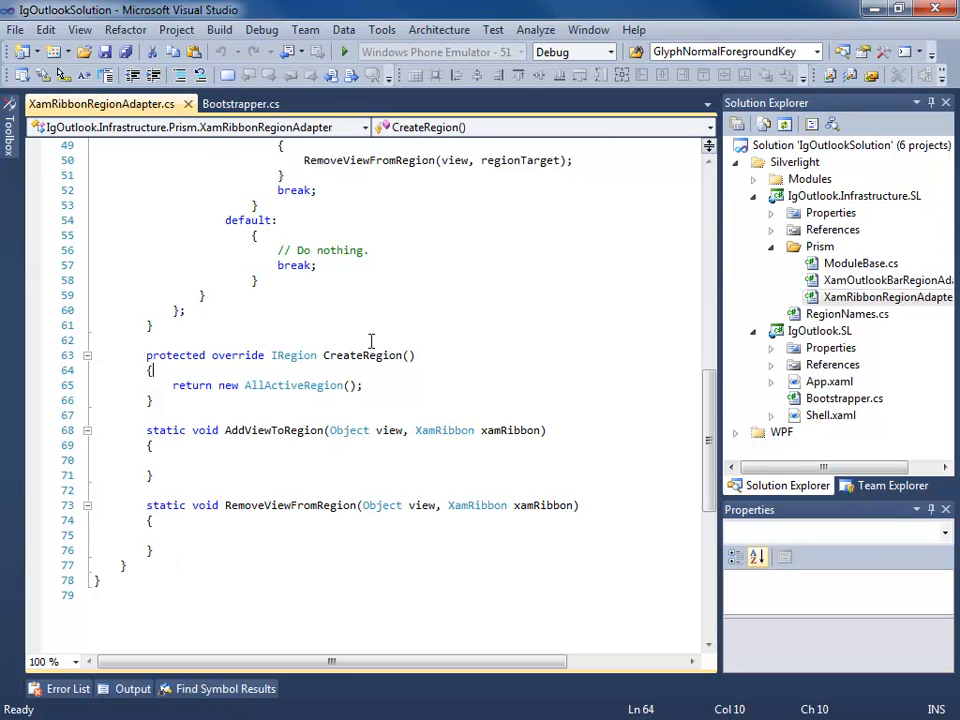
left_click(256, 104)
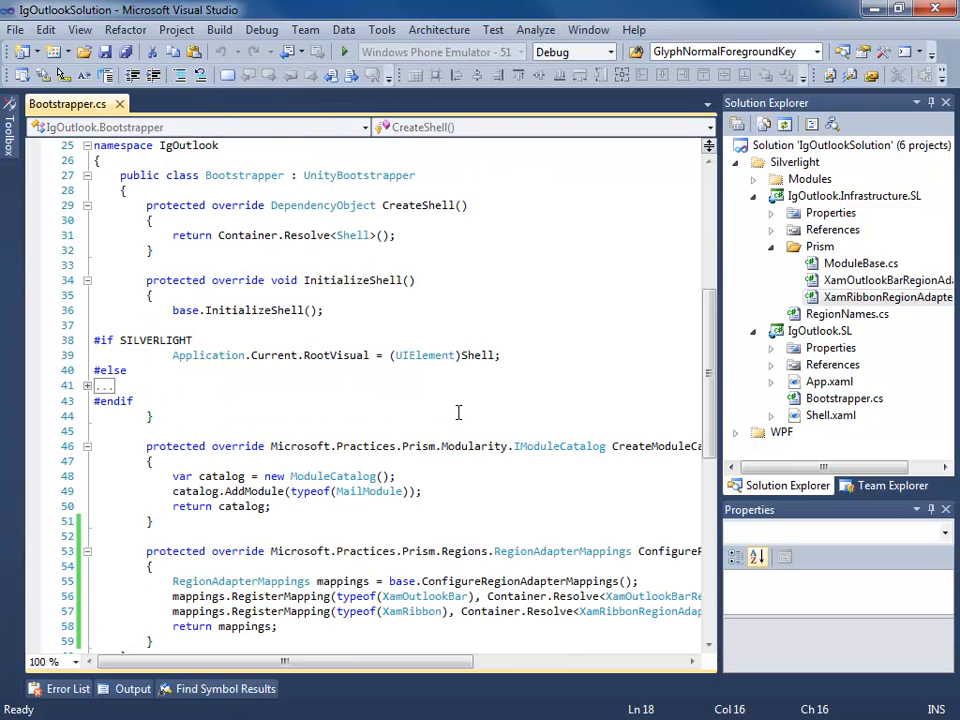
scroll("down", 3)
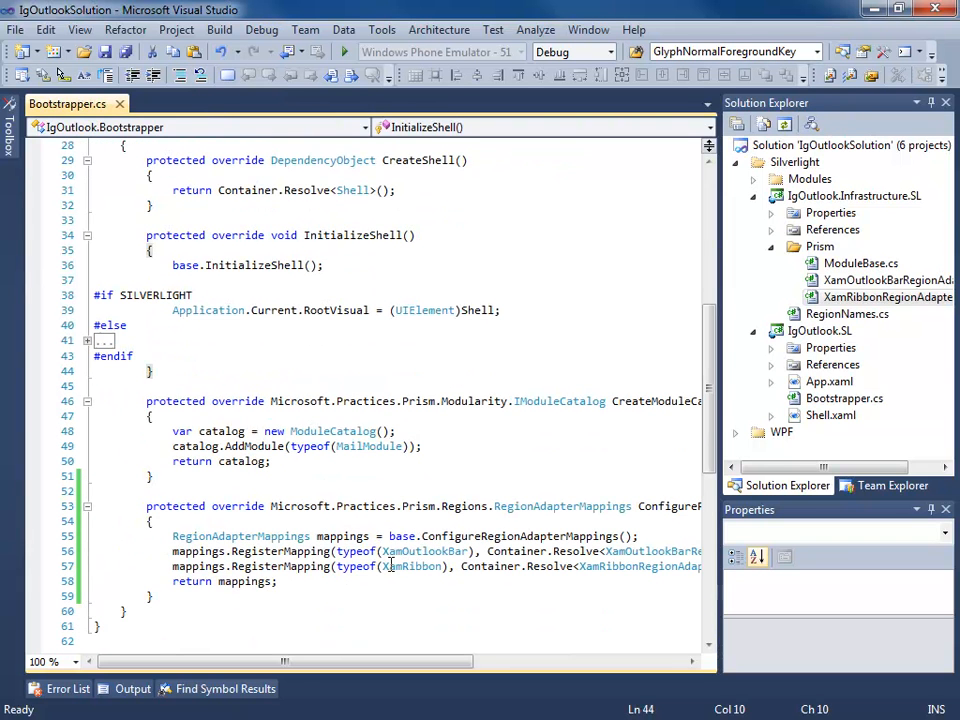
double_click(412, 566)
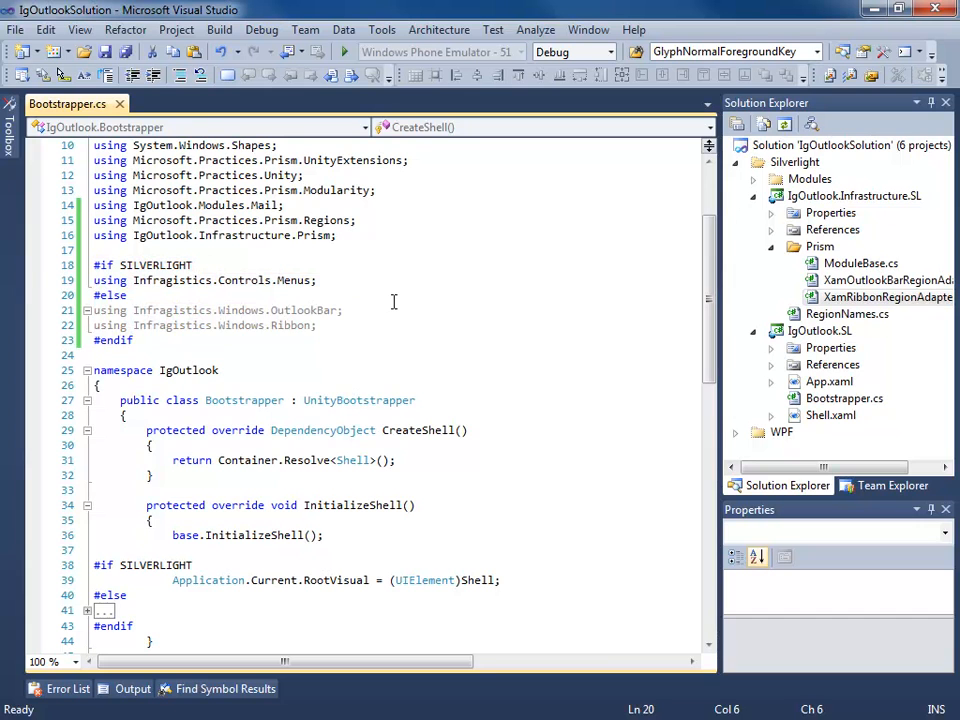
scroll("down", 3)
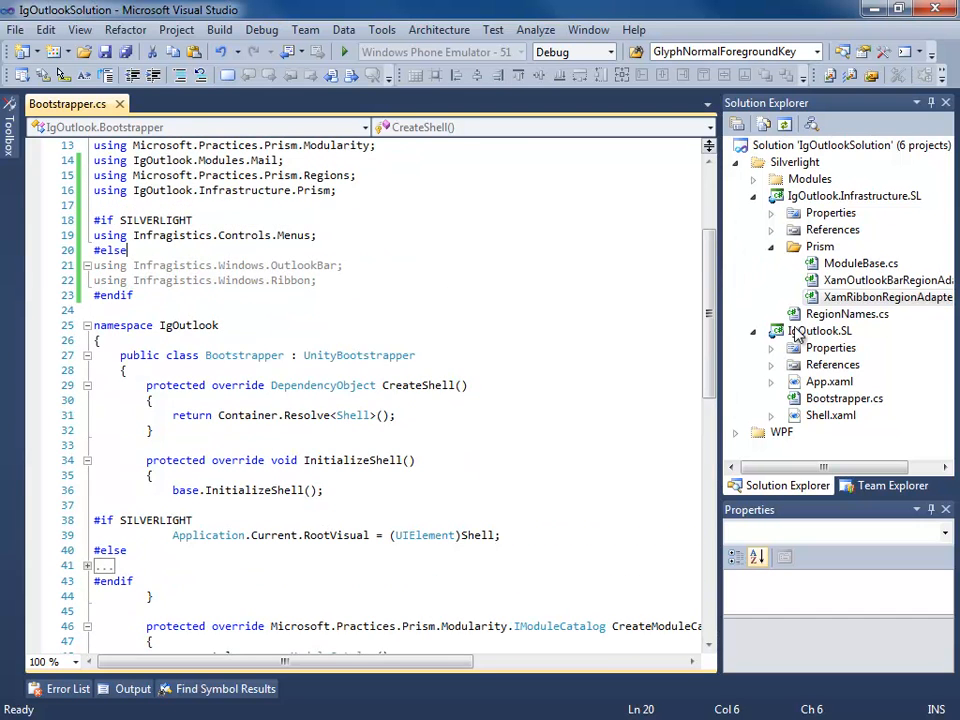
Start a new debug instance of IgOutlook.SL to run the Silverlight shell in the browser
right_click(820, 330)
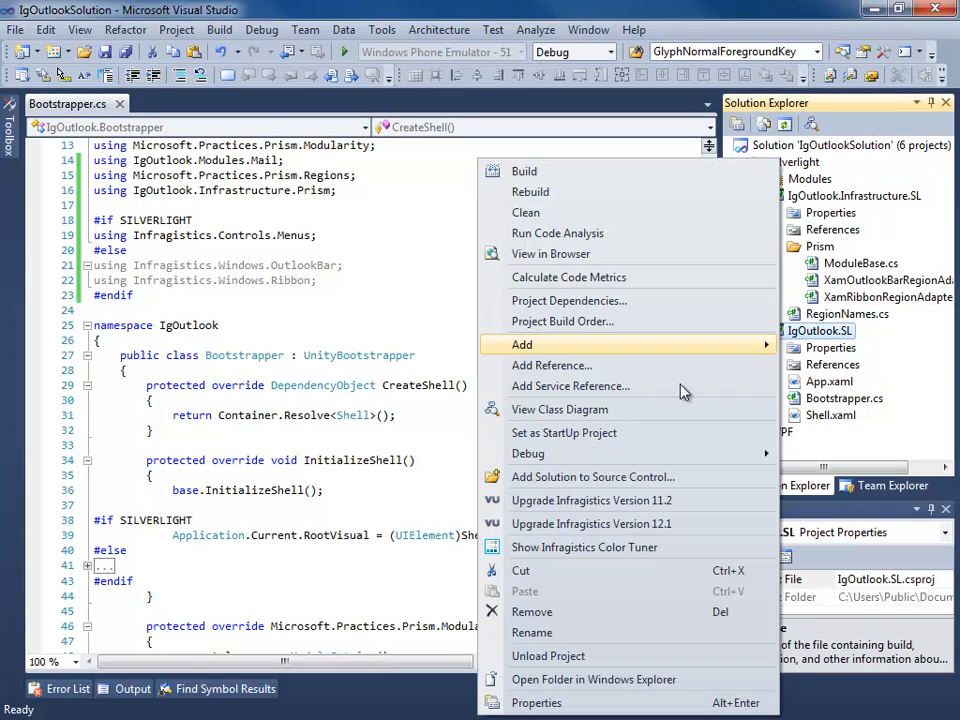
mouse_move(628, 524)
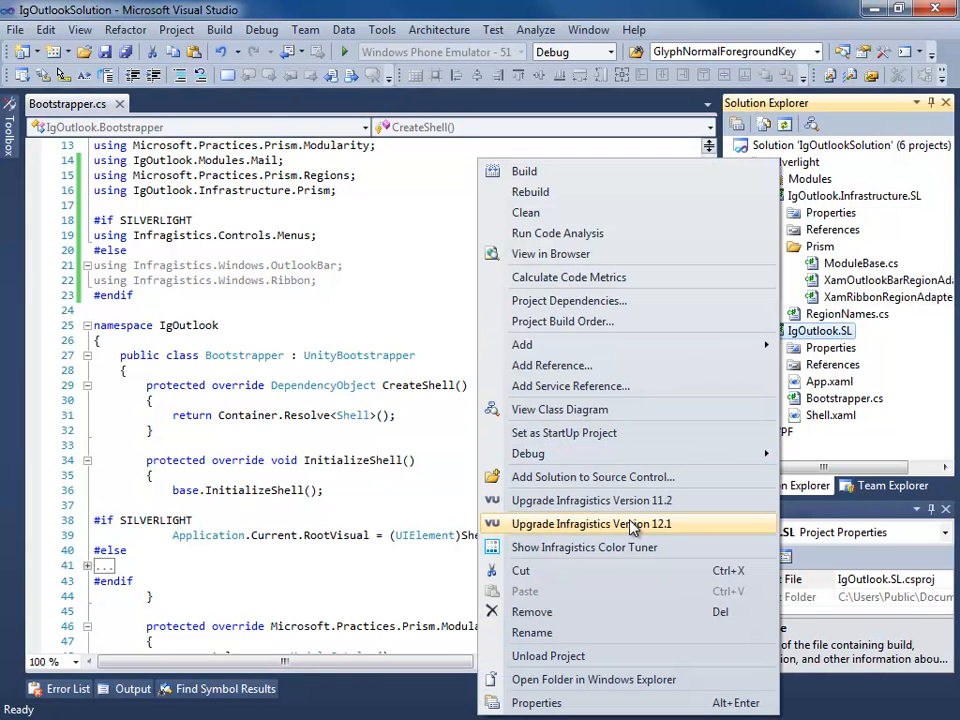
left_click(590, 524)
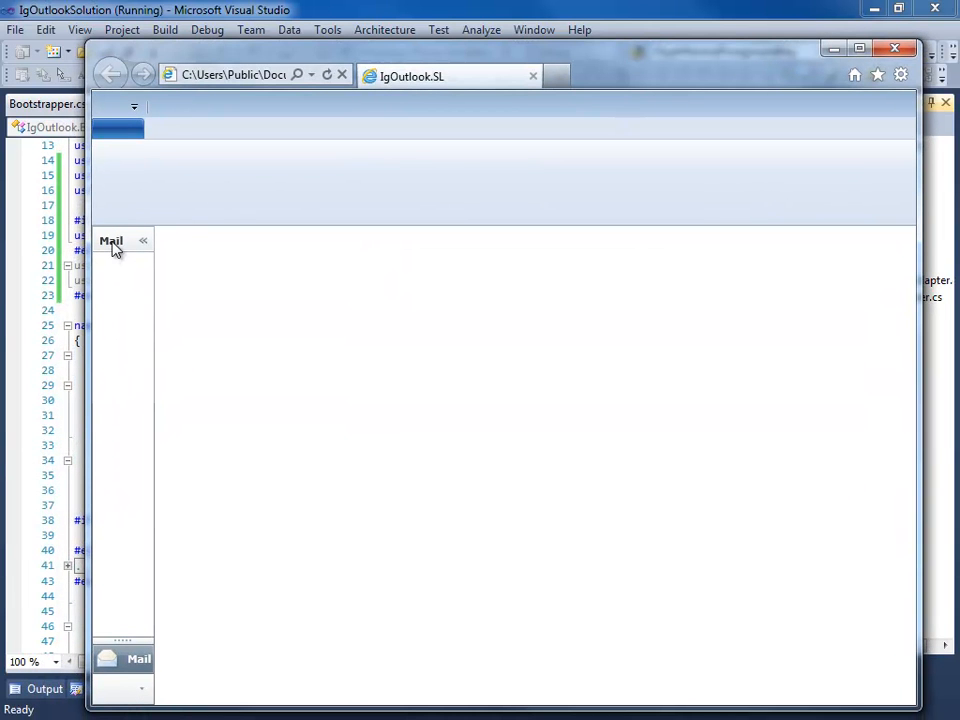
mouse_move(318, 288)
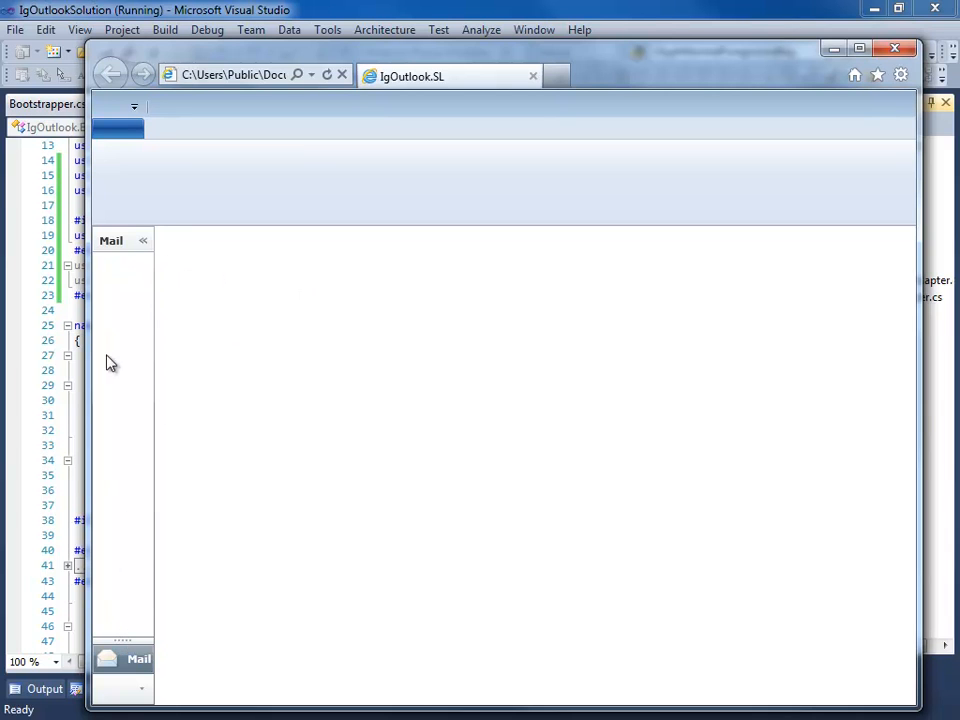
mouse_move(140, 310)
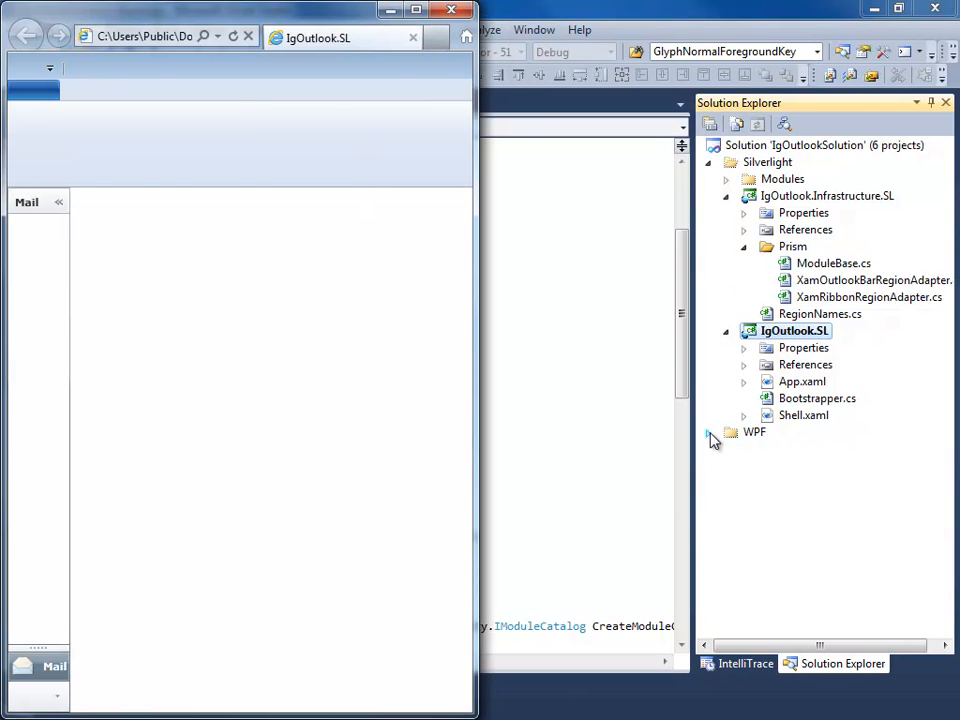
Start the WPF IgOutlook shell and place its window beside the Silverlight browser shell
right_click(792, 332)
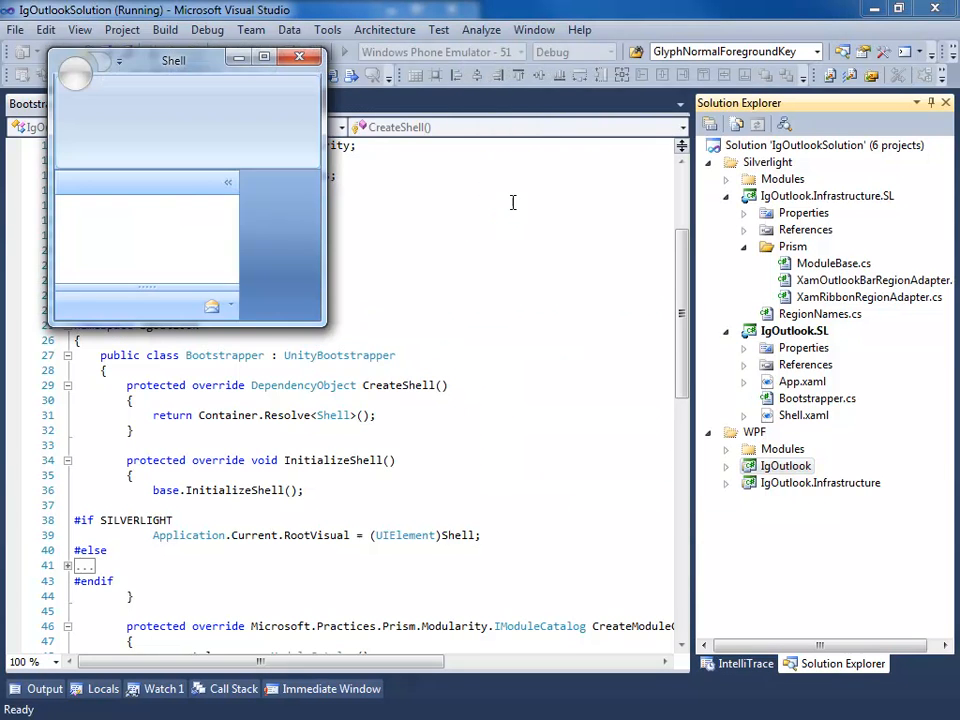
left_click_drag(172, 60, 692, 120)
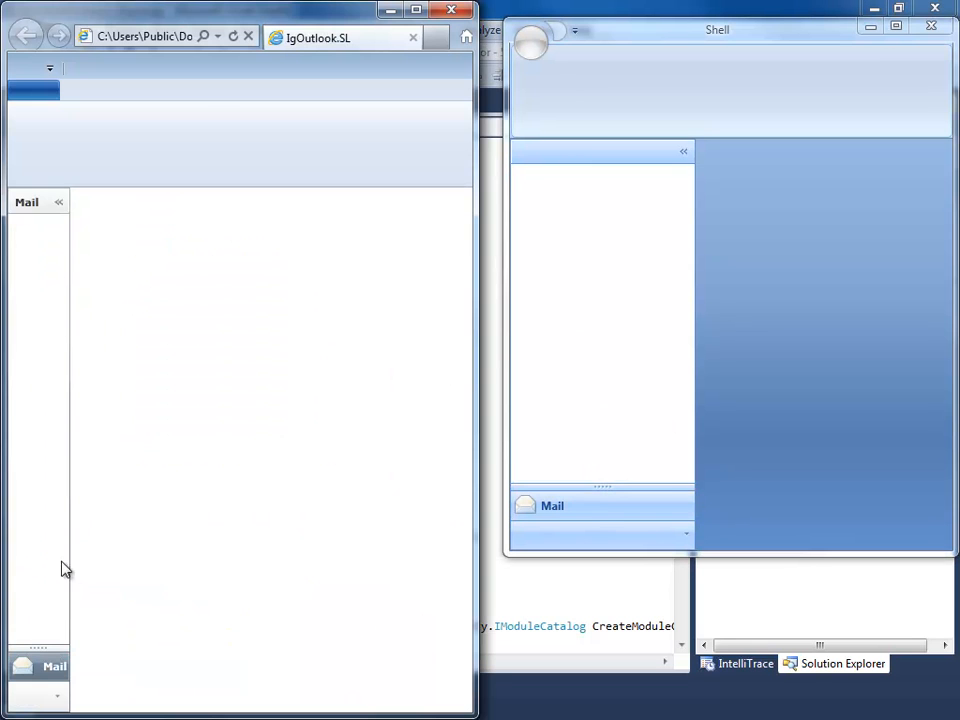
mouse_move(630, 528)
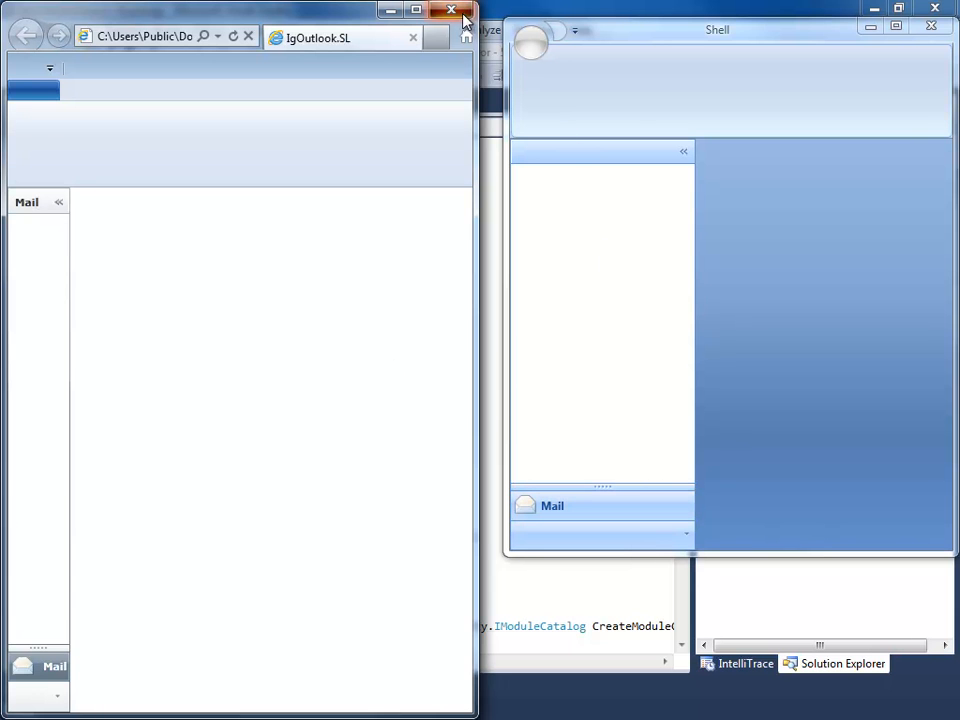
Close the browser shell, review the #if !SILVERLIGHT SelectedGroup block in XamOutlookBarRegionAdapter.cs and save it
left_click(448, 12)
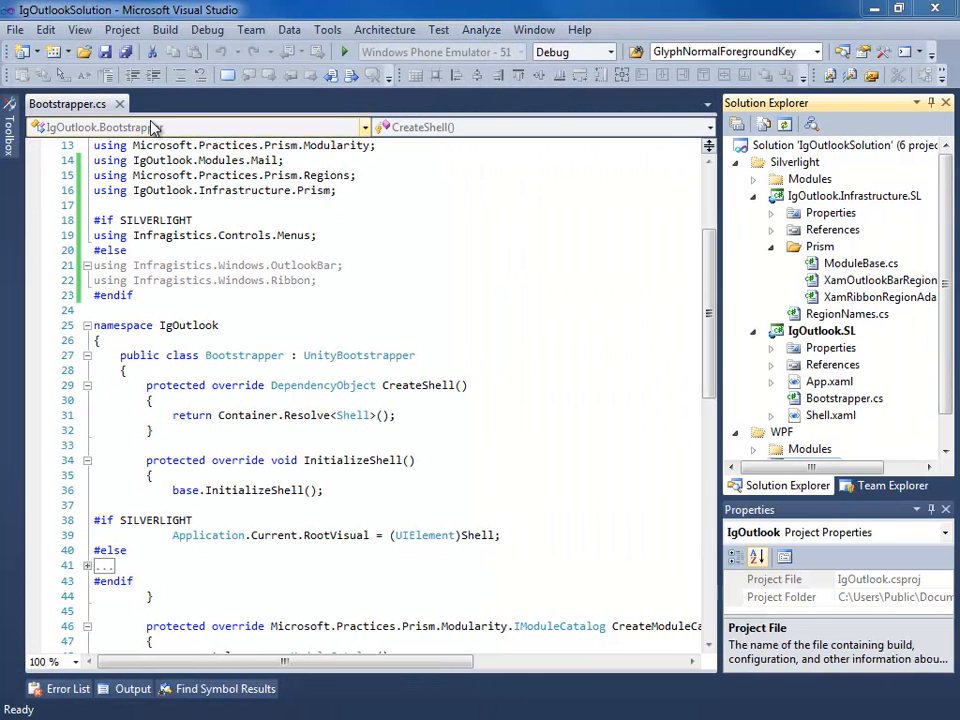
left_click(884, 280)
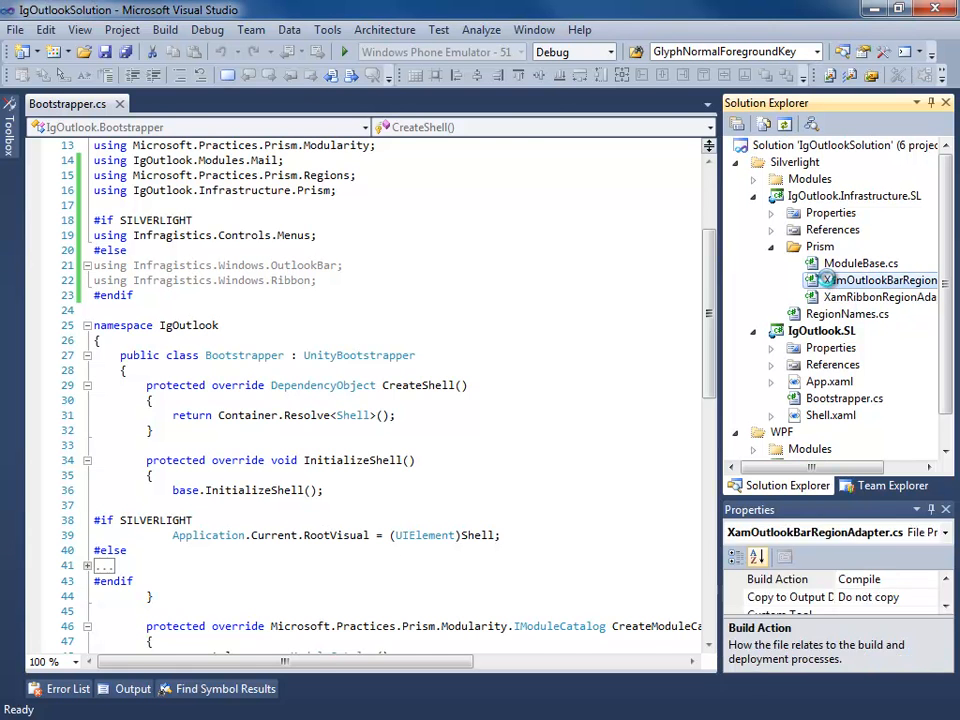
double_click(876, 280)
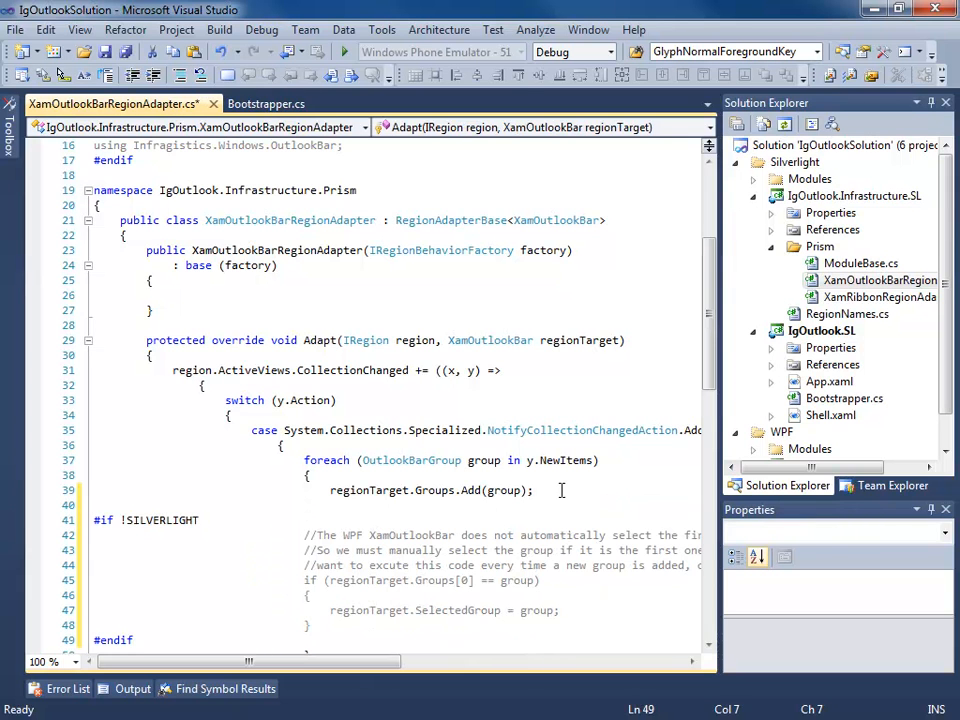
scroll("down", 3)
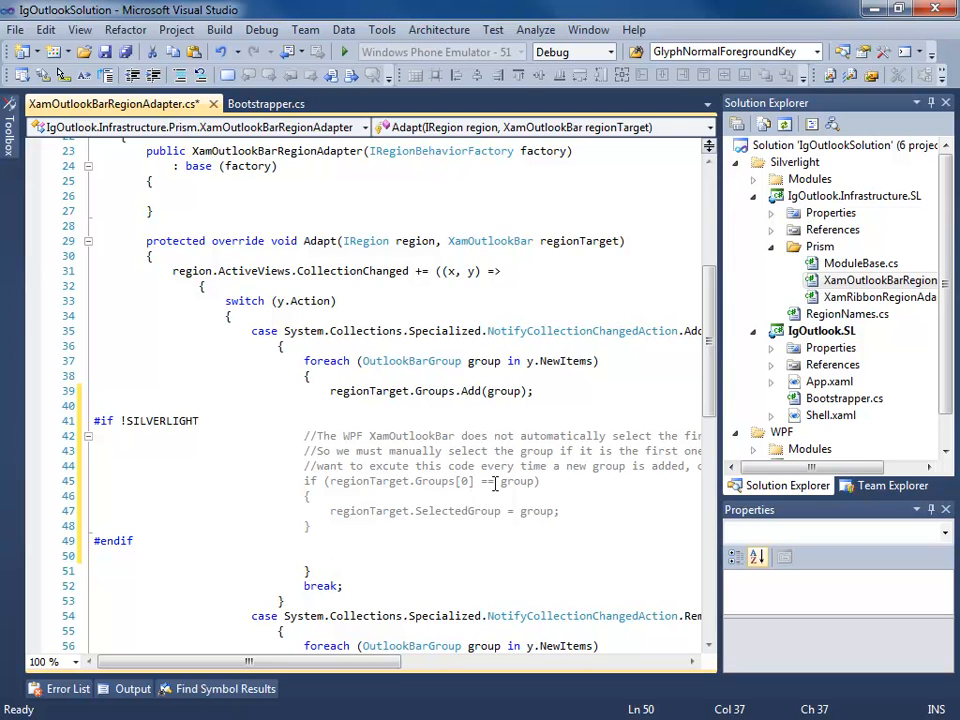
left_click(484, 512)
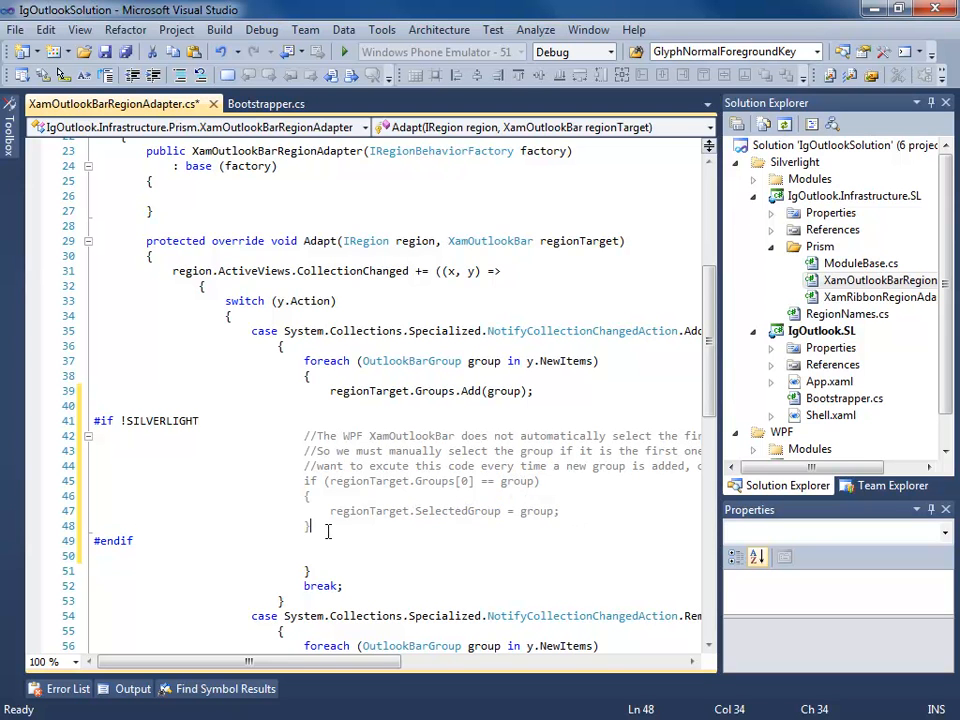
key("ctrl+s")
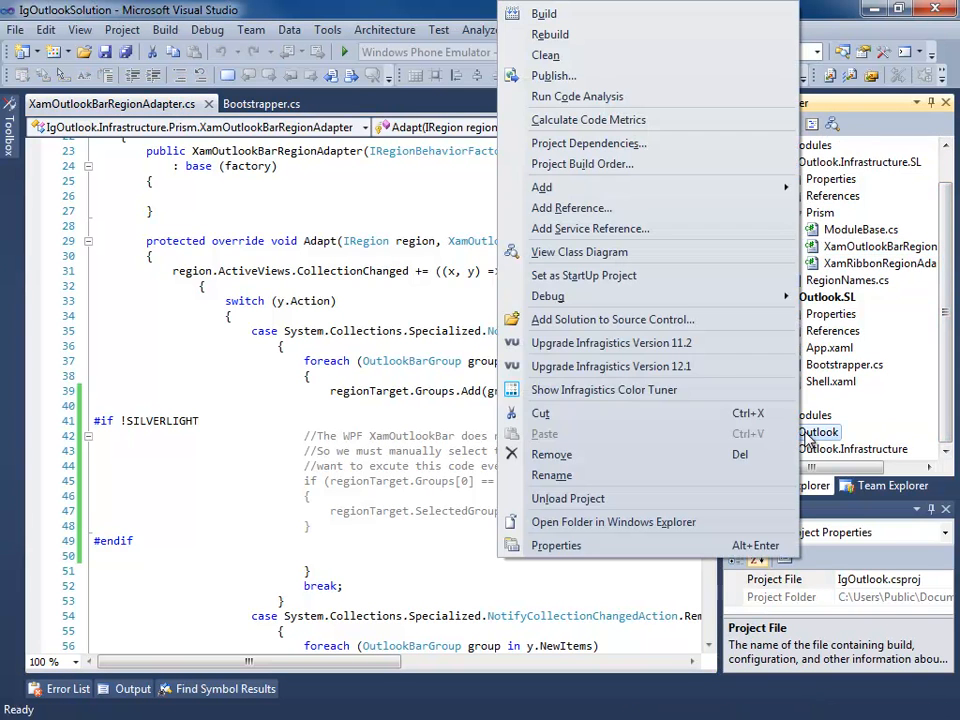
left_click(546, 12)
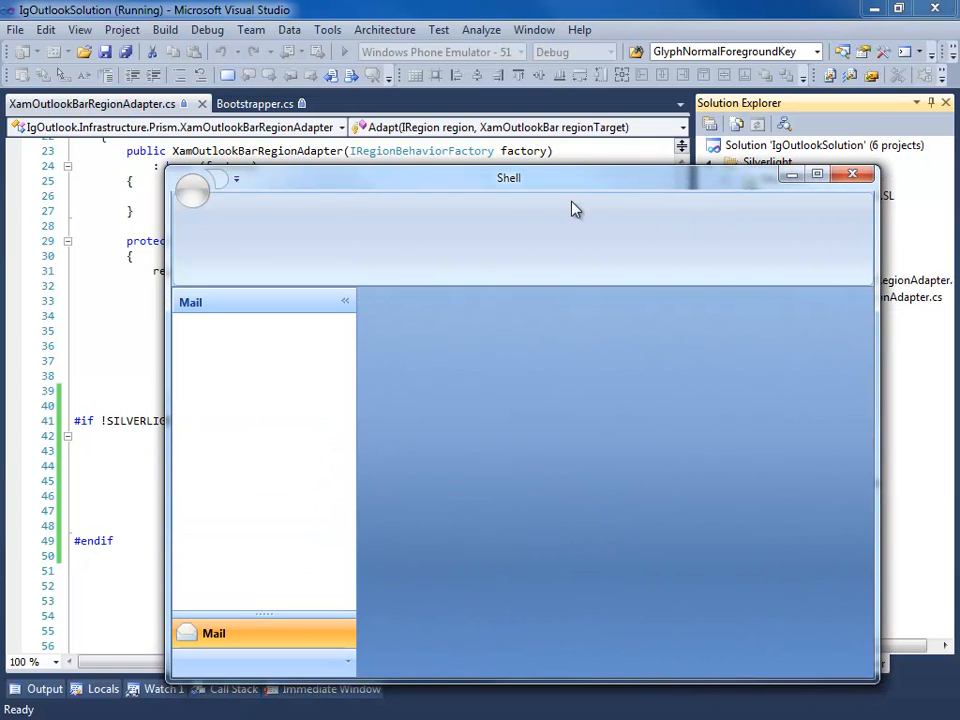
left_click(852, 178)
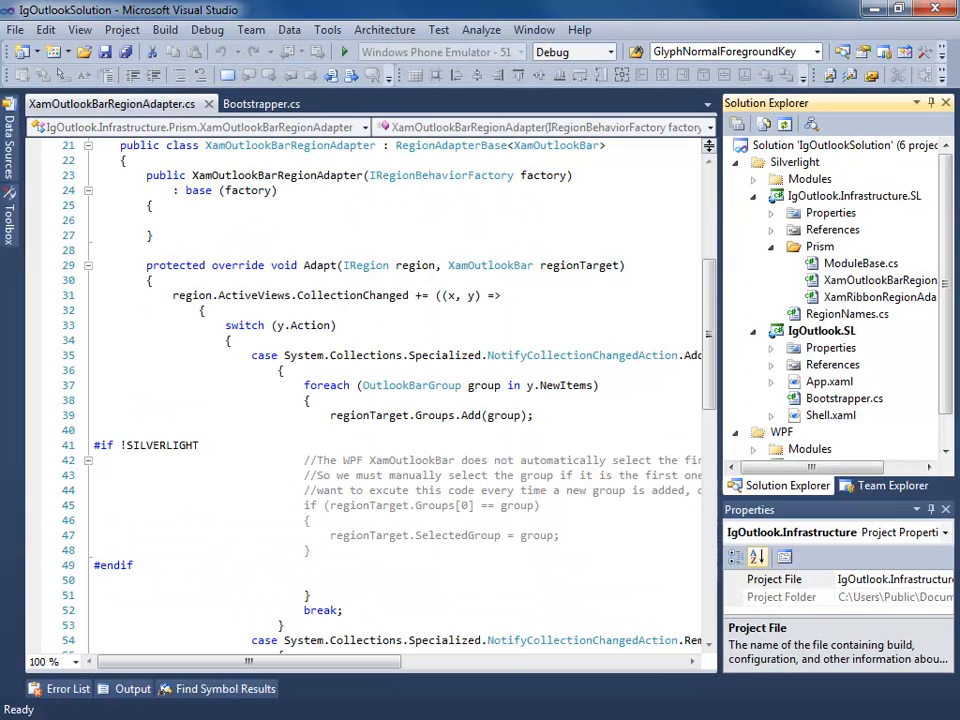